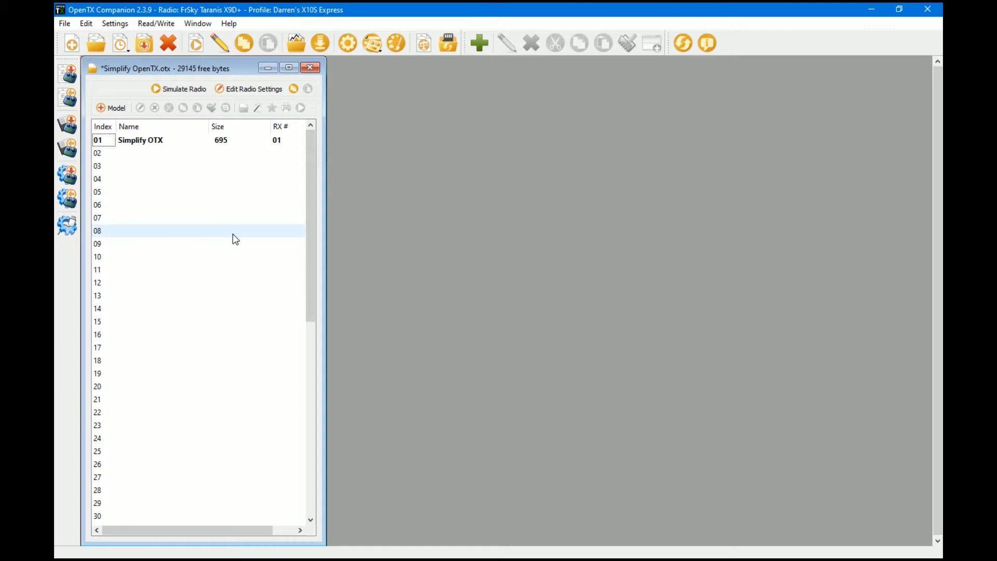
Step: Open the Simplify OTX model from the model list for editing
left_click(147, 141)
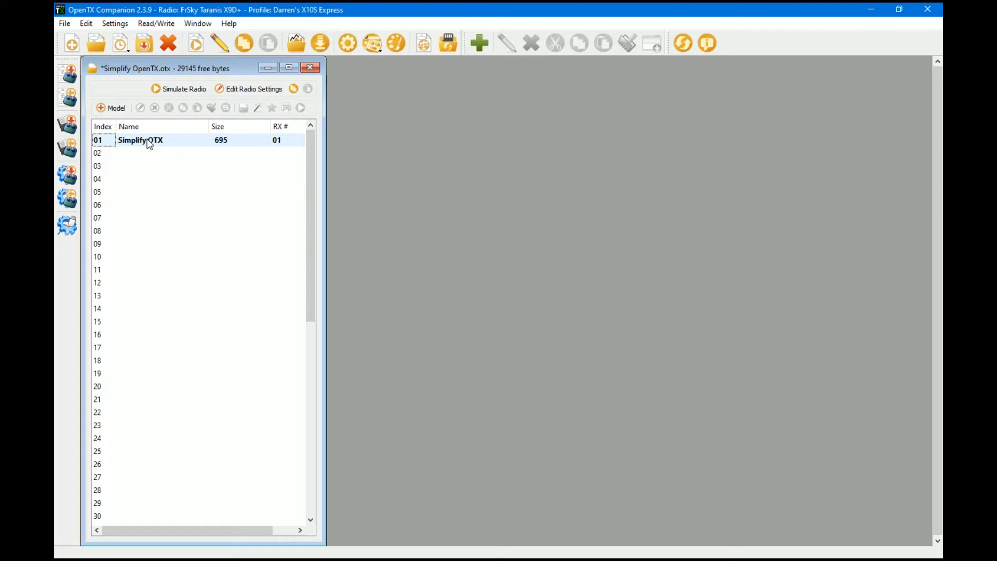
mouse_move(164, 148)
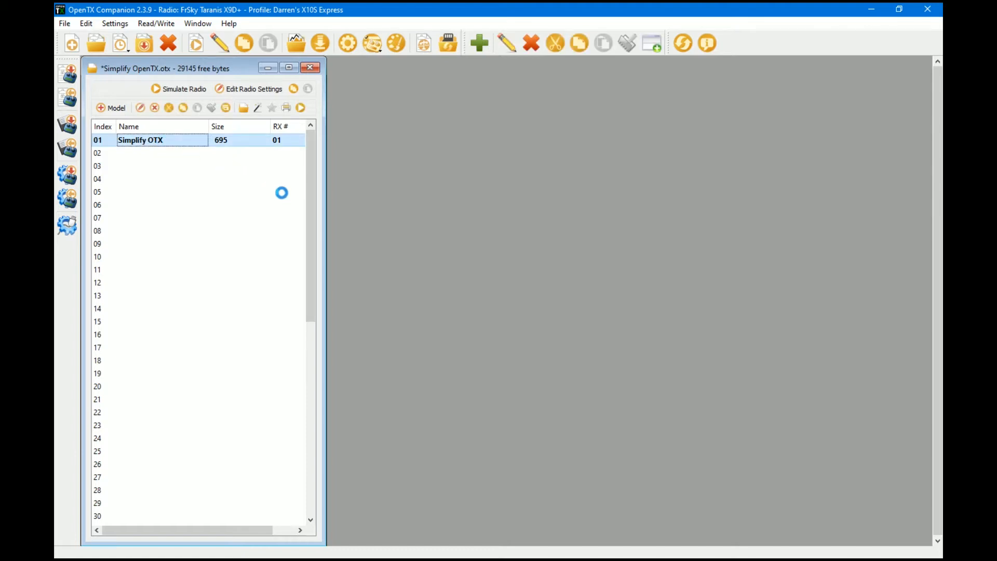
double_click(140, 139)
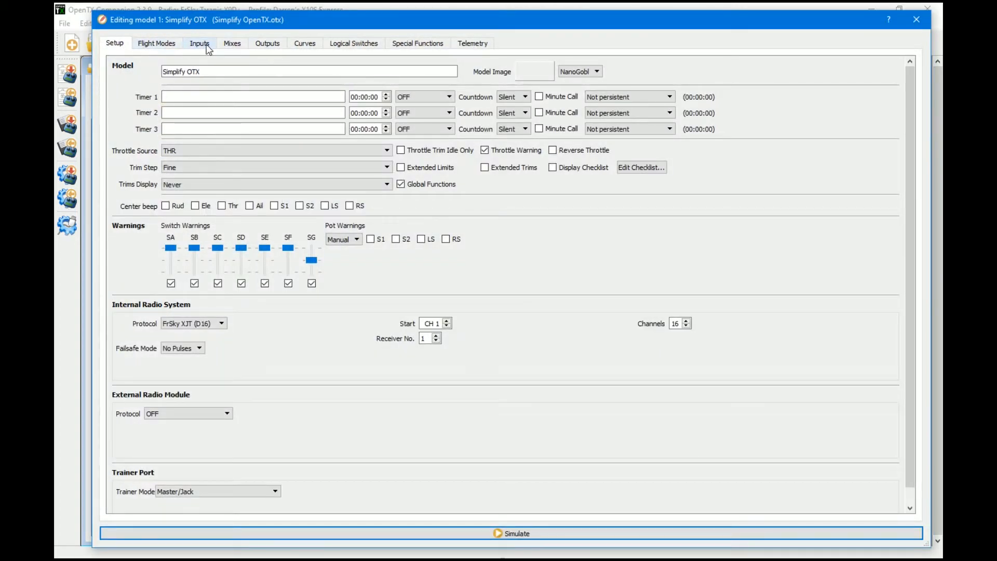
Step: Browse the Inputs, Logical Switches and Special Functions lists, ending back on general setup
left_click(199, 44)
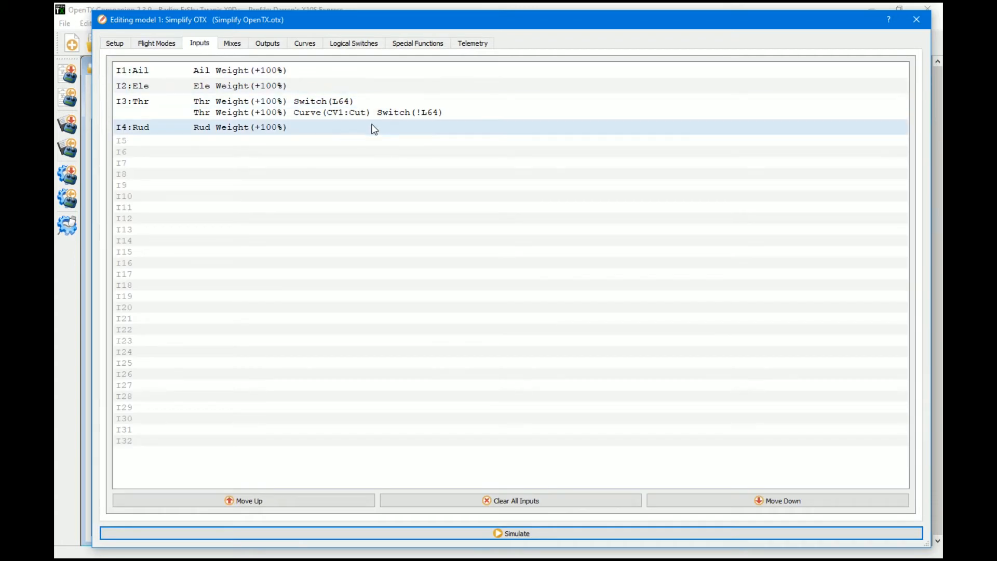
left_click(353, 43)
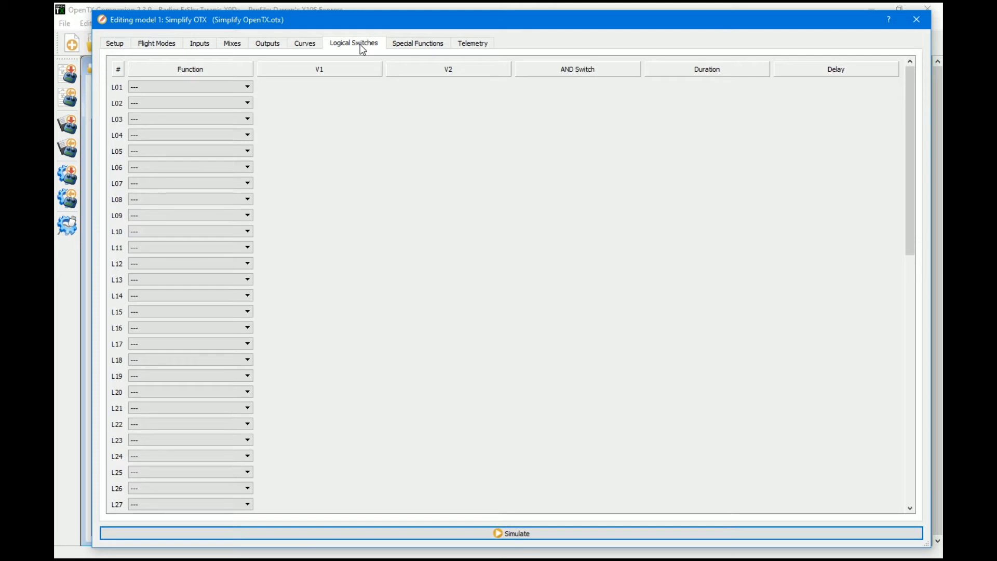
mouse_move(414, 47)
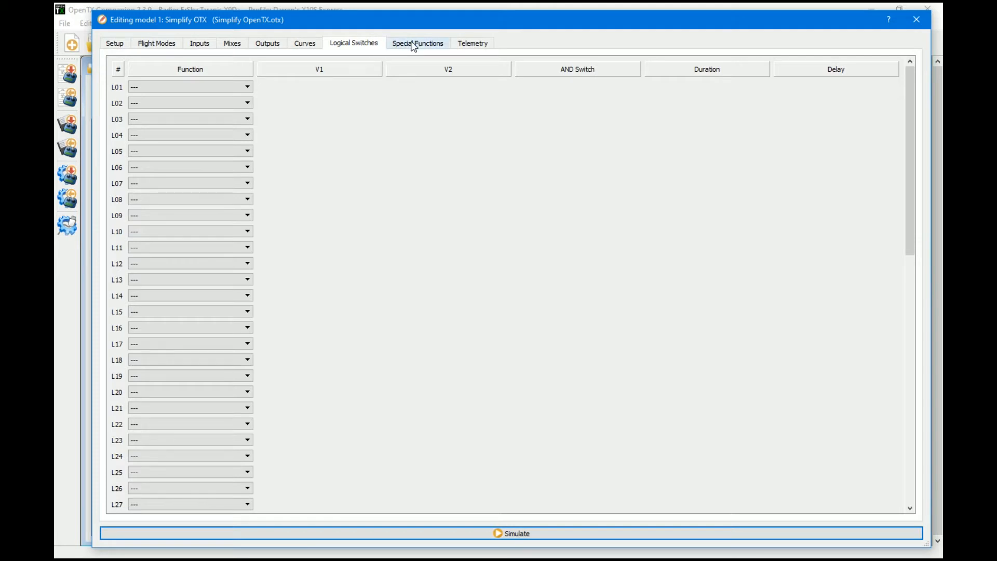
left_click(418, 43)
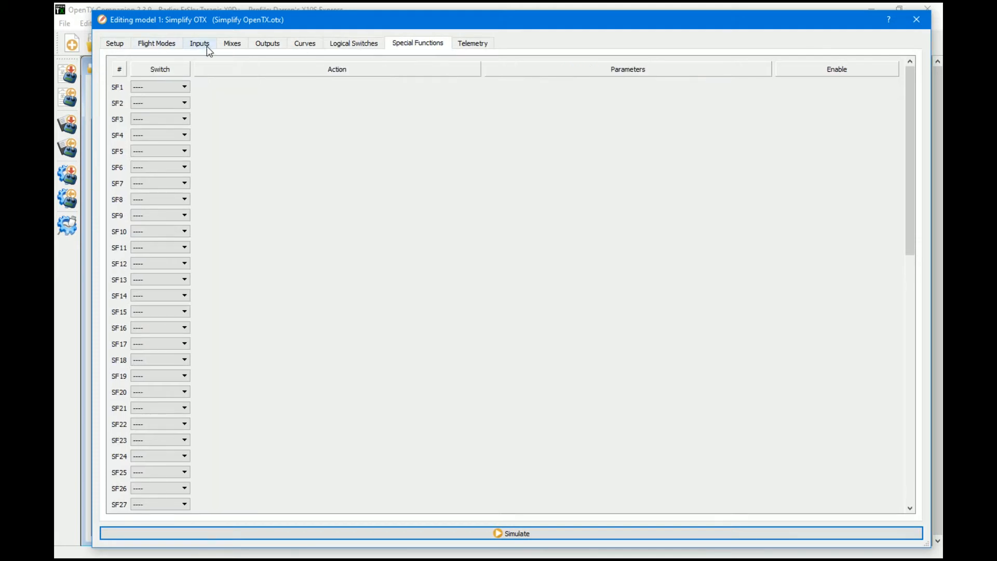
left_click(353, 43)
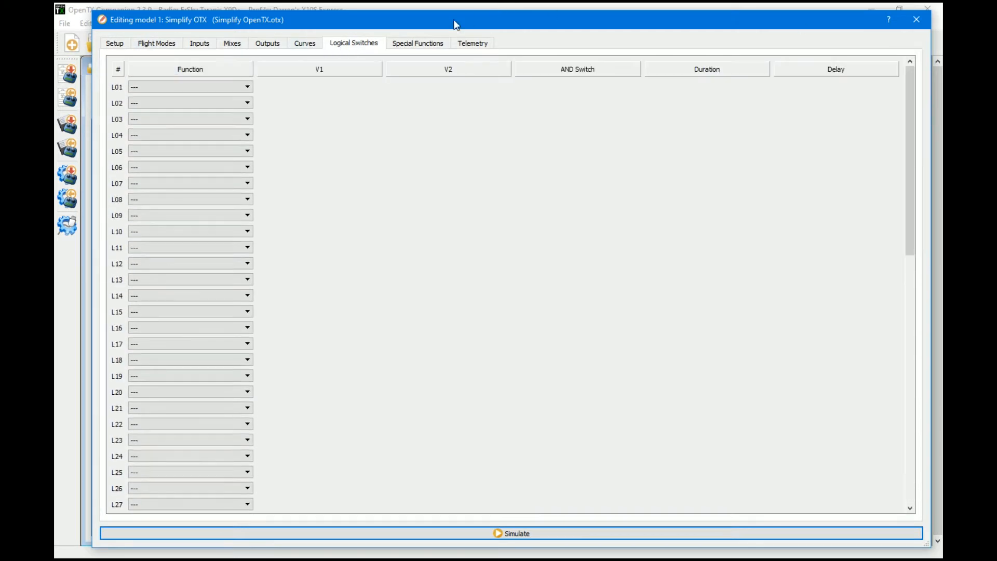
left_click(418, 42)
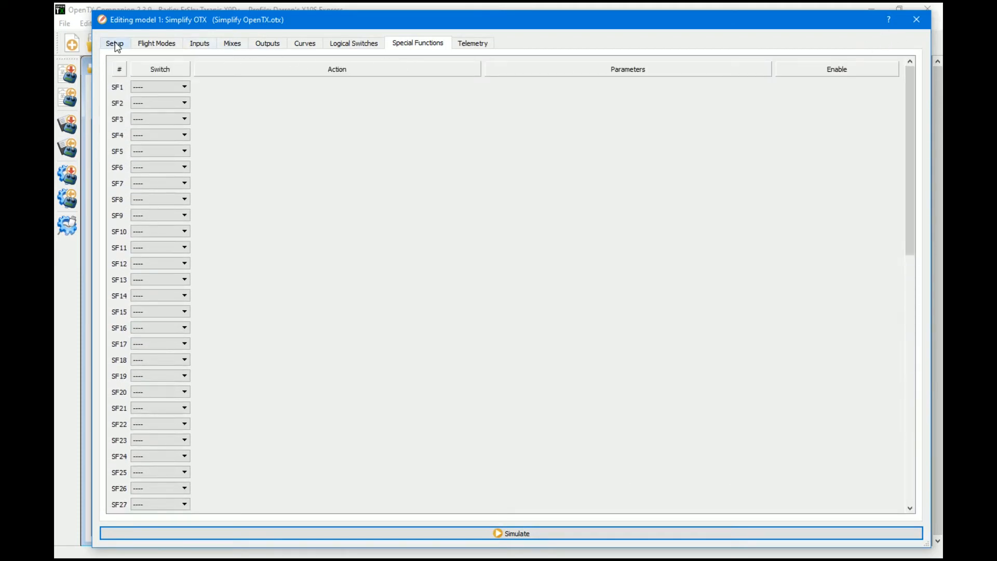
left_click(115, 43)
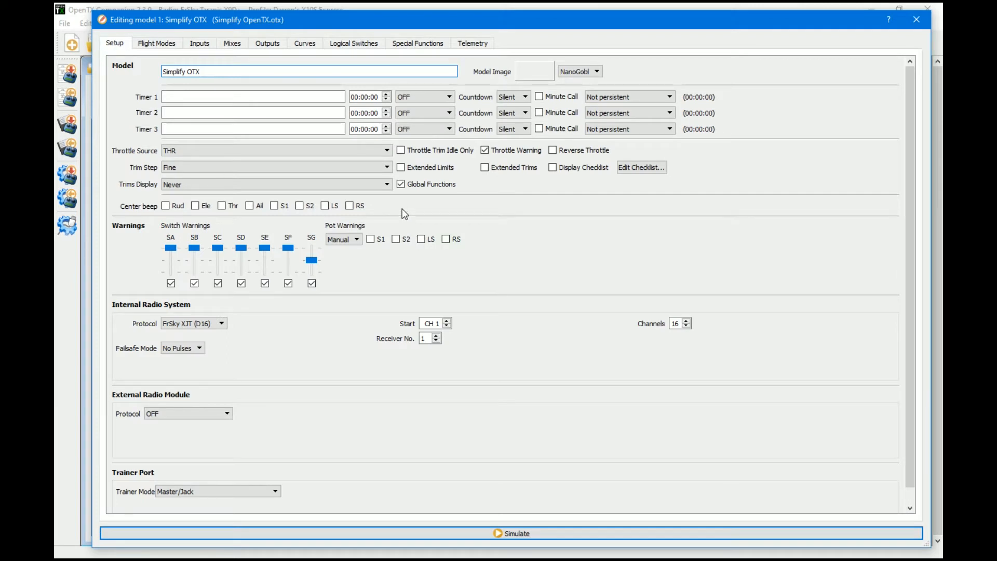
Step: Name Timer 1 'LiPo'
left_click(252, 97)
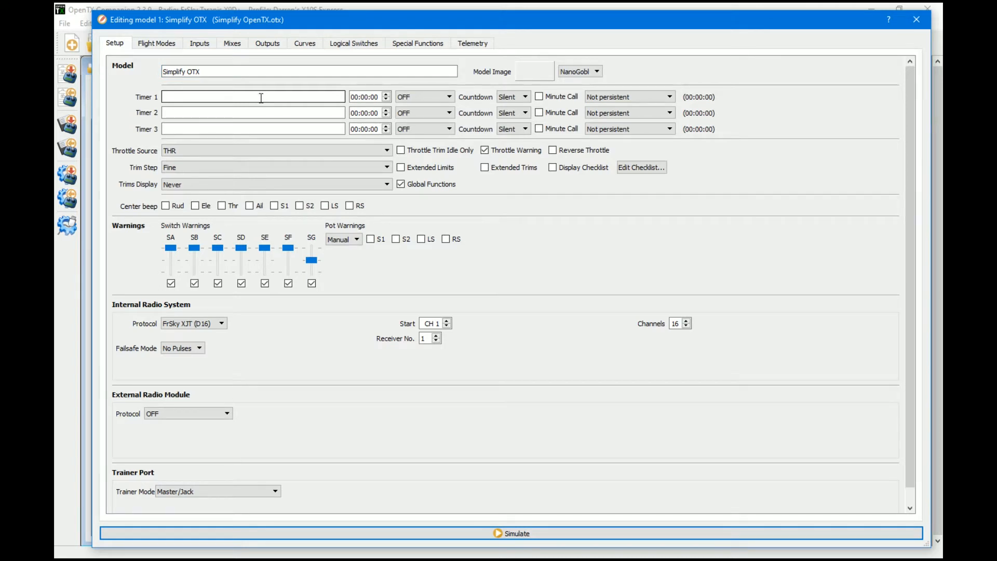
type("L")
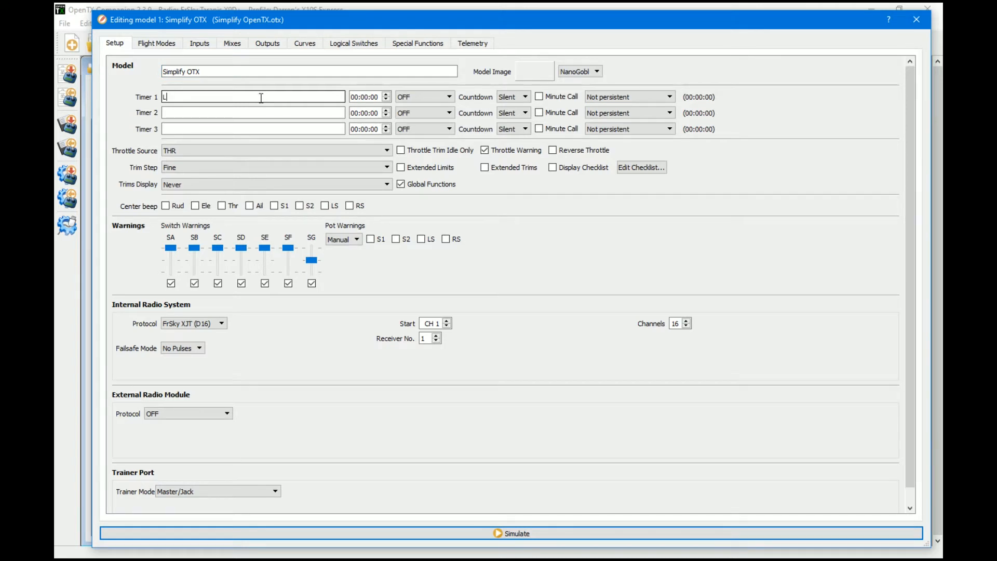
type("i")
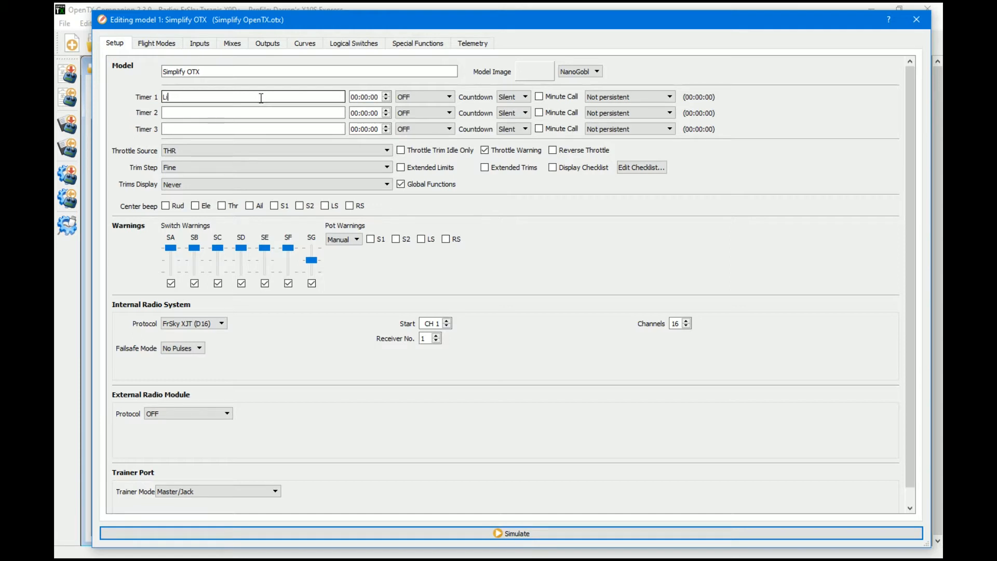
type("Po")
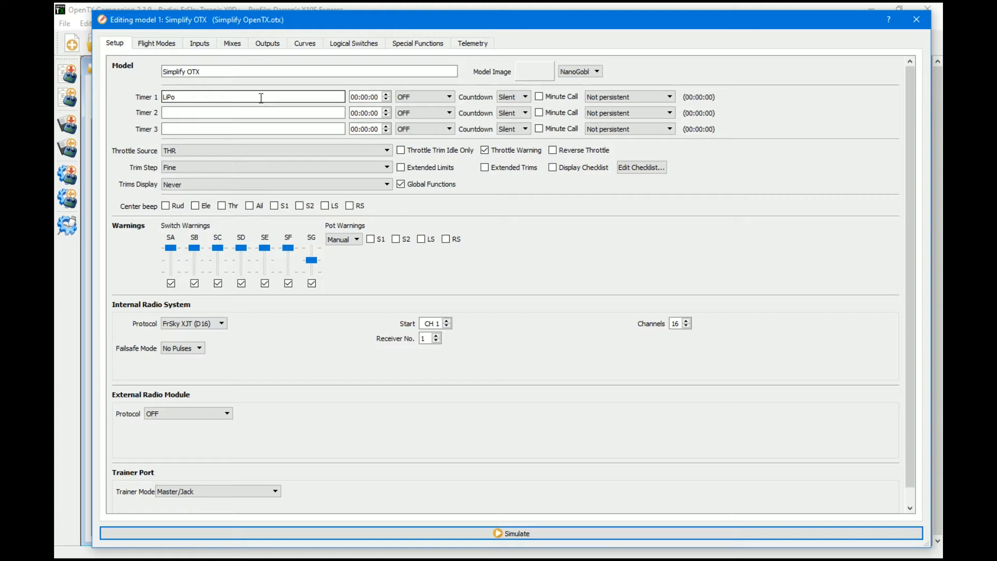
Step: Set Timer 1 to 00:03:00 running on throttle percentage (TH%)
left_click(365, 97)
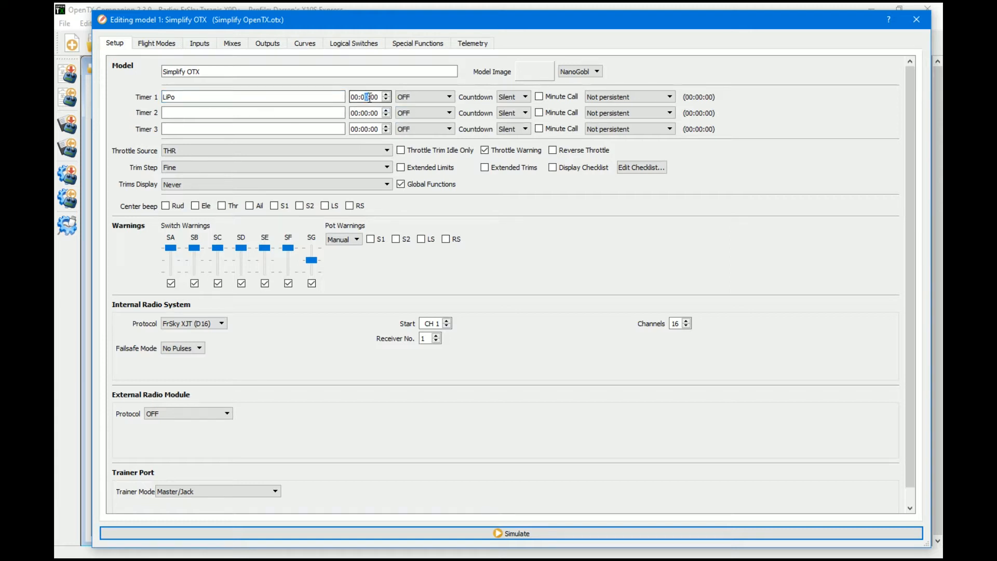
left_click(386, 94)
type("3")
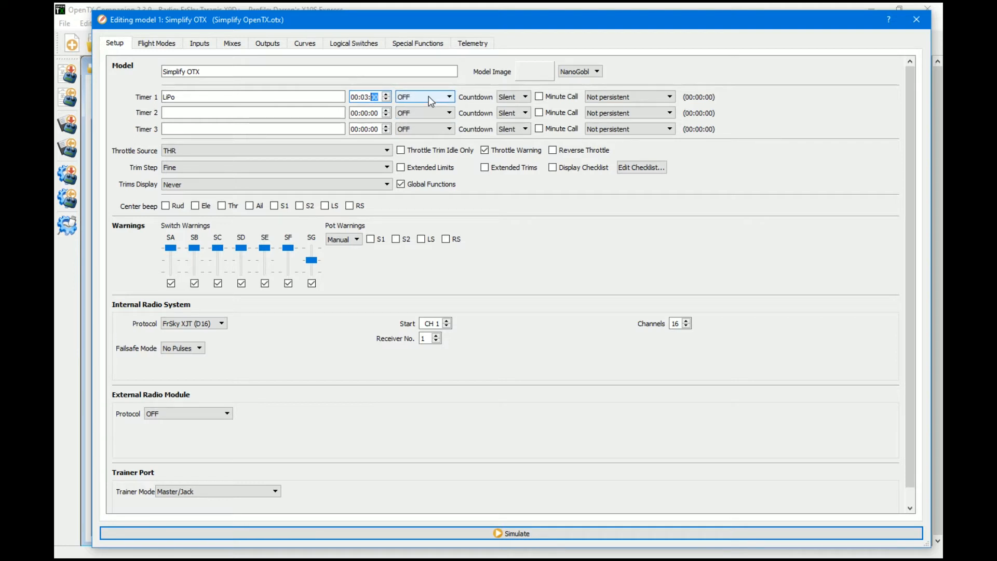
left_click(447, 97)
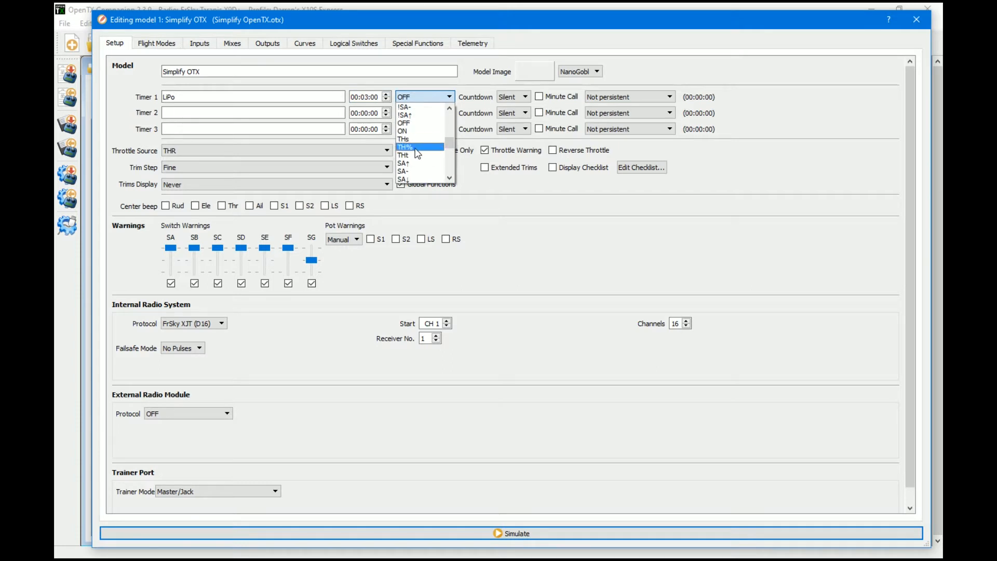
mouse_move(411, 149)
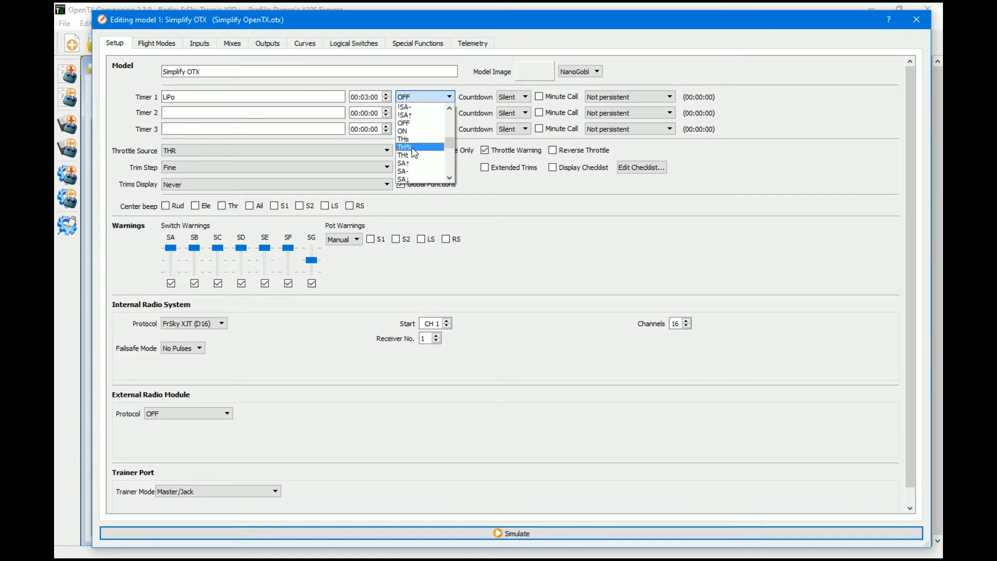
left_click(409, 146)
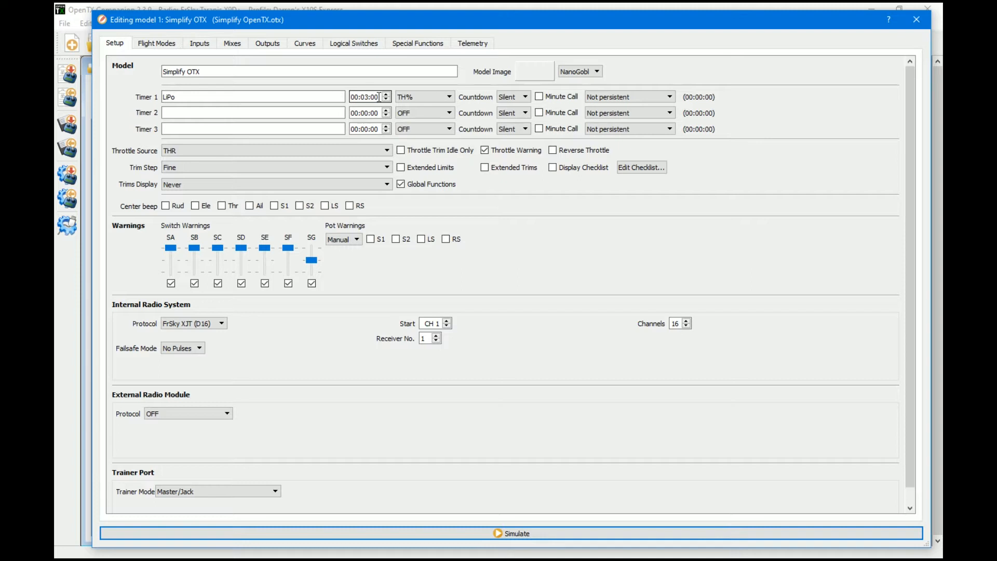
Step: Set Timer 1's countdown alert to Haptic
left_click(522, 97)
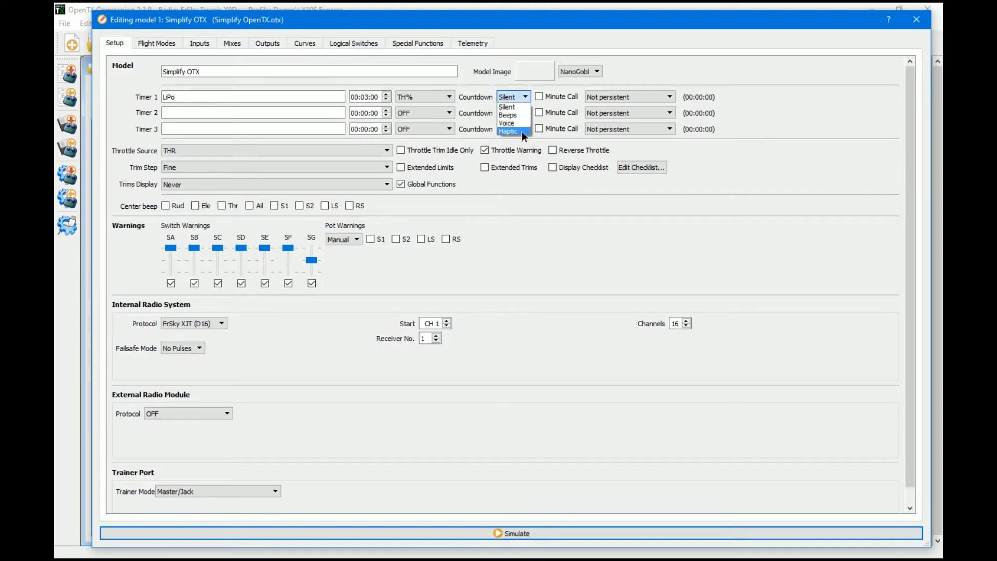
left_click(509, 131)
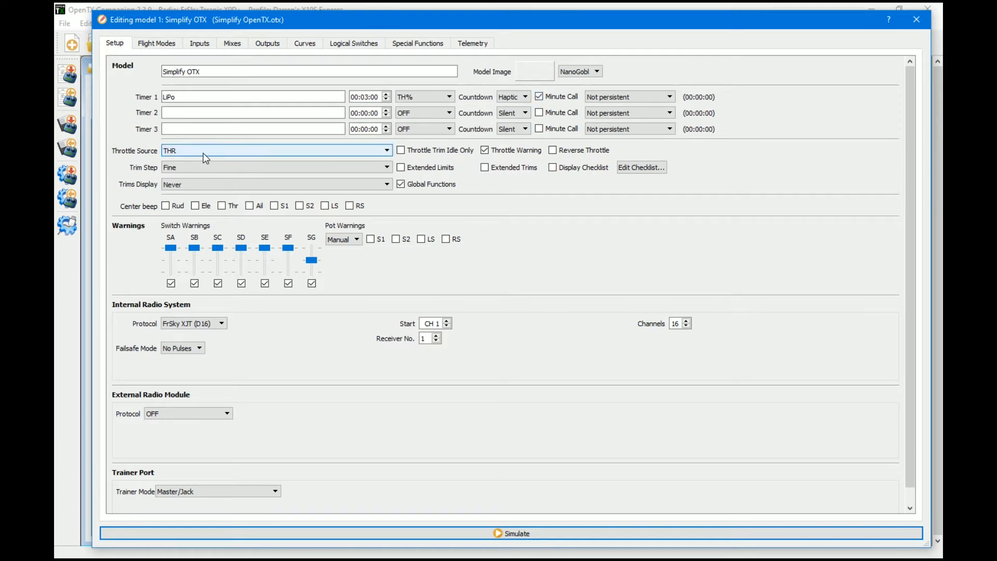
mouse_move(152, 158)
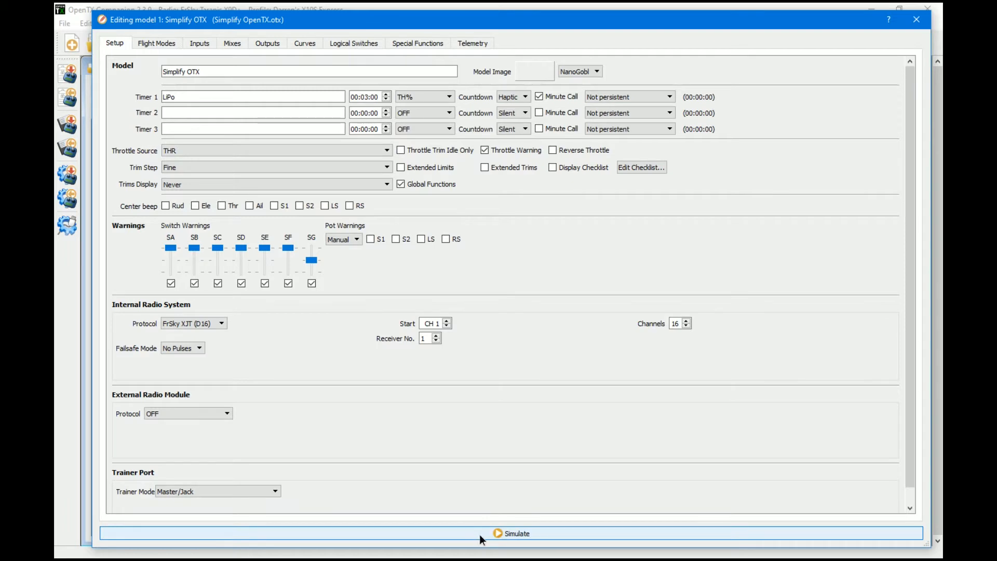
left_click(515, 533)
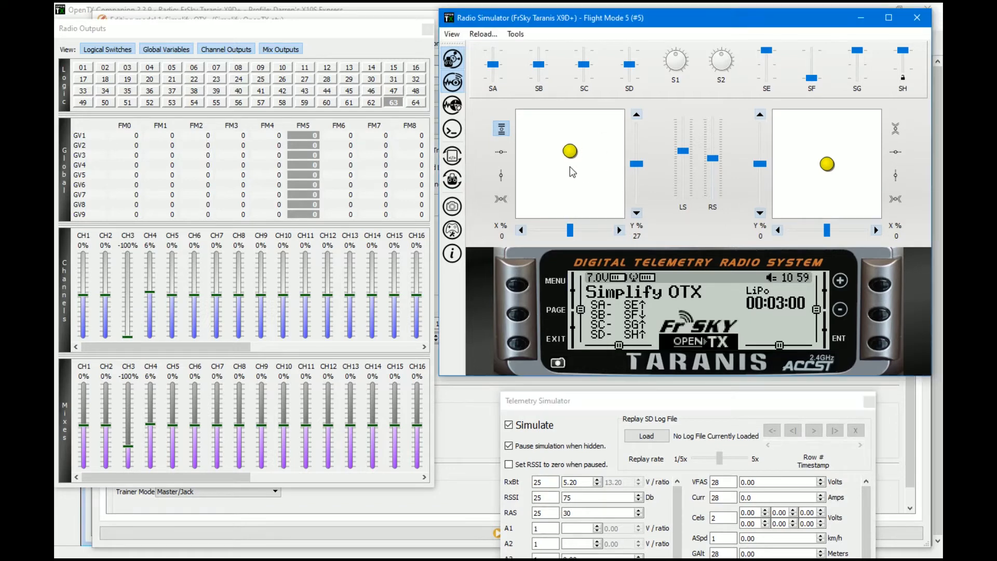
left_click_drag(570, 150, 567, 115)
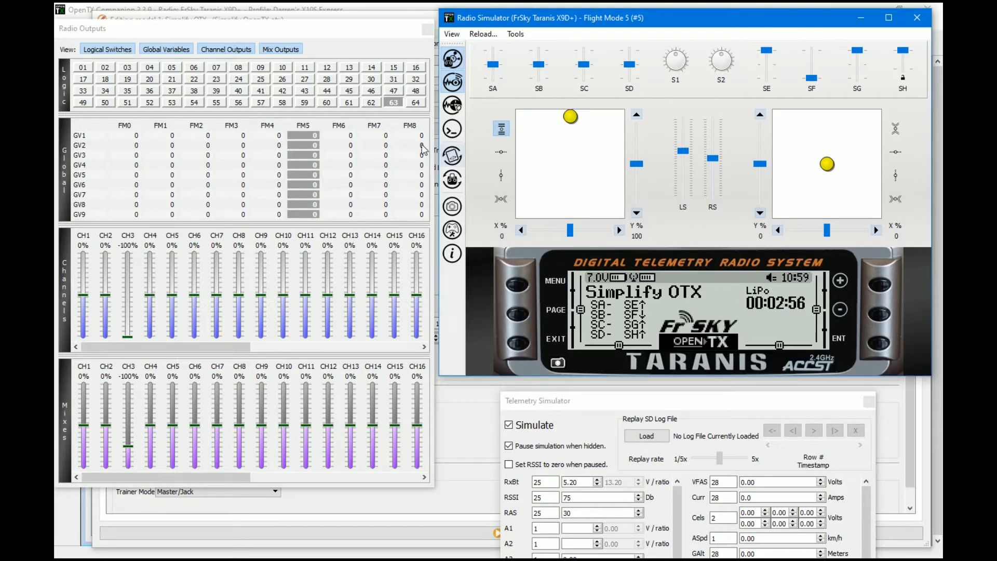
mouse_move(423, 109)
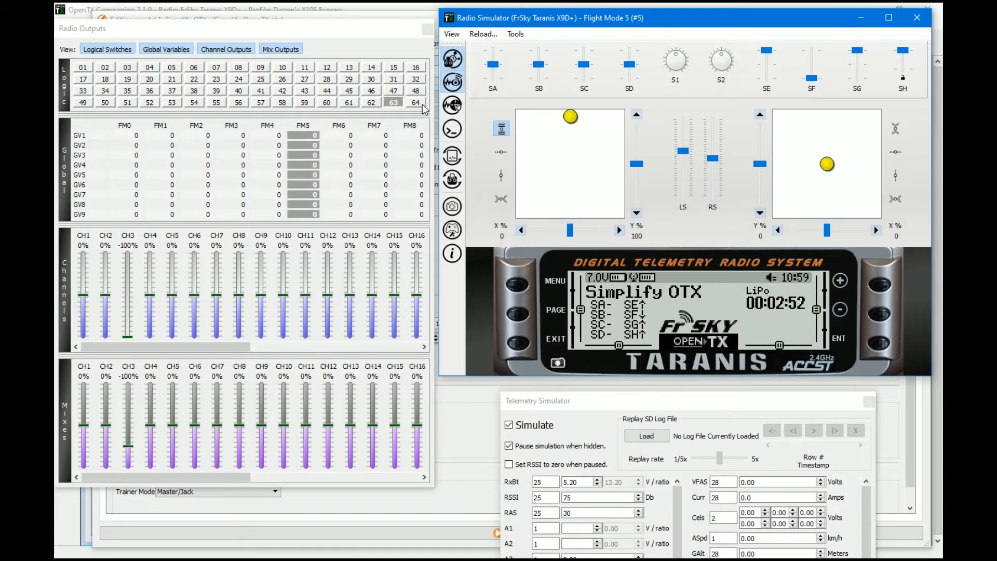
left_click_drag(570, 117, 571, 212)
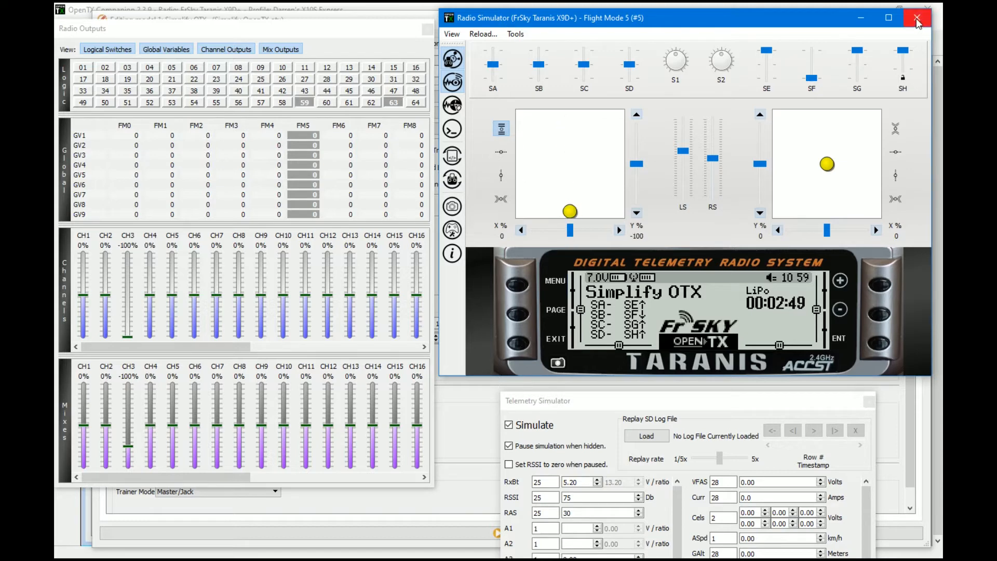
left_click(915, 17)
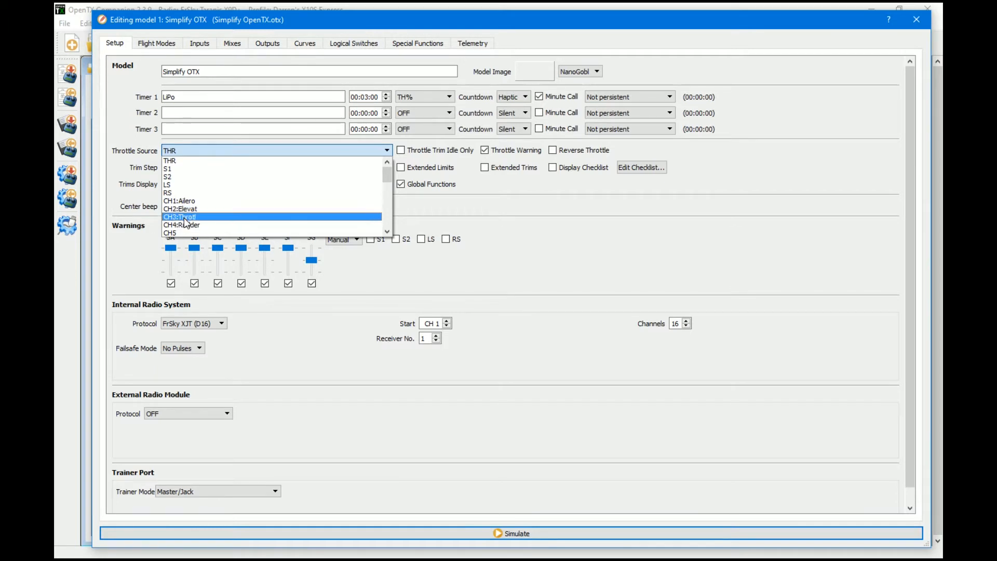
Step: Keep CH3:Throtl as throttle source and review the mixes and flight modes
left_click(179, 216)
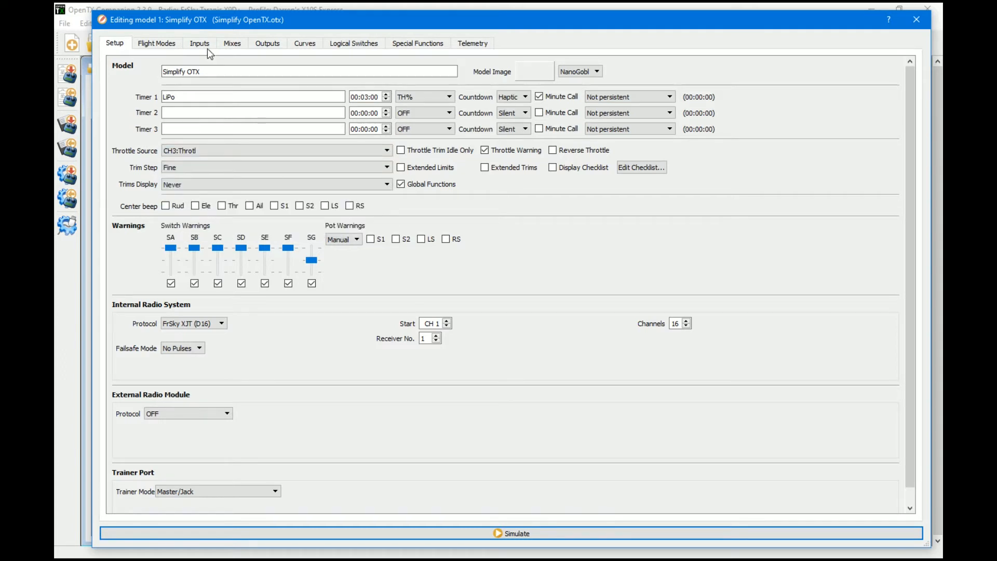
left_click(233, 44)
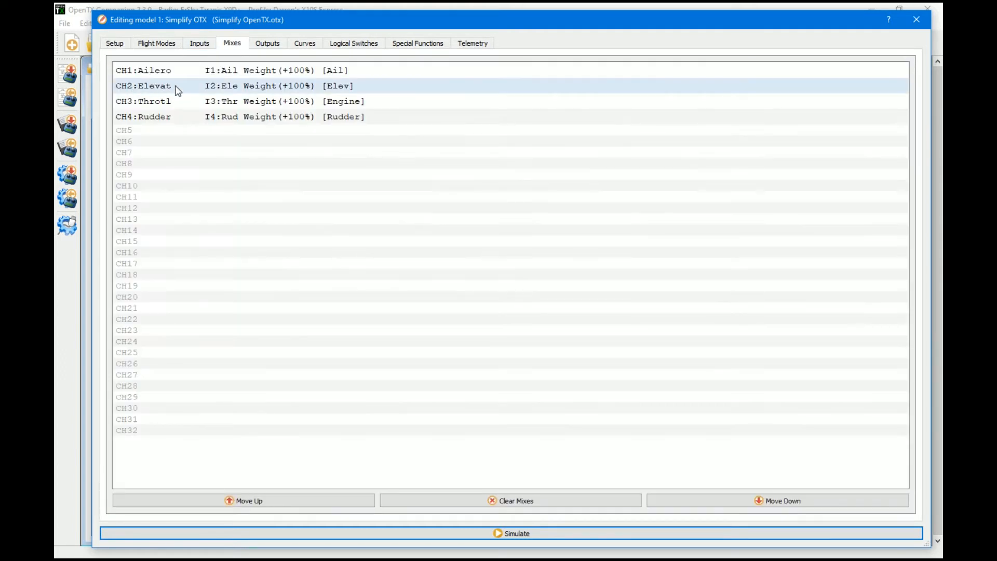
left_click(171, 101)
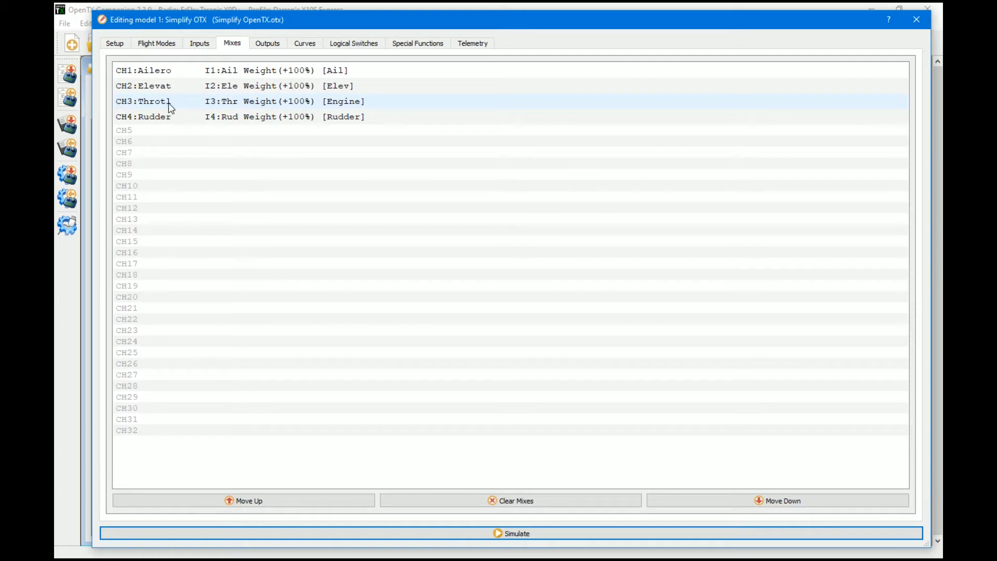
left_click(155, 44)
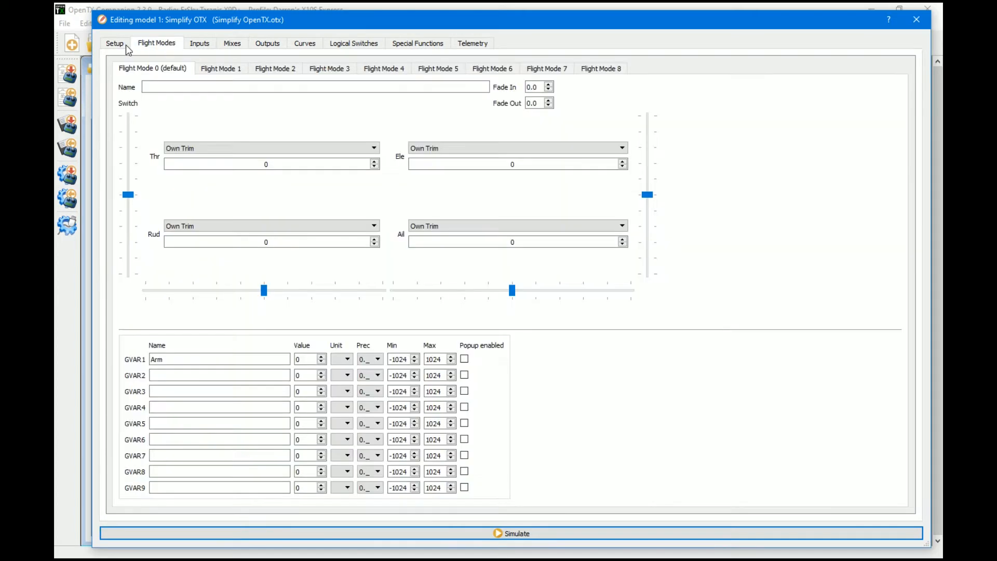
left_click(114, 43)
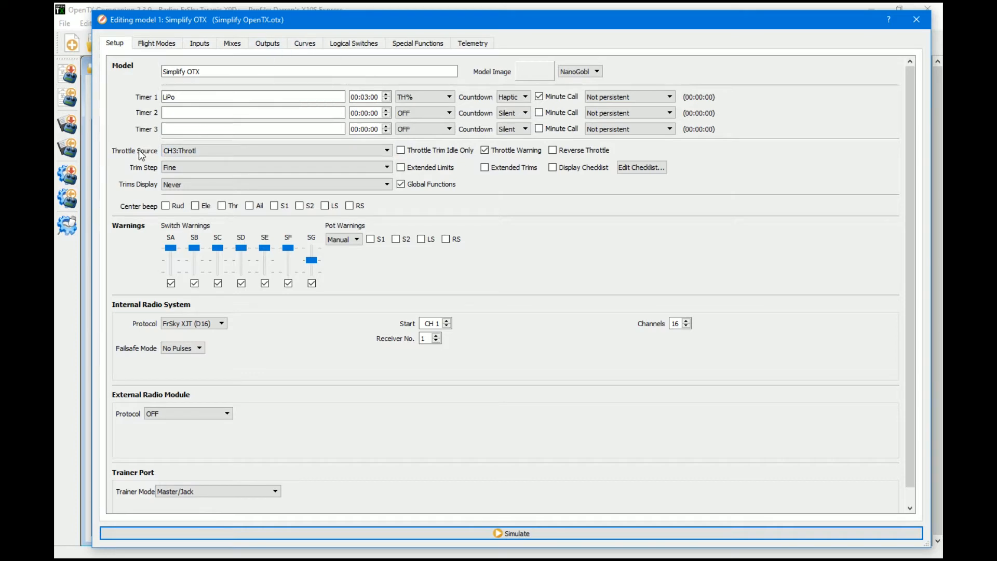
mouse_move(264, 55)
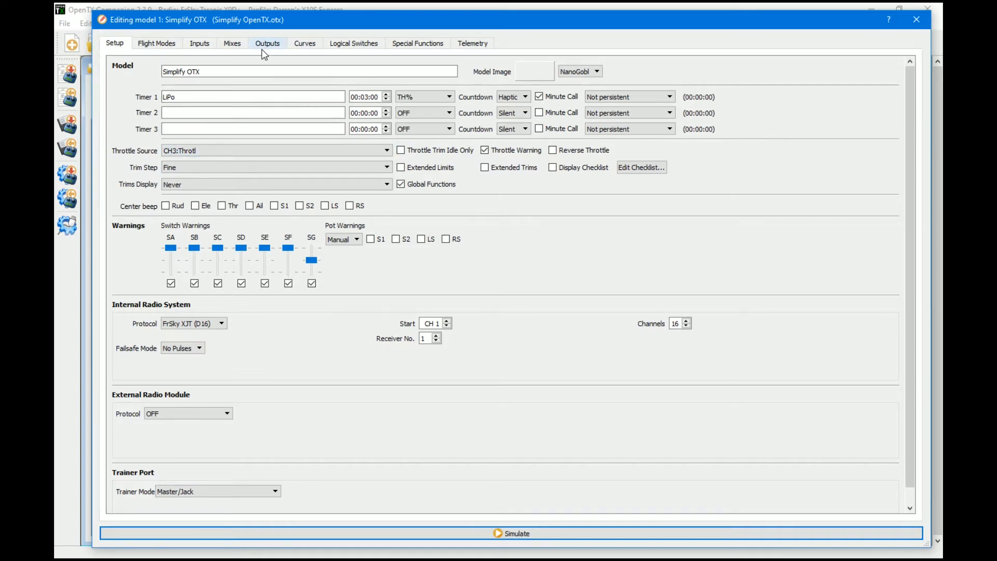
Step: Review the mixes and output channels, checking CH4's minimum limit, then return to setup
left_click(232, 43)
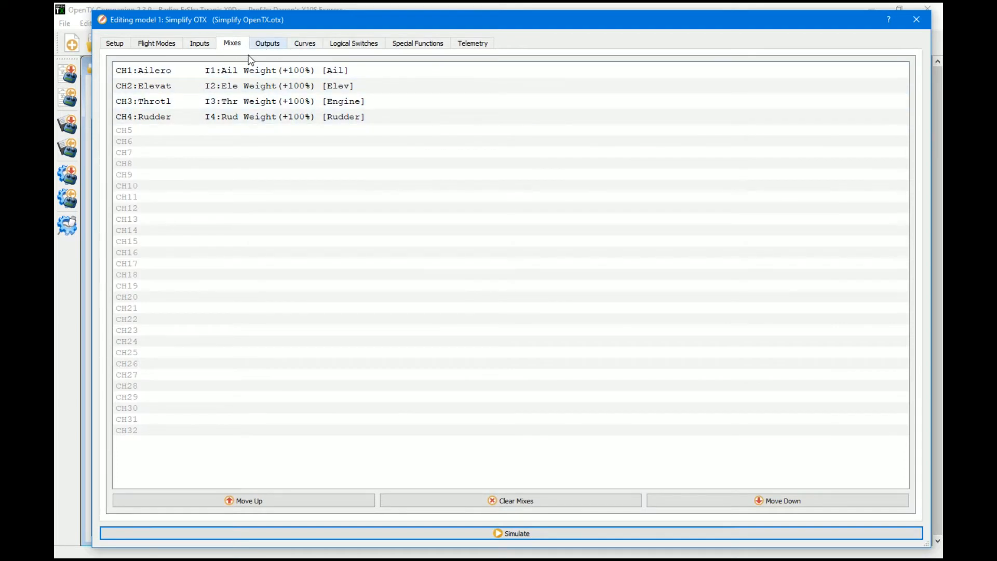
left_click(267, 44)
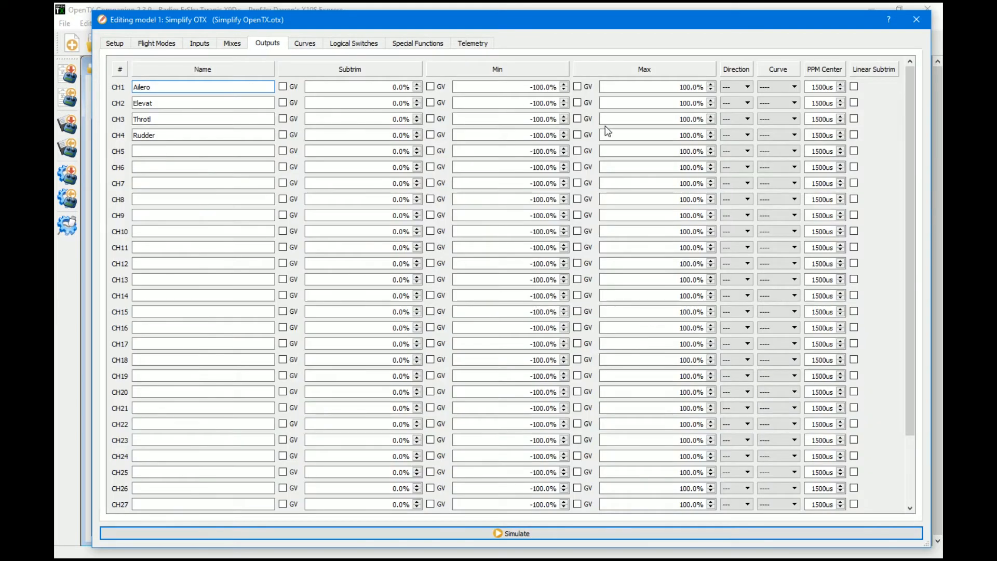
left_click(532, 135)
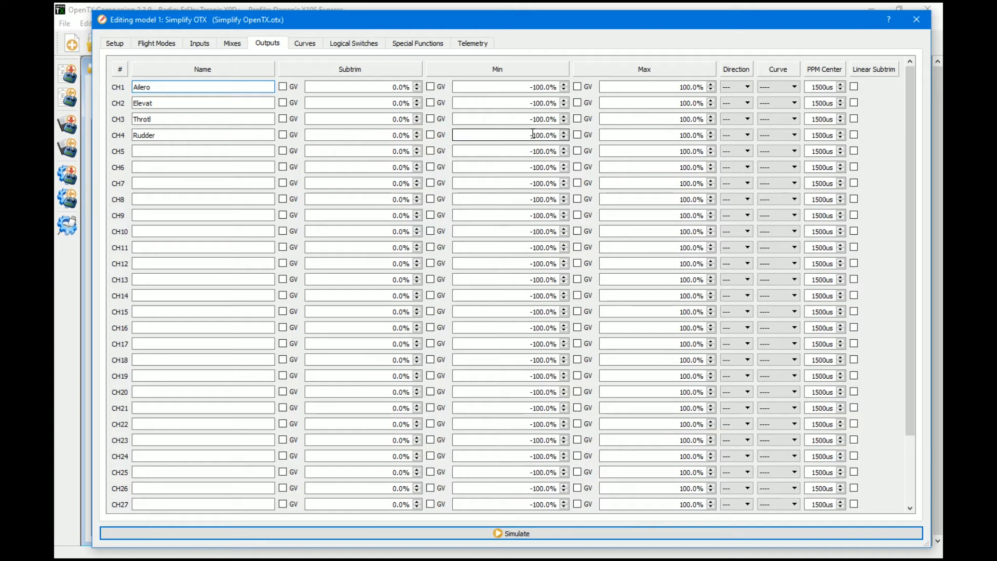
left_click(114, 43)
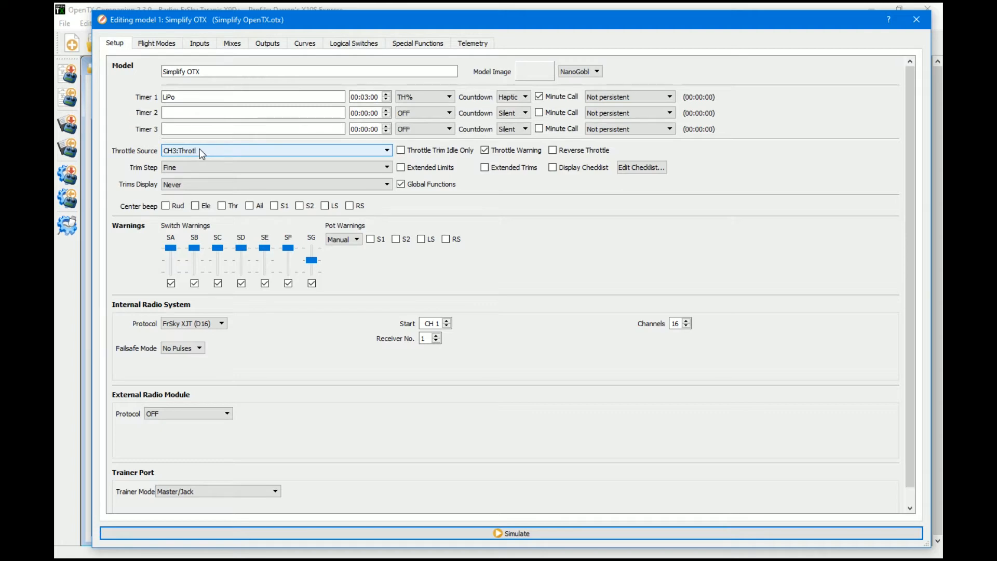
Step: Launch the simulator and sweep the throttle stick from idle to full and back
left_click(514, 534)
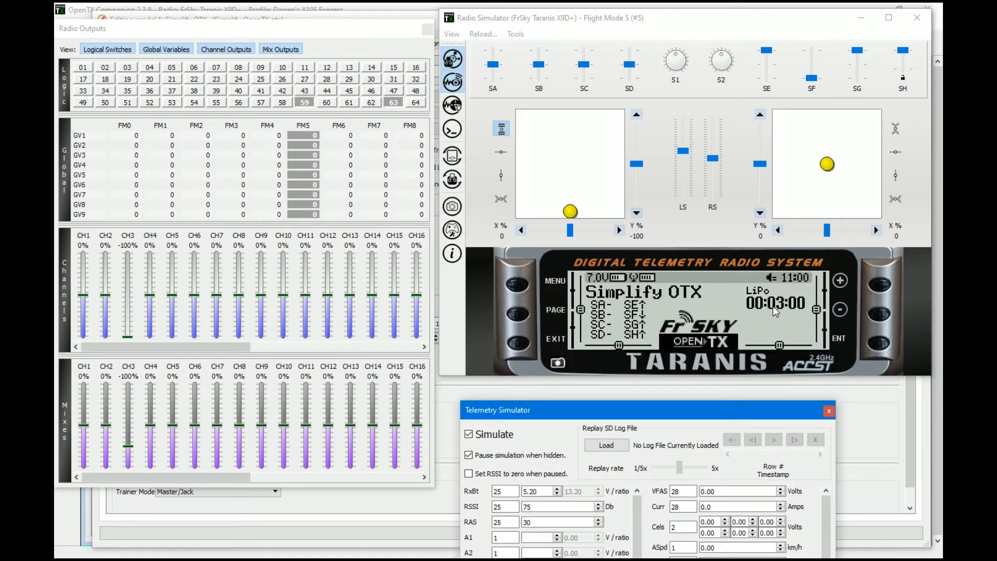
mouse_move(570, 212)
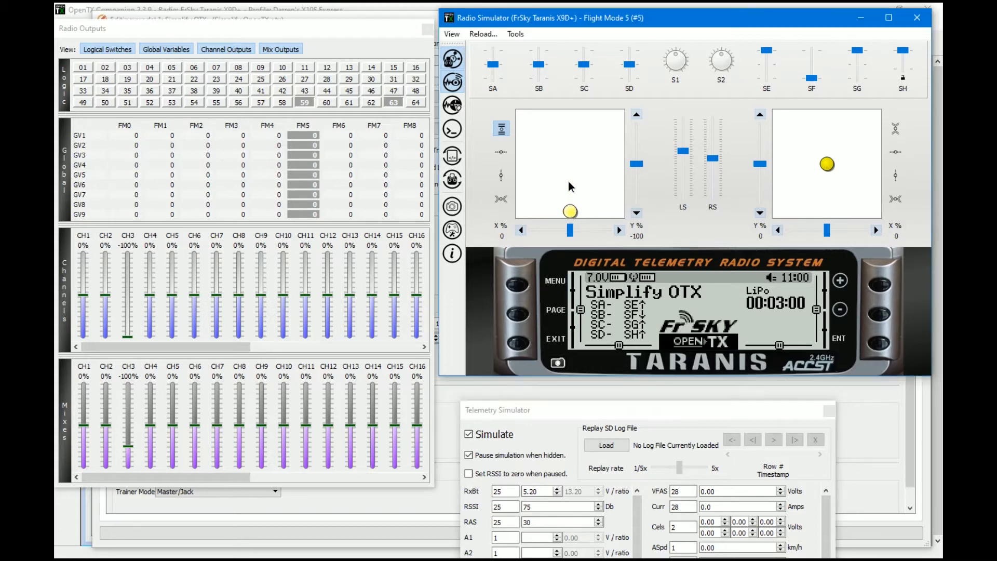
left_click_drag(570, 211, 570, 116)
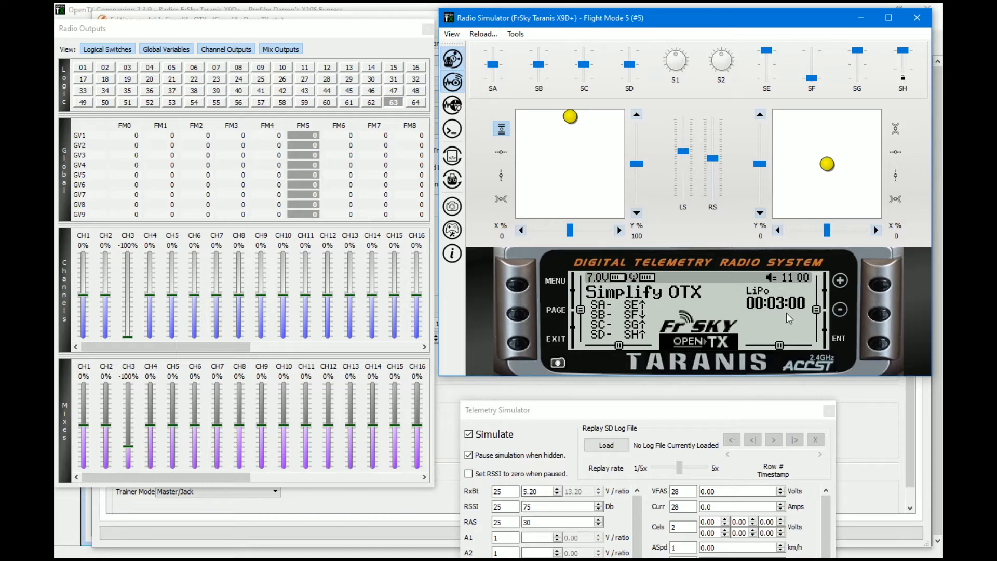
mouse_move(579, 116)
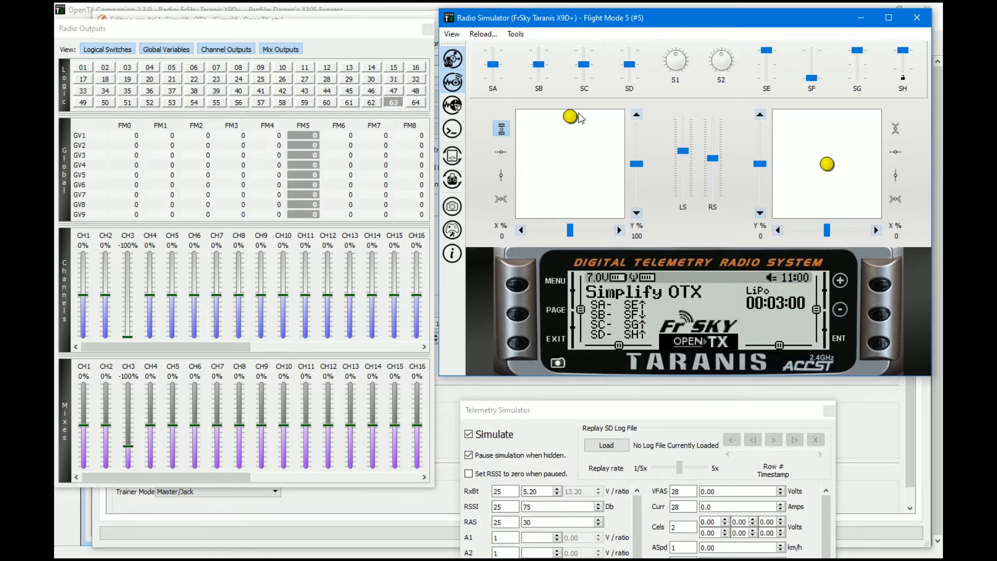
left_click_drag(570, 115, 570, 211)
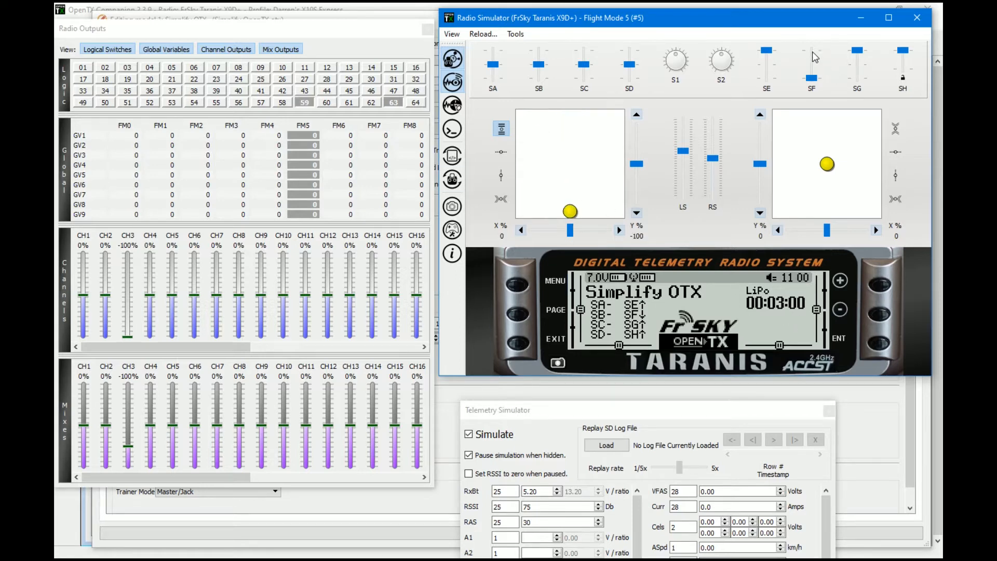
Step: Toggle SF and raise the throttle so LiPo counts down to 2:54, then cut the throttle
left_click_drag(569, 211, 566, 198)
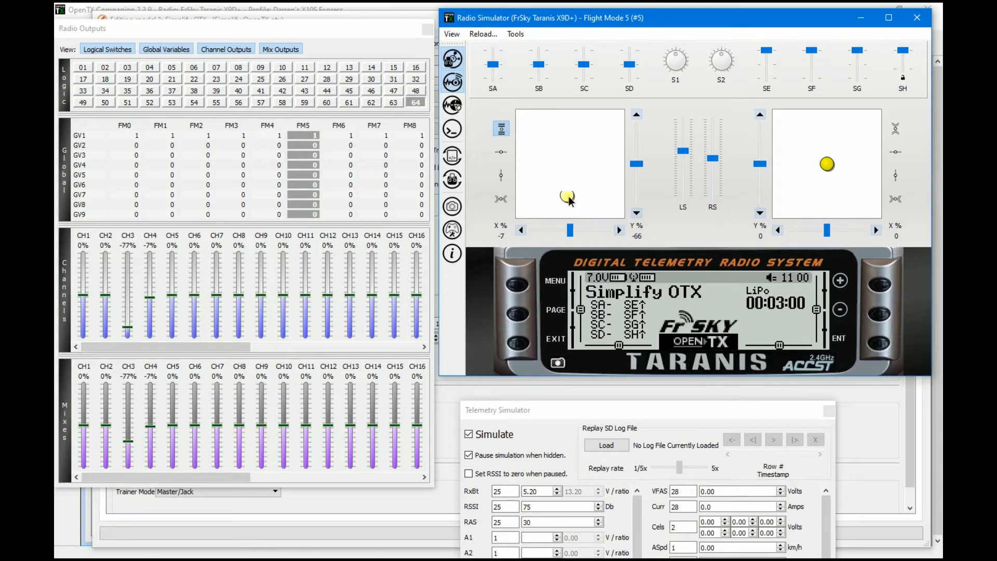
left_click_drag(566, 197, 570, 115)
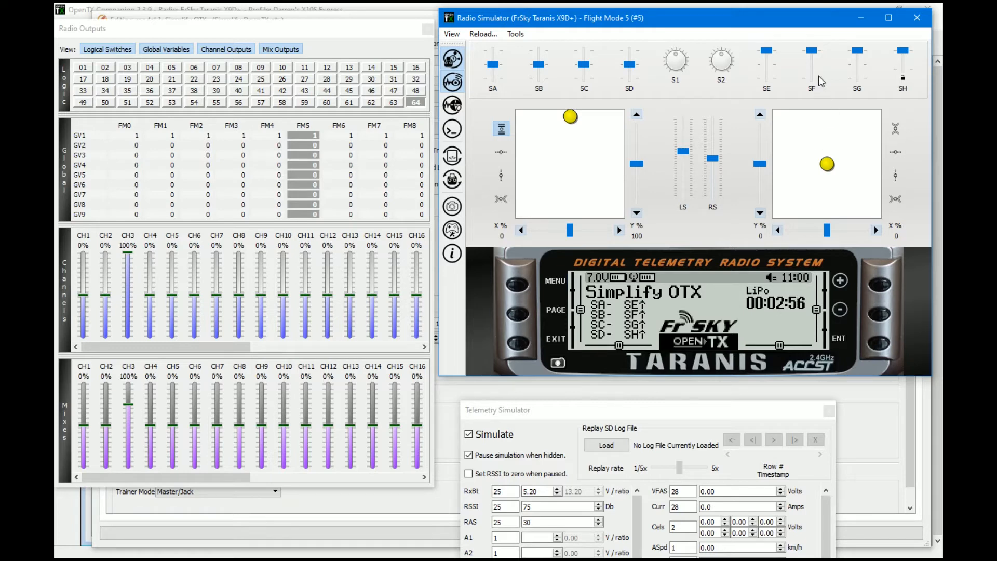
left_click(812, 78)
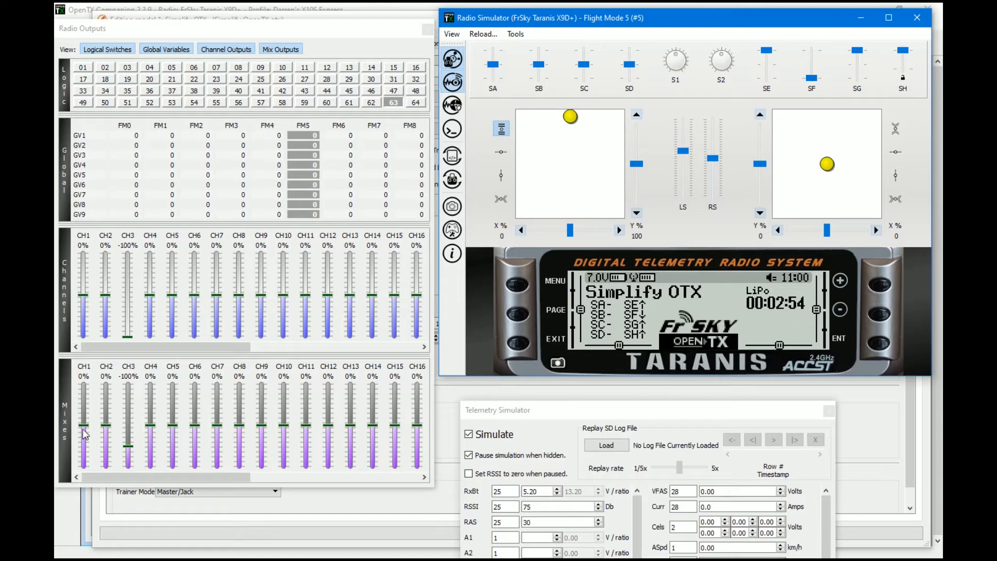
mouse_move(123, 415)
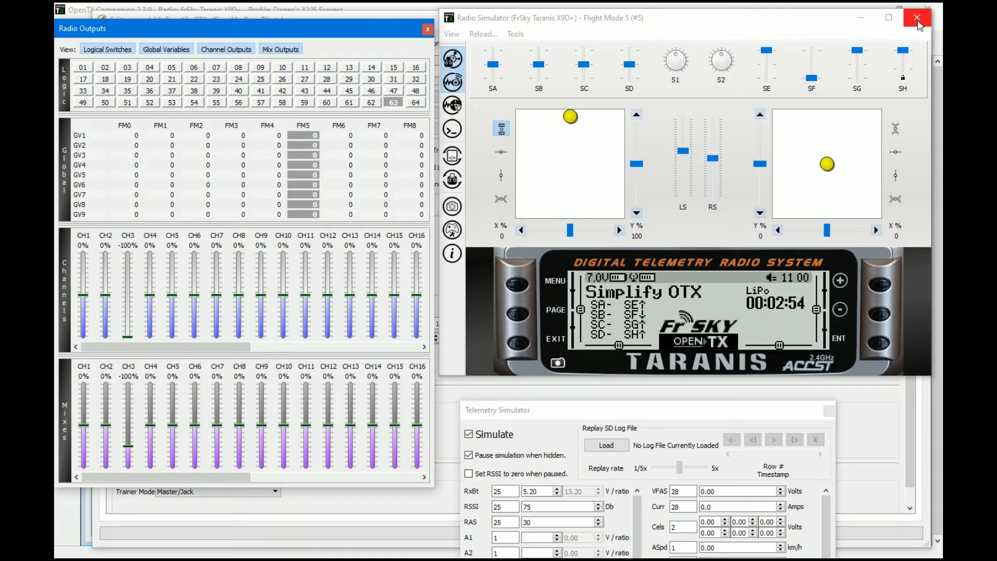
Step: Close the simulator, set output CH3 Throtl direction to INV, and relaunch the simulator
left_click(916, 17)
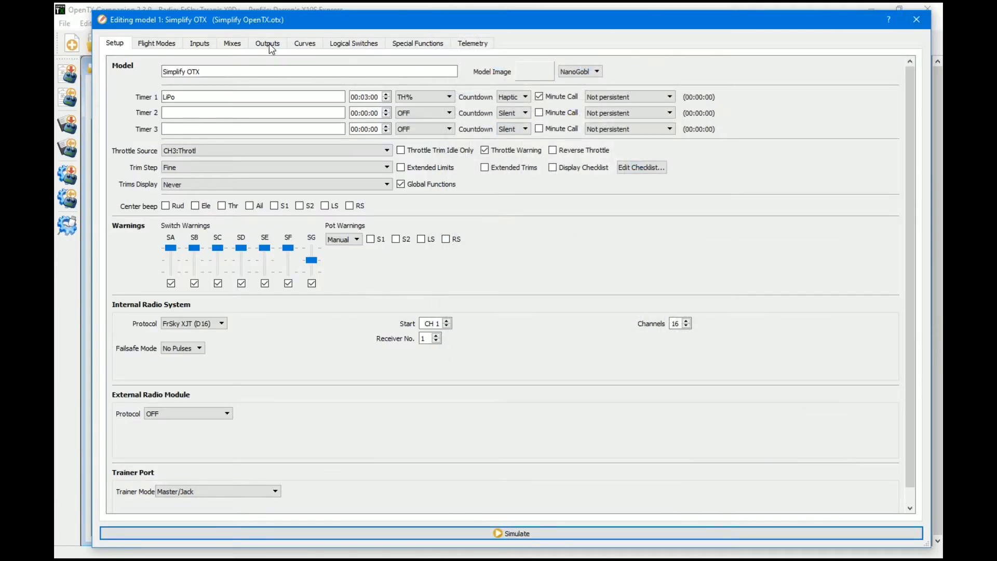
left_click(267, 44)
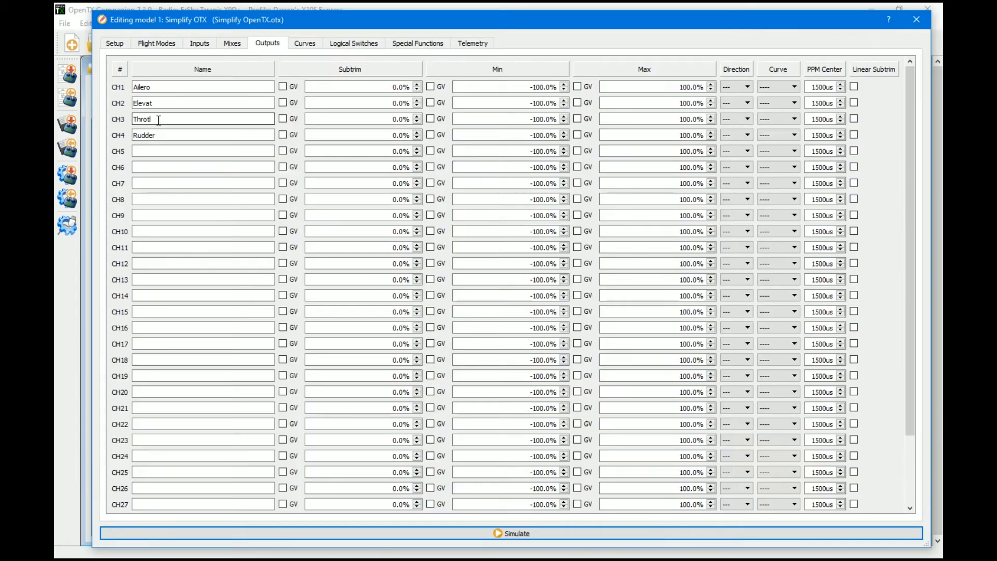
left_click(745, 118)
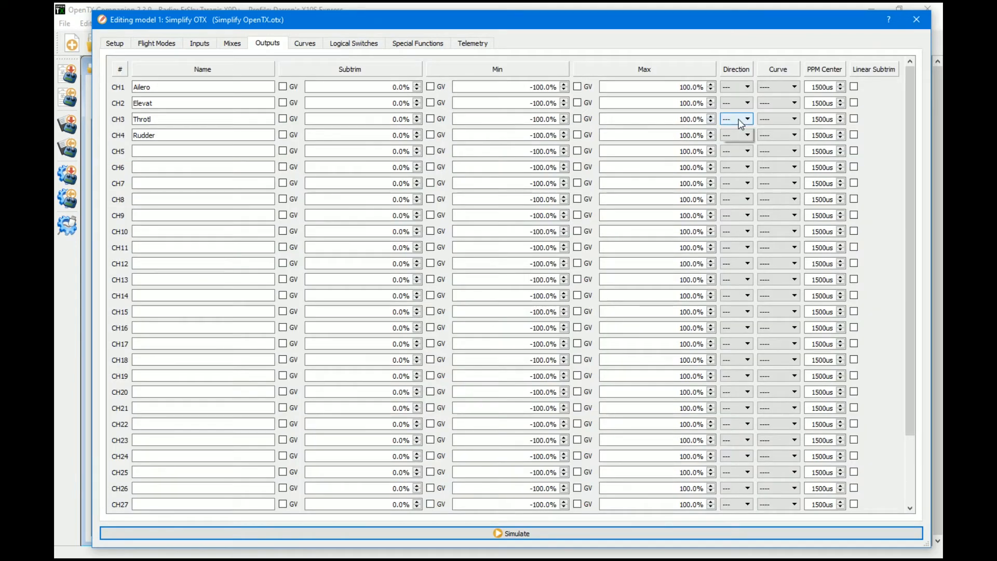
left_click(746, 119)
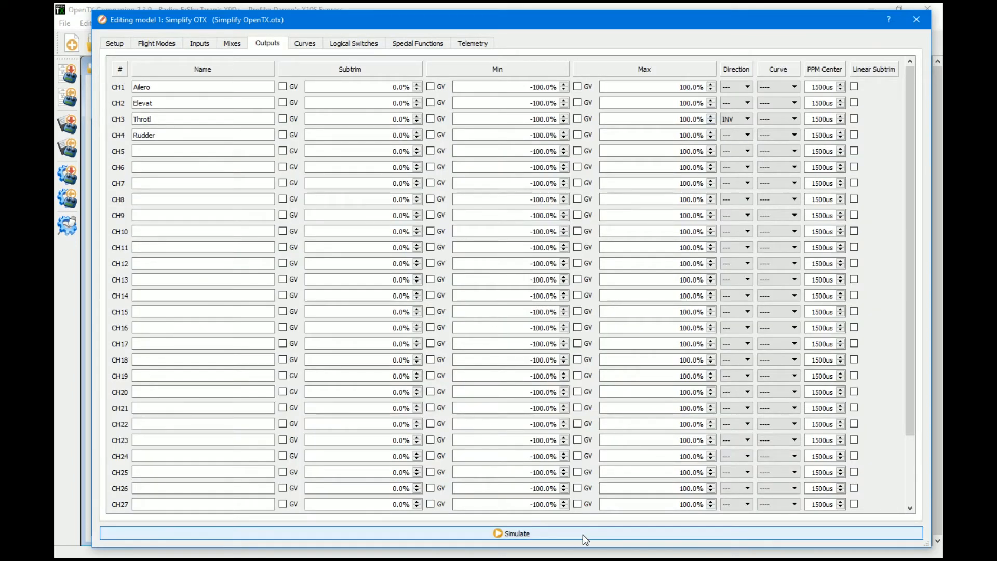
left_click(513, 534)
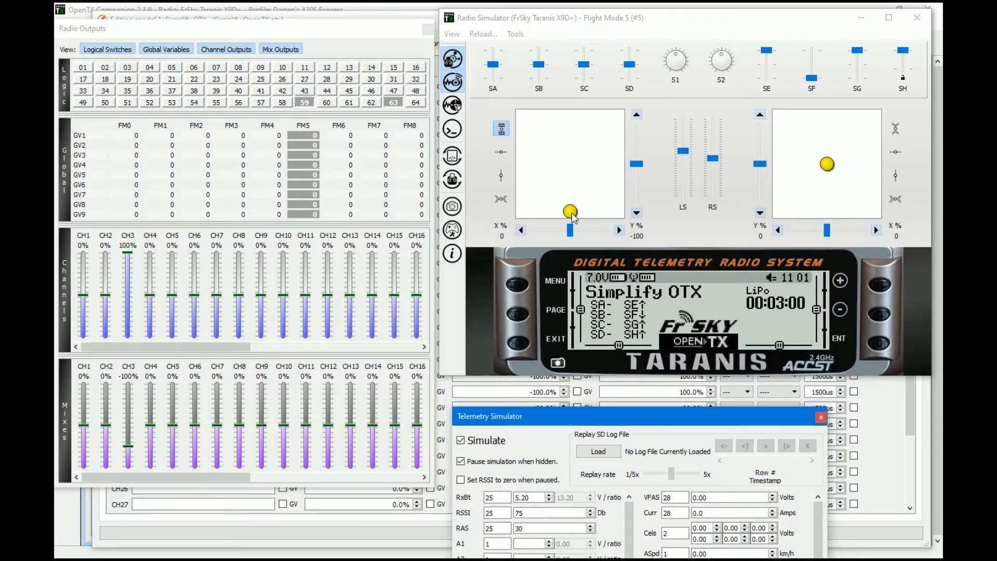
Step: Sweep the throttle stick and toggle the SF switch down and back up
left_click_drag(570, 211, 568, 115)
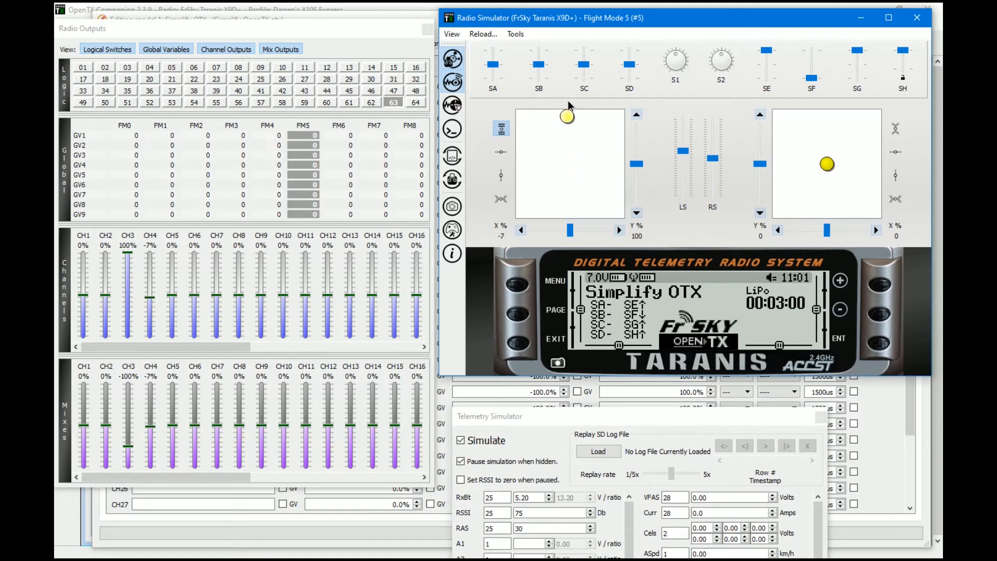
left_click_drag(568, 115, 570, 211)
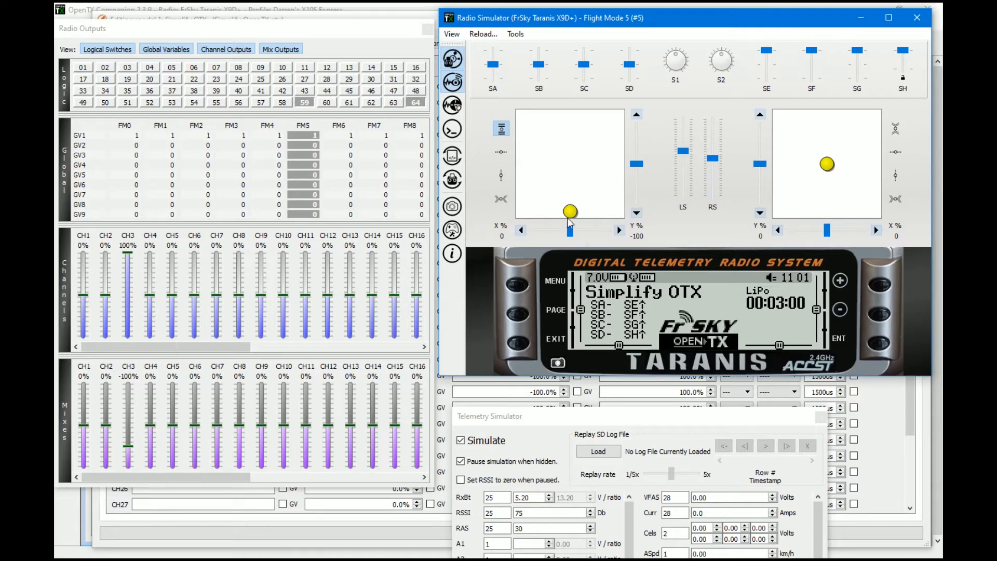
left_click_drag(571, 211, 567, 118)
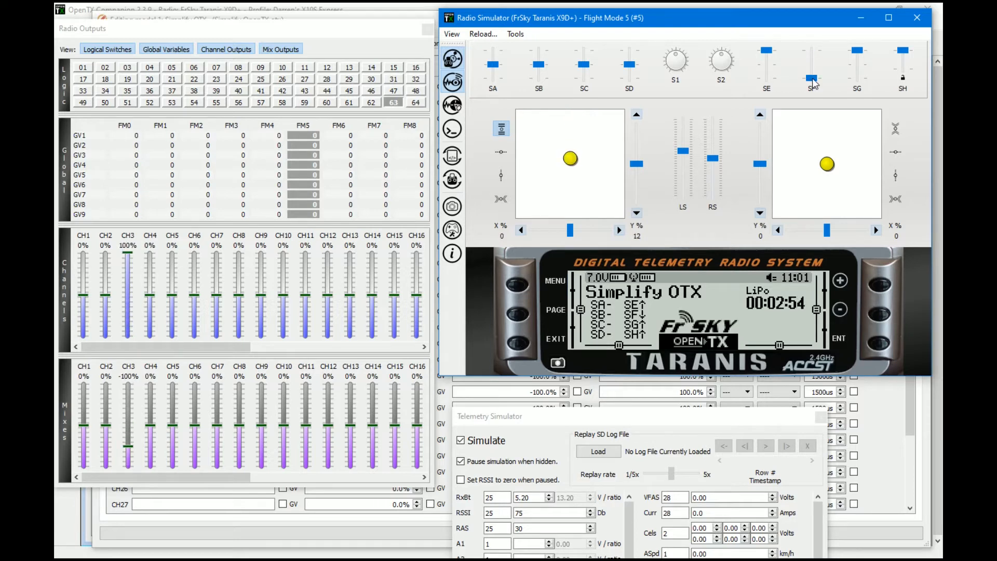
left_click_drag(568, 159, 568, 213)
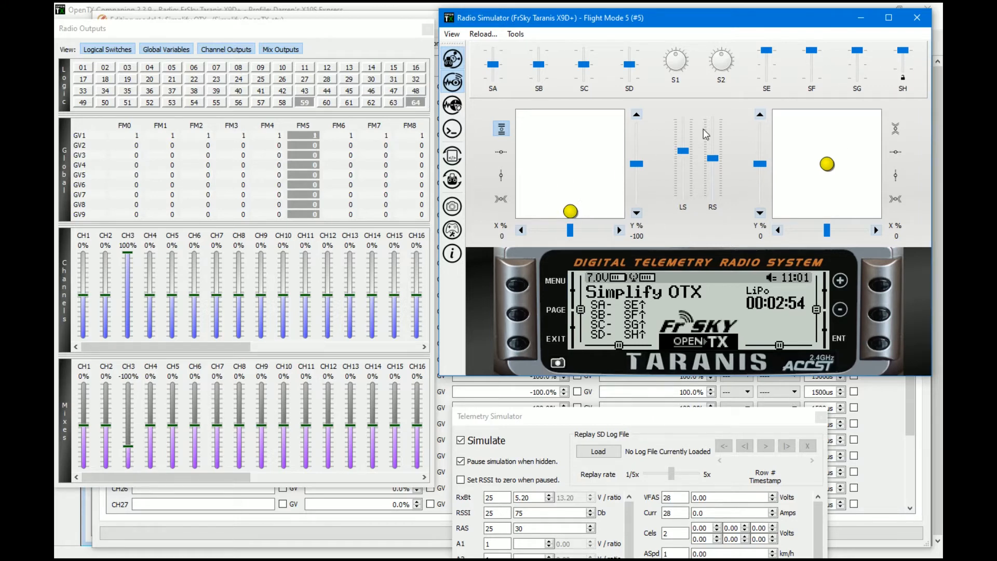
Step: Run full throttle until the LiPo timer reads 2:37, then close the simulator
left_click_drag(570, 212, 562, 142)
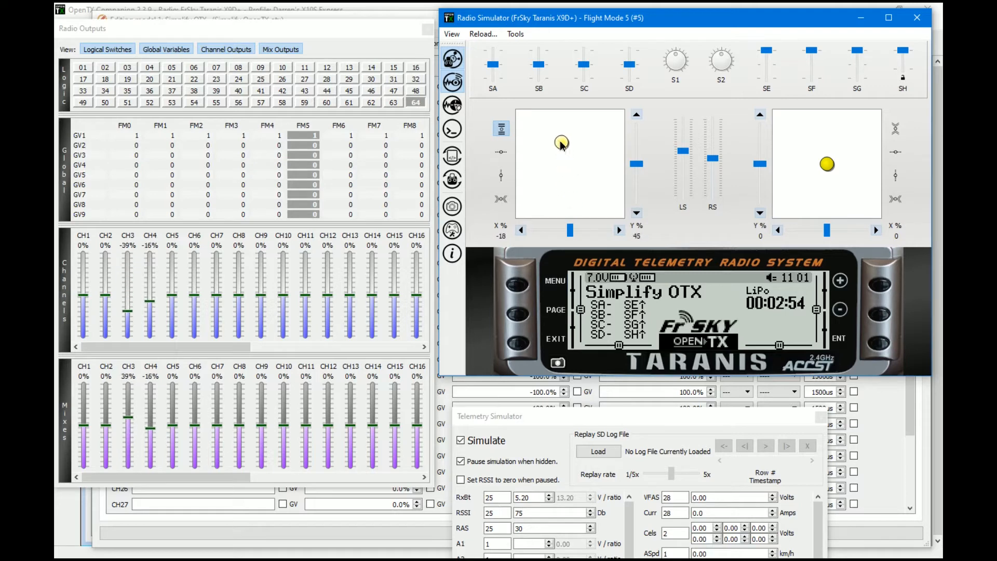
left_click_drag(562, 142, 564, 116)
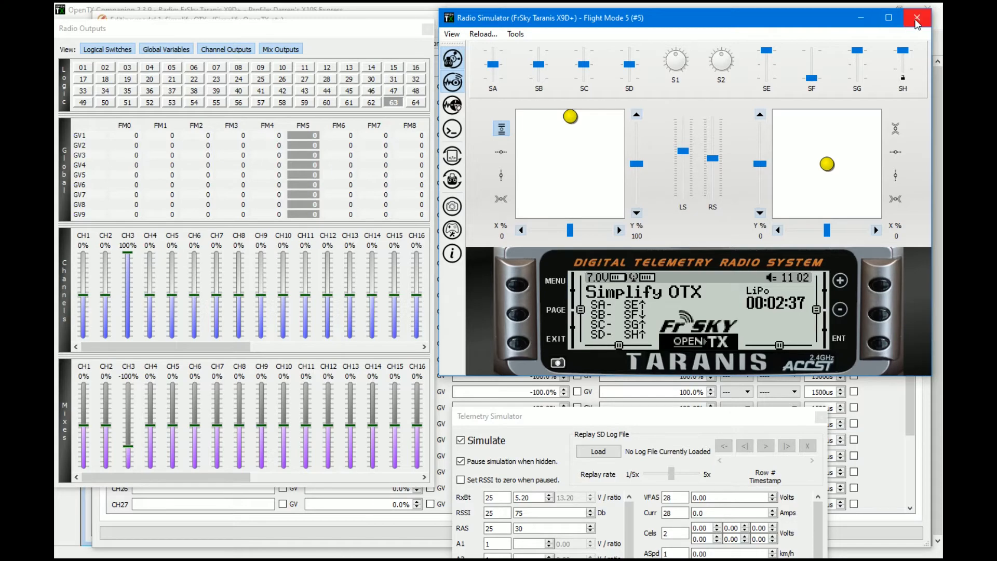
mouse_move(918, 16)
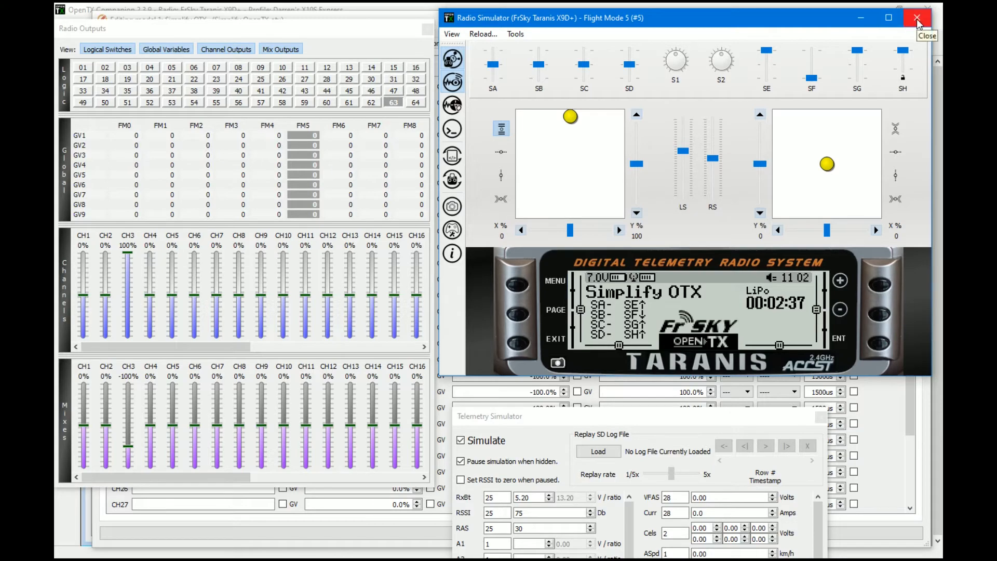
left_click(917, 17)
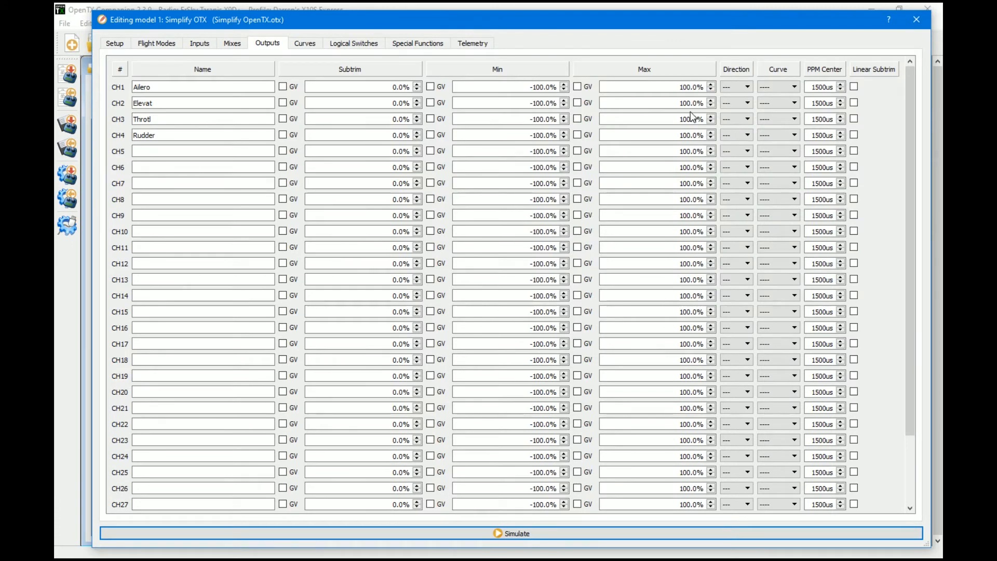
mouse_move(284, 517)
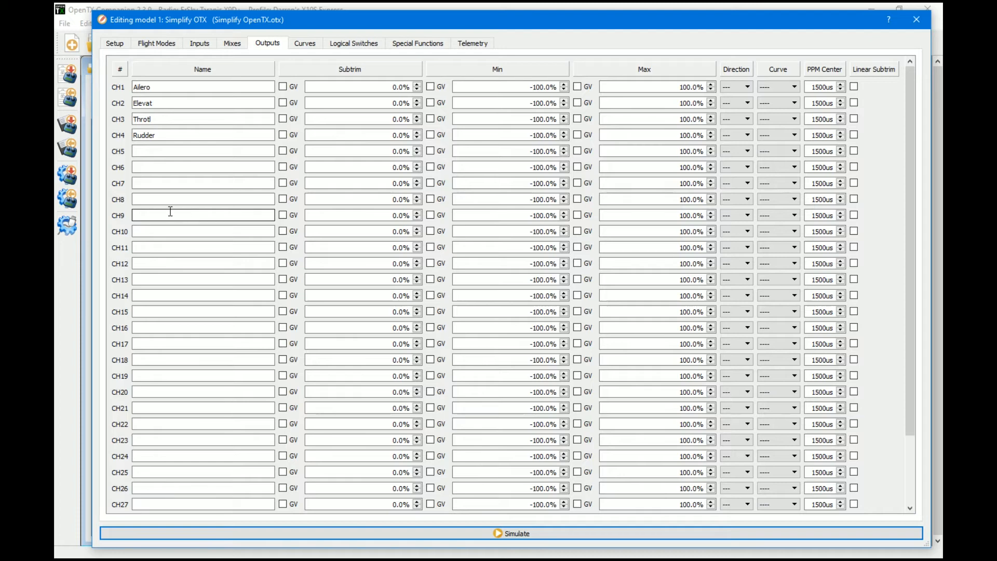
mouse_move(202, 244)
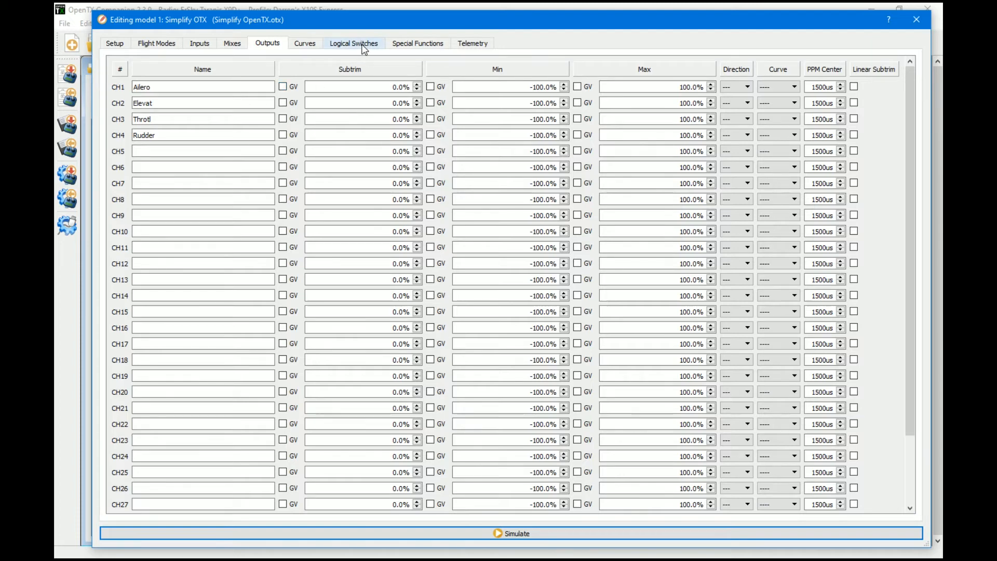
Step: Show the model's logical switches list, all still empty
left_click(353, 44)
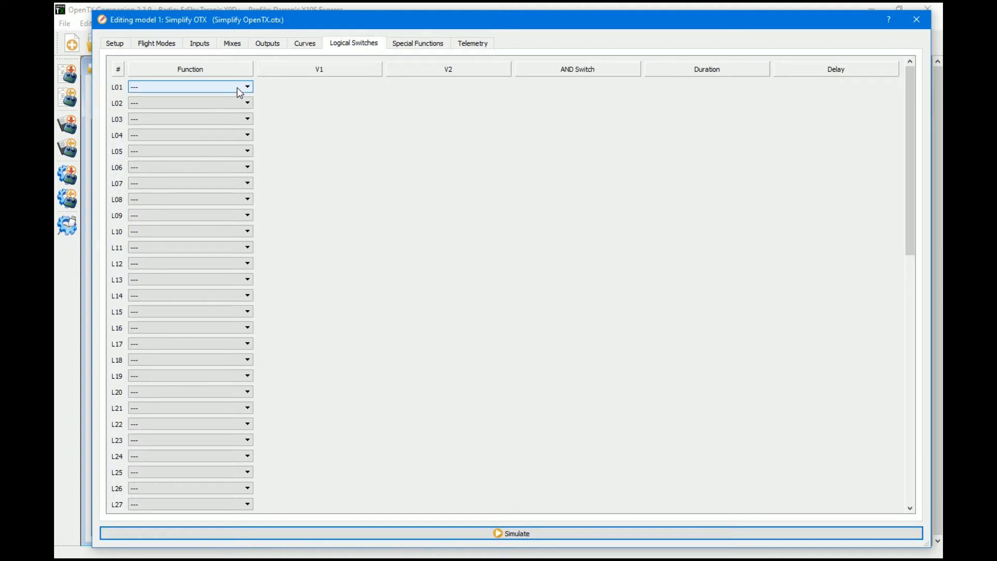
Step: Make logical switch L01 an AND function and begin choosing its V1 source
left_click(245, 87)
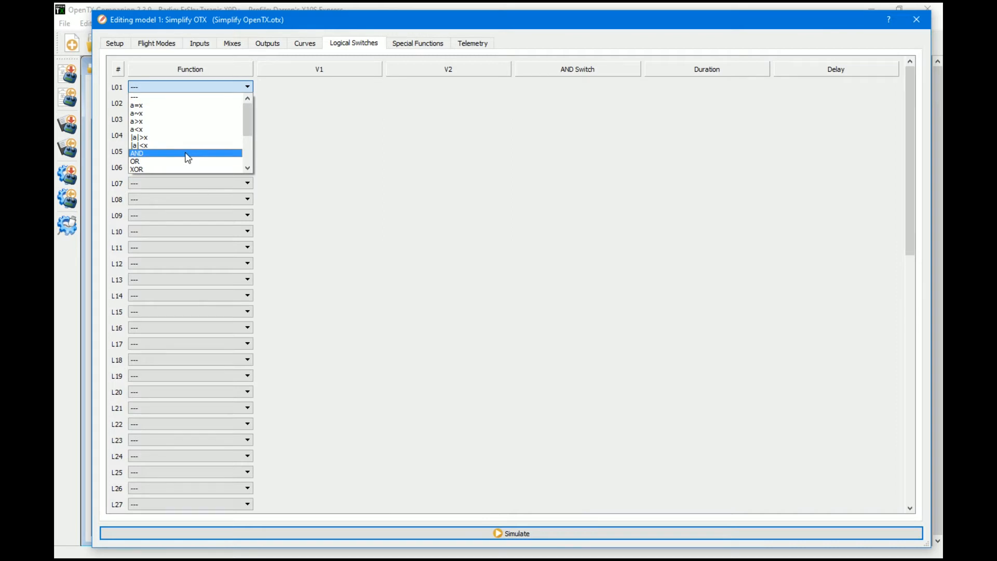
left_click(144, 152)
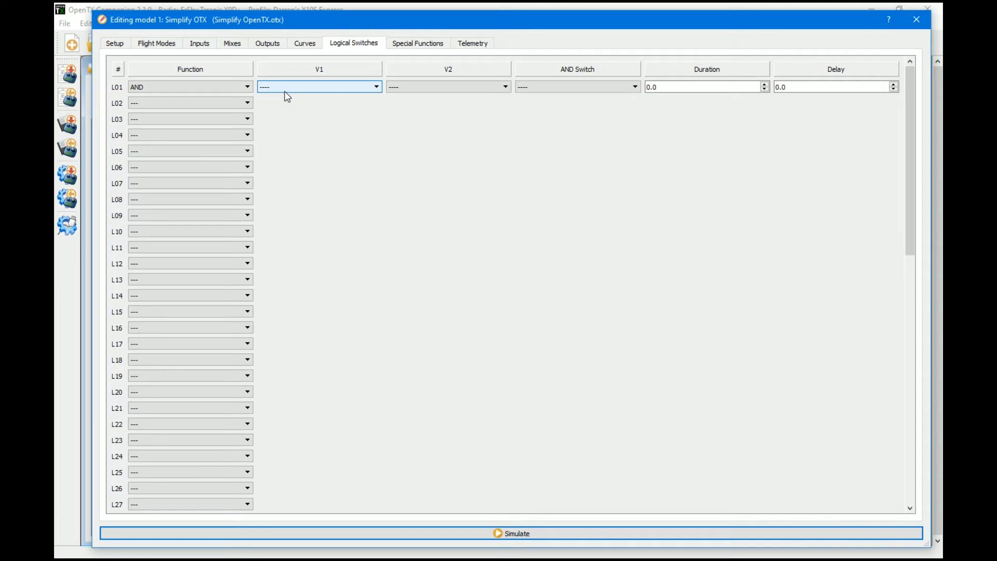
scroll("down", 3)
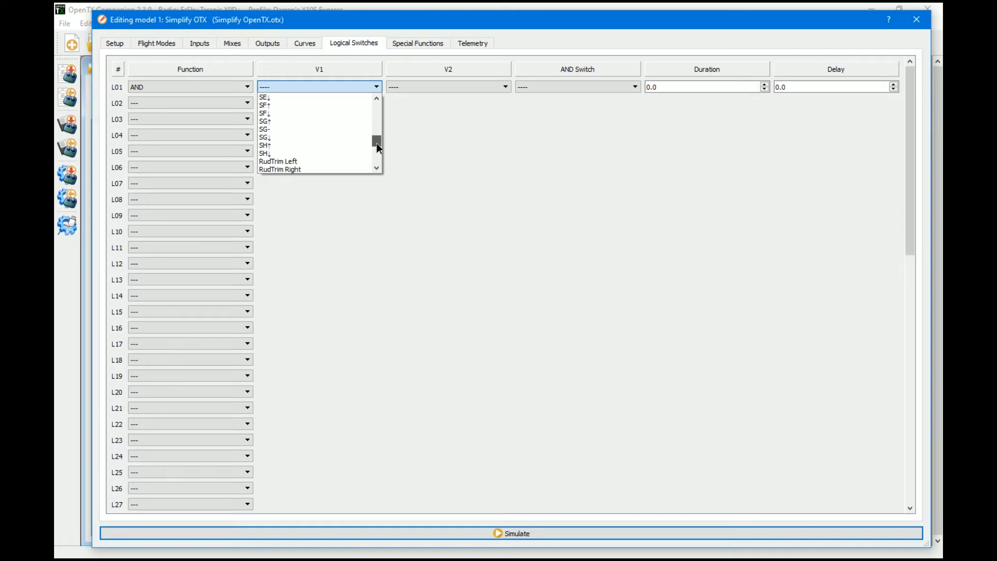
left_click(263, 106)
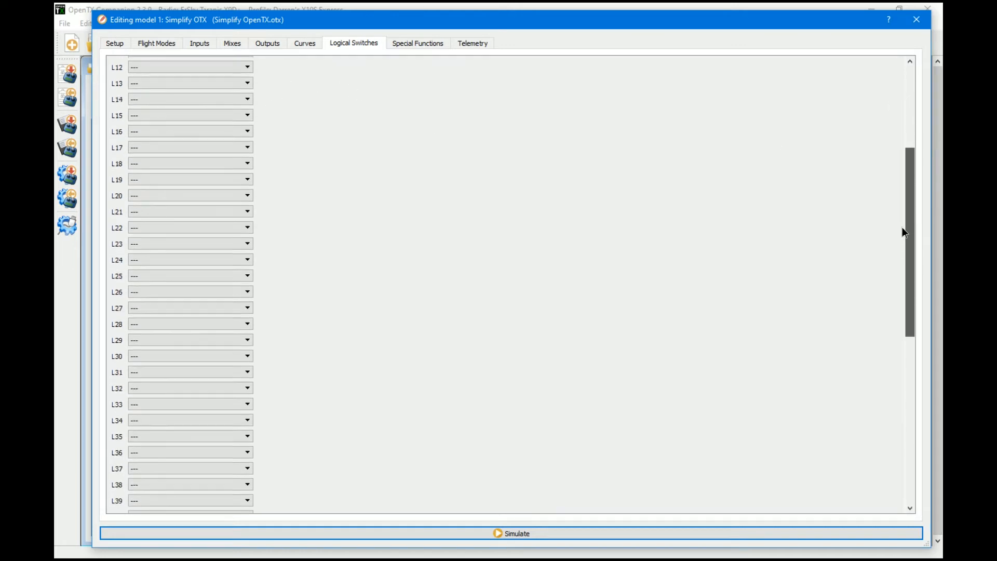
scroll("down", 3)
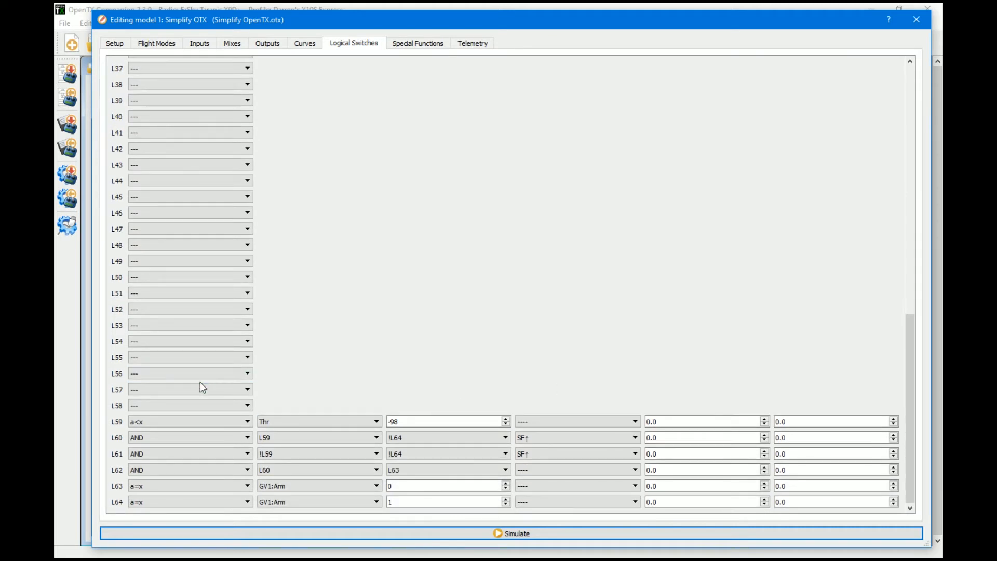
left_click(189, 501)
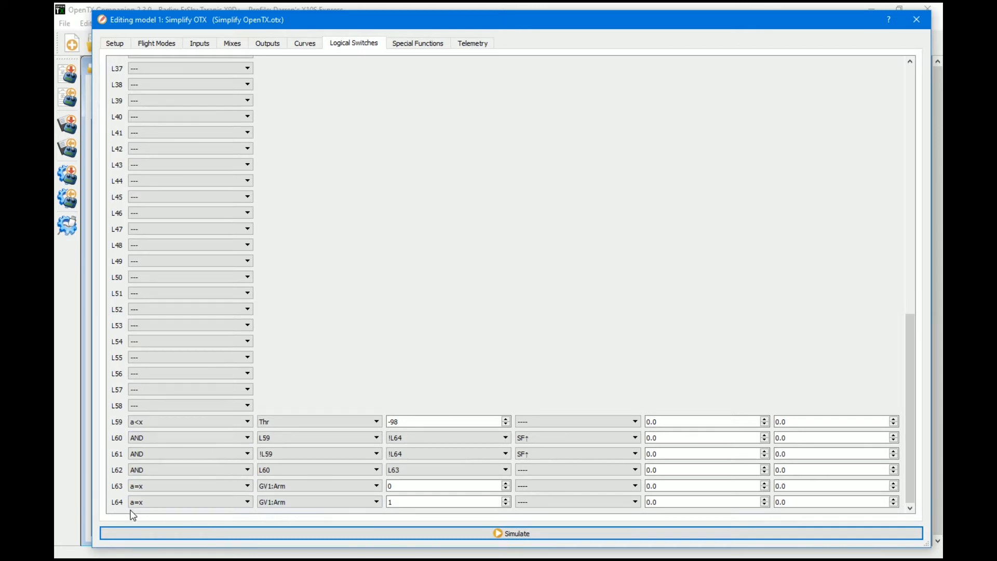
mouse_move(120, 517)
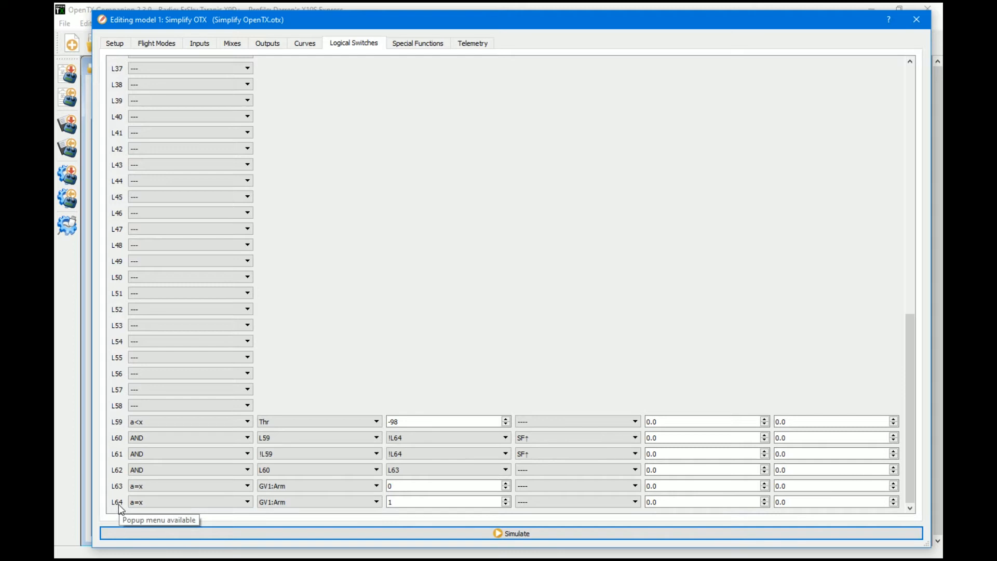
mouse_move(116, 519)
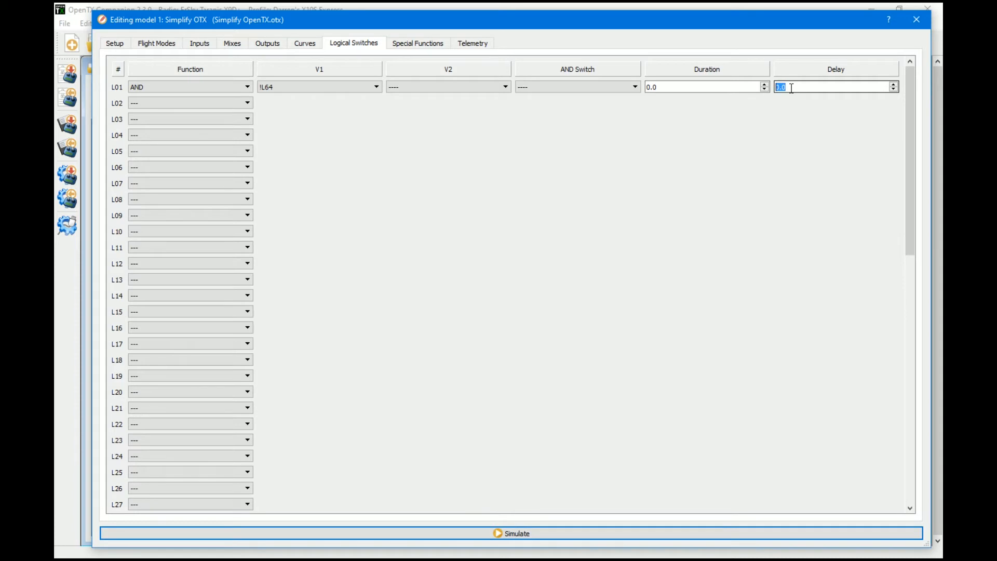
Step: Give L01 (!L64) a 5.0 second delay, then move on to the special functions list
key("Delete")
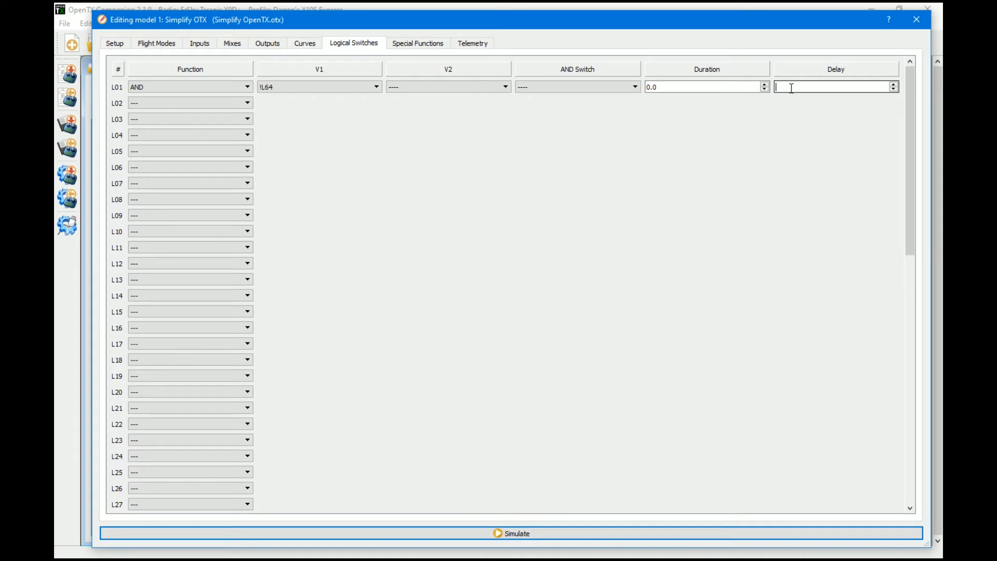
type("20")
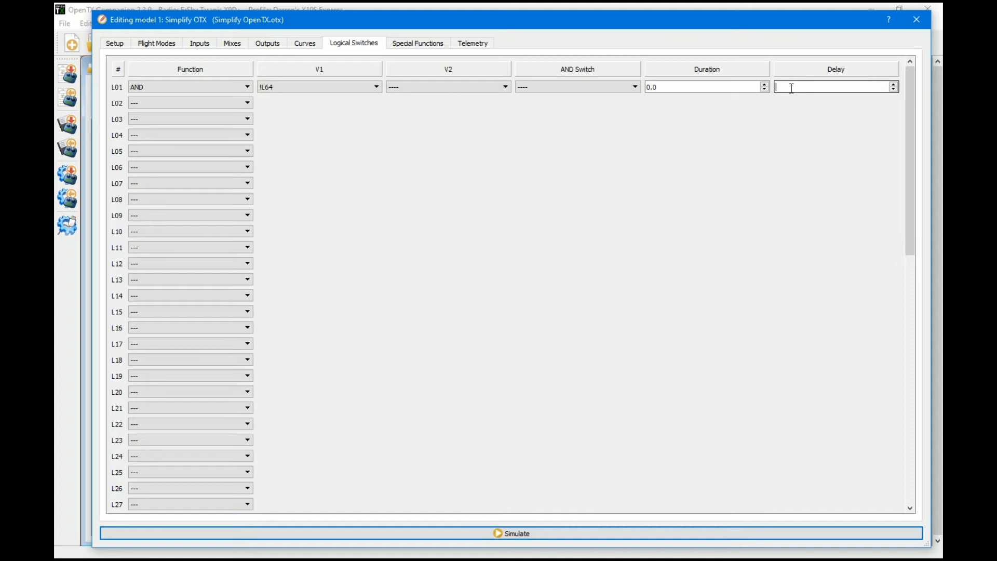
type("5")
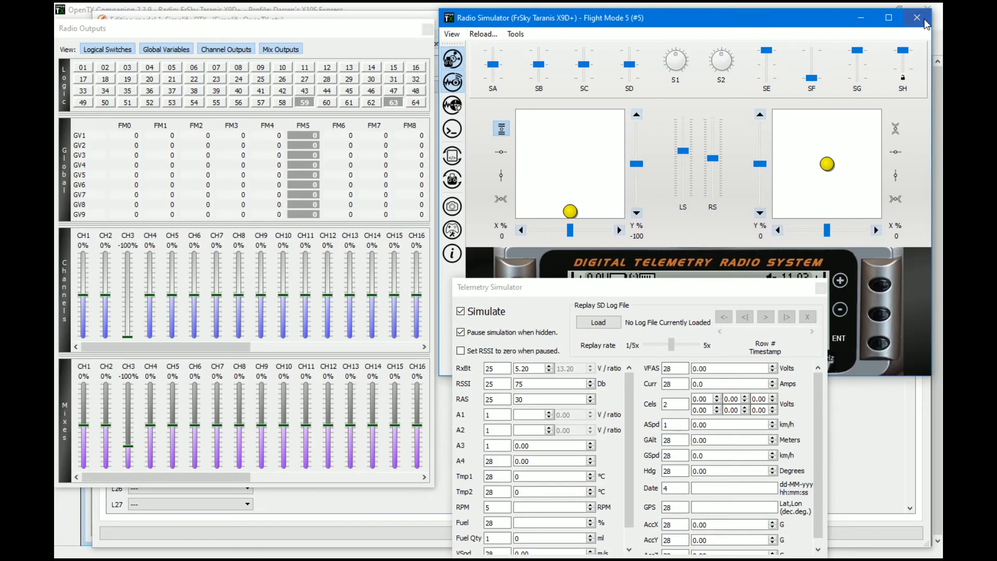
left_click(914, 17)
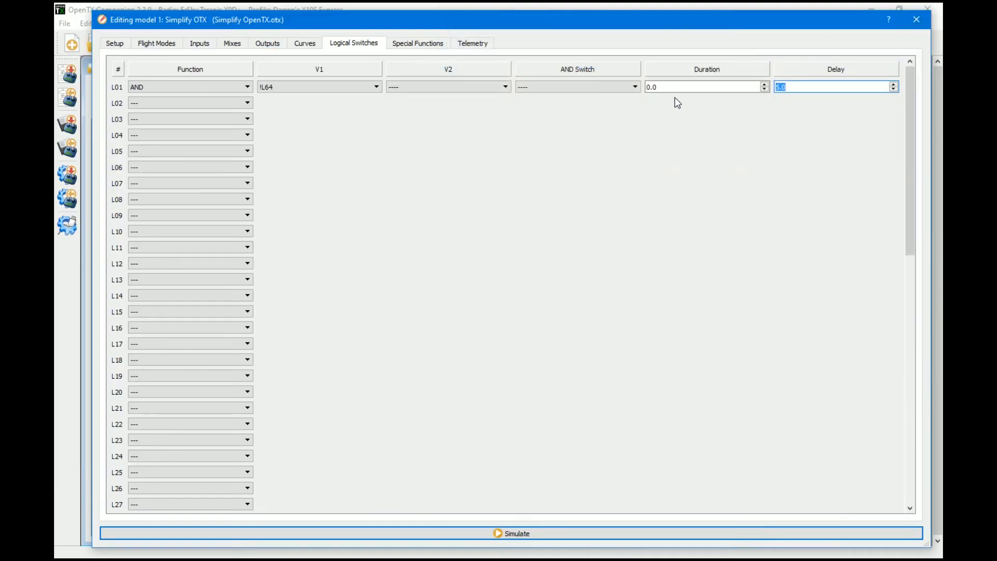
left_click(704, 87)
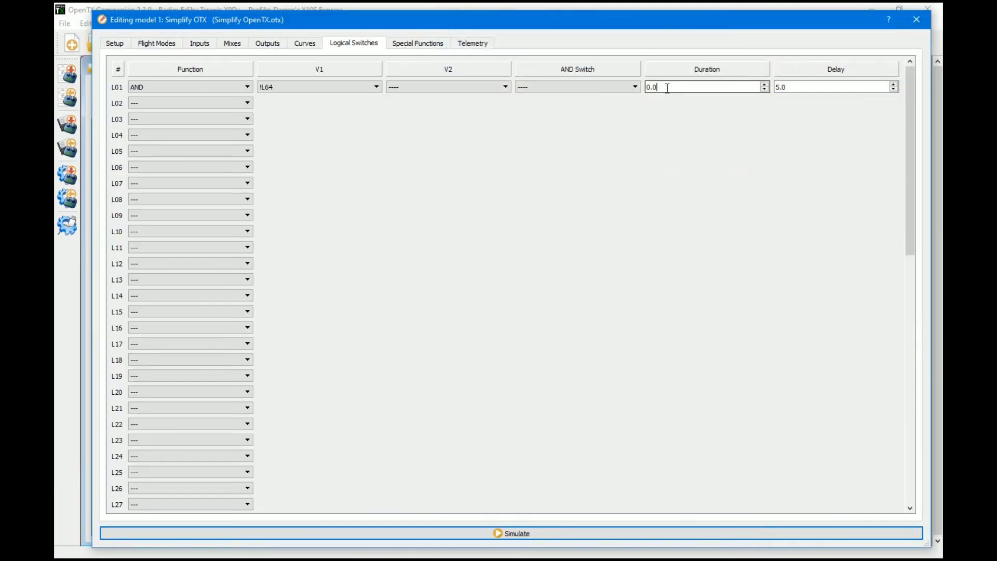
mouse_move(655, 100)
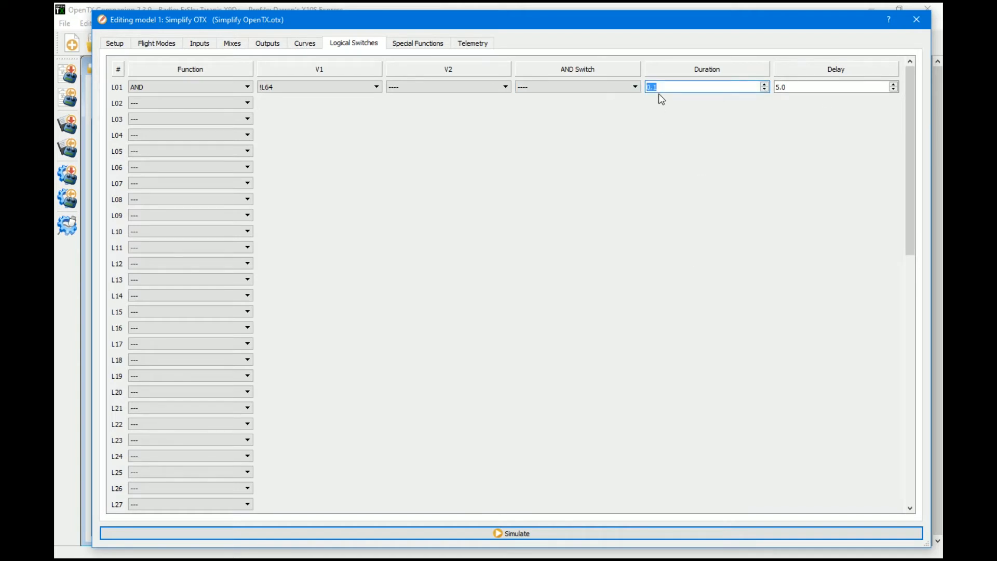
mouse_move(605, 135)
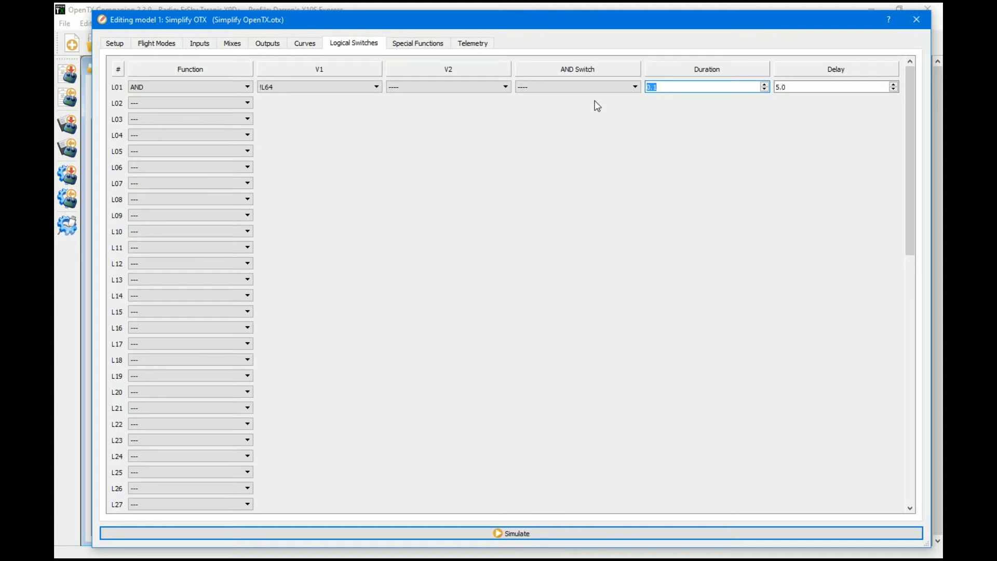
left_click(417, 44)
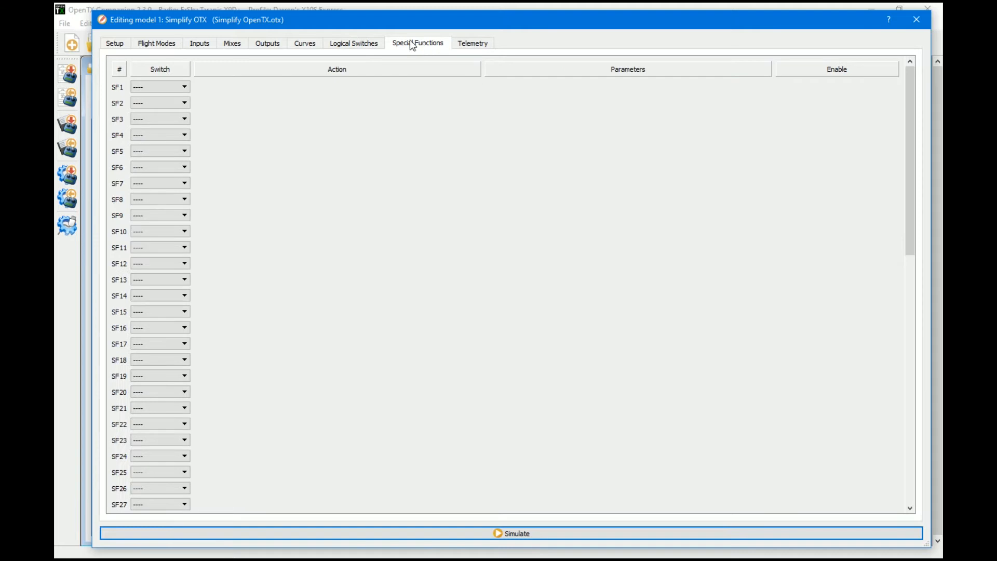
Step: Trigger SF1 from logical switch L01 and enable its Timer 1 reset
left_click(182, 87)
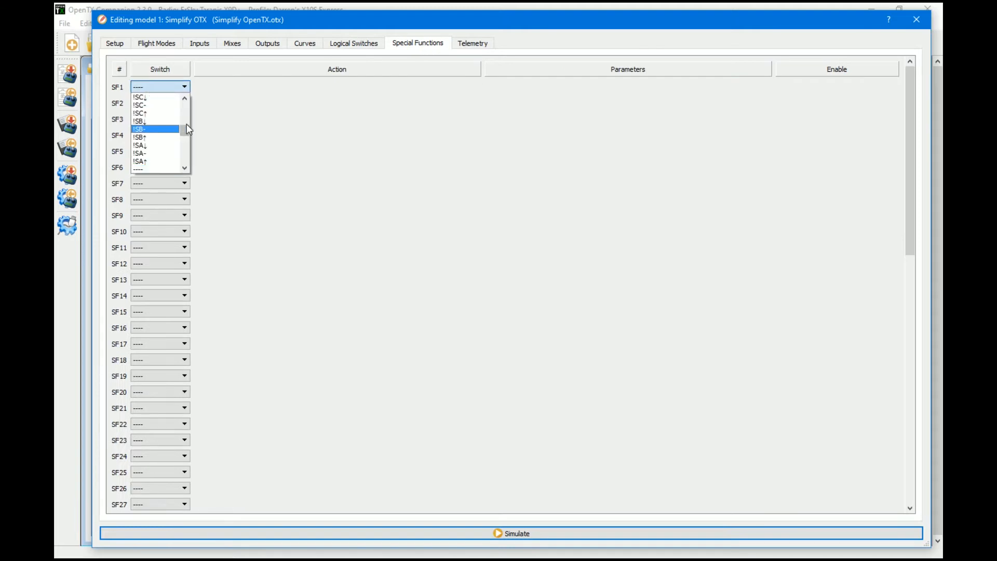
scroll("down", 3)
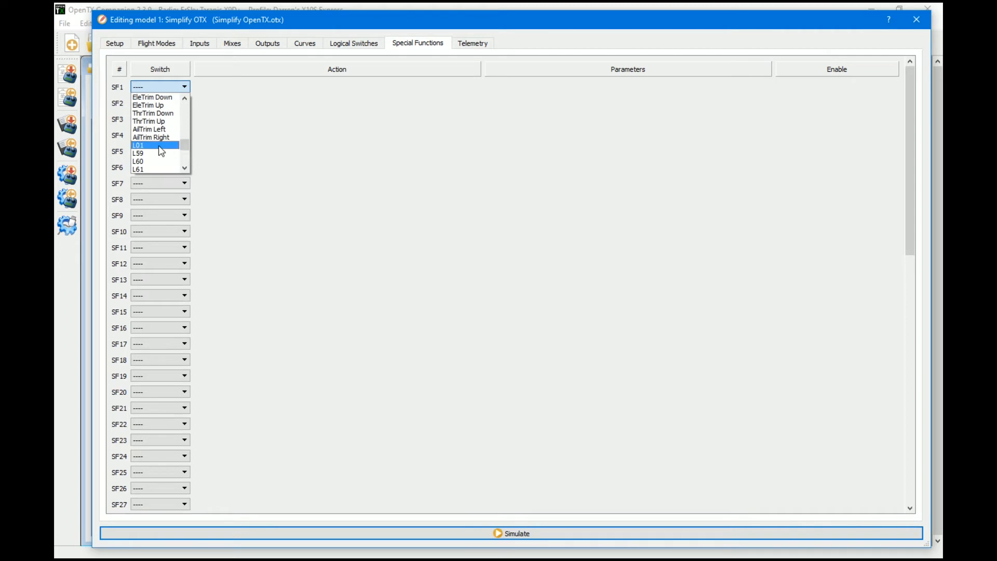
left_click(138, 144)
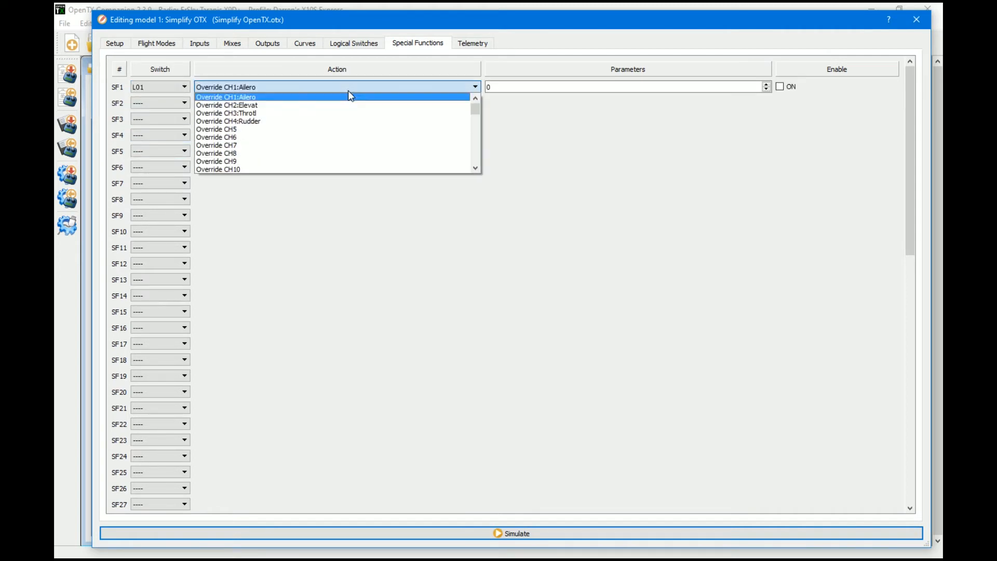
scroll("down", 3)
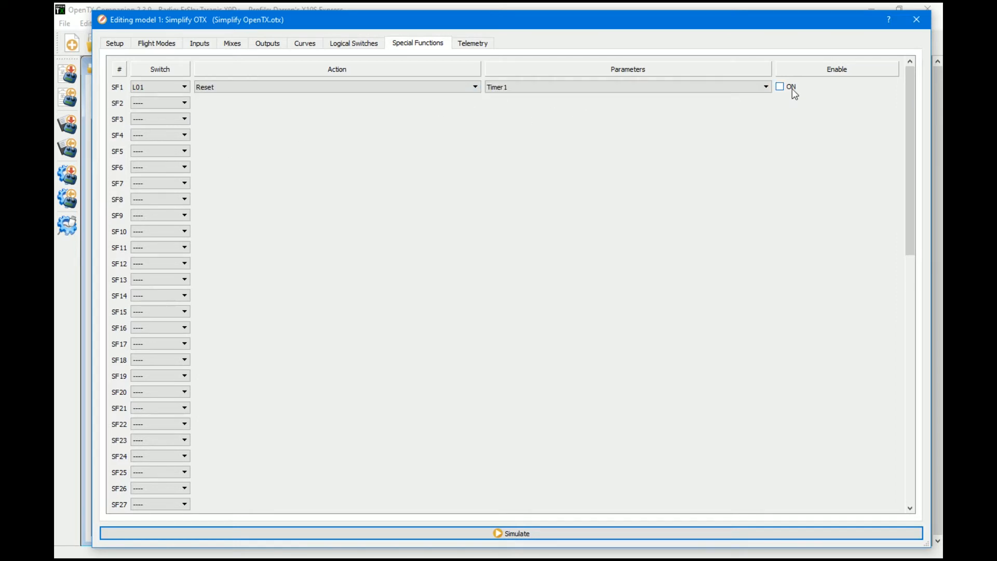
left_click(781, 87)
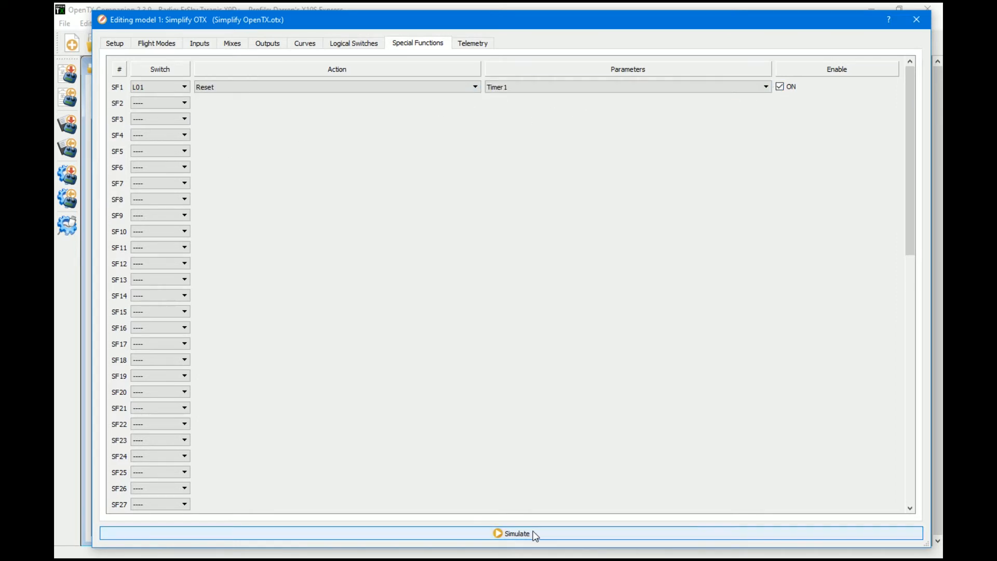
Step: Launch the radio simulator to test the model
left_click(515, 534)
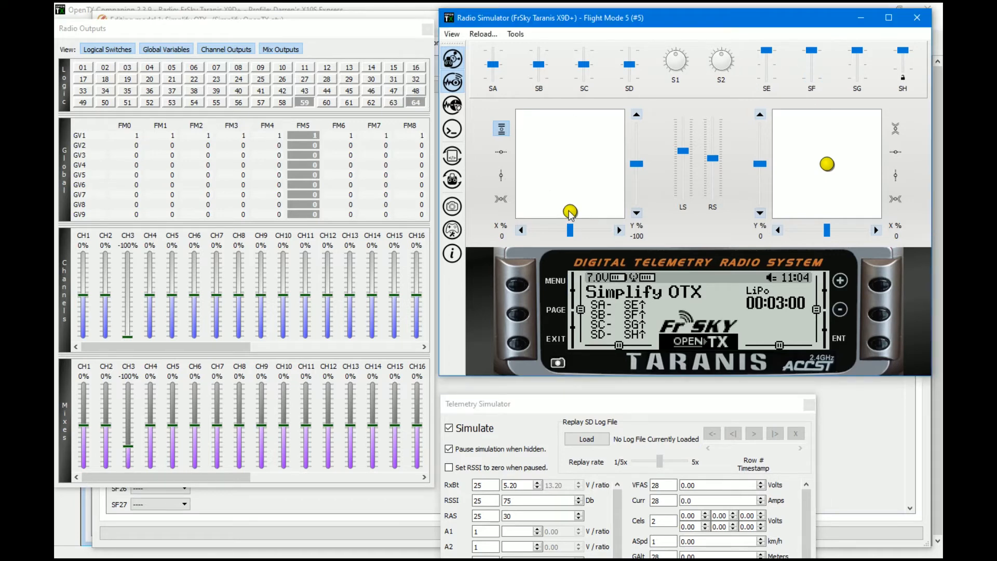
left_click_drag(569, 212, 571, 127)
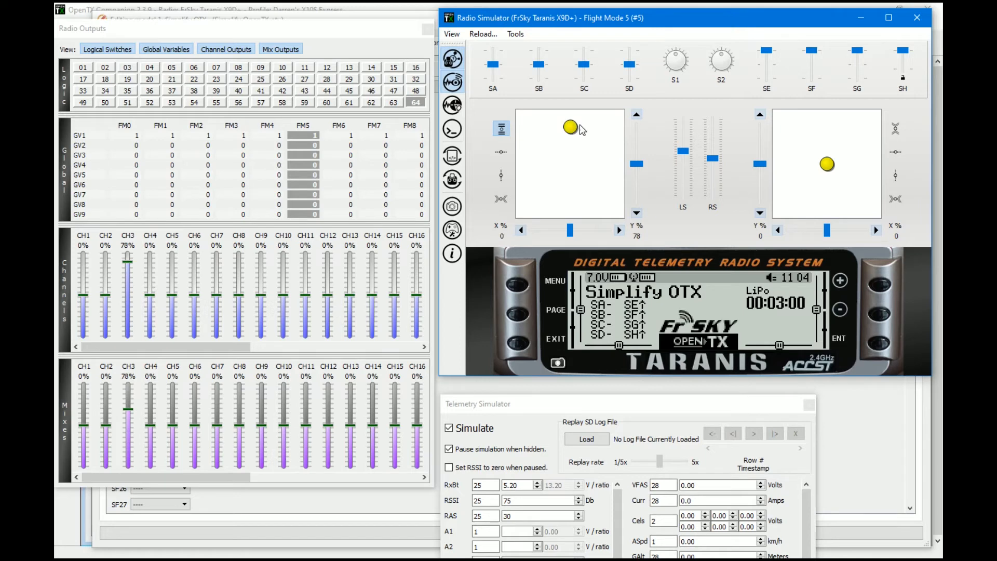
left_click_drag(570, 127, 569, 116)
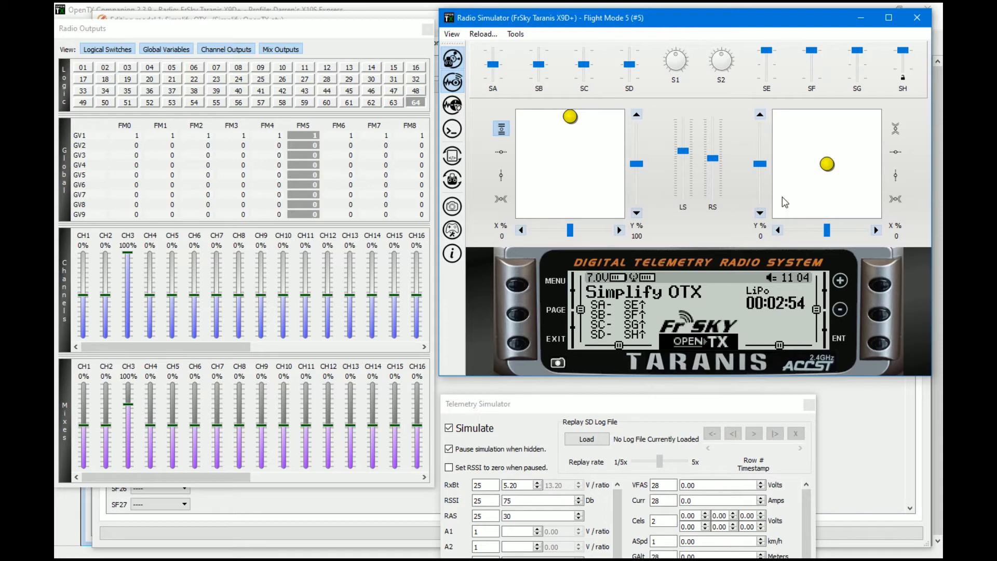
left_click_drag(569, 116, 569, 204)
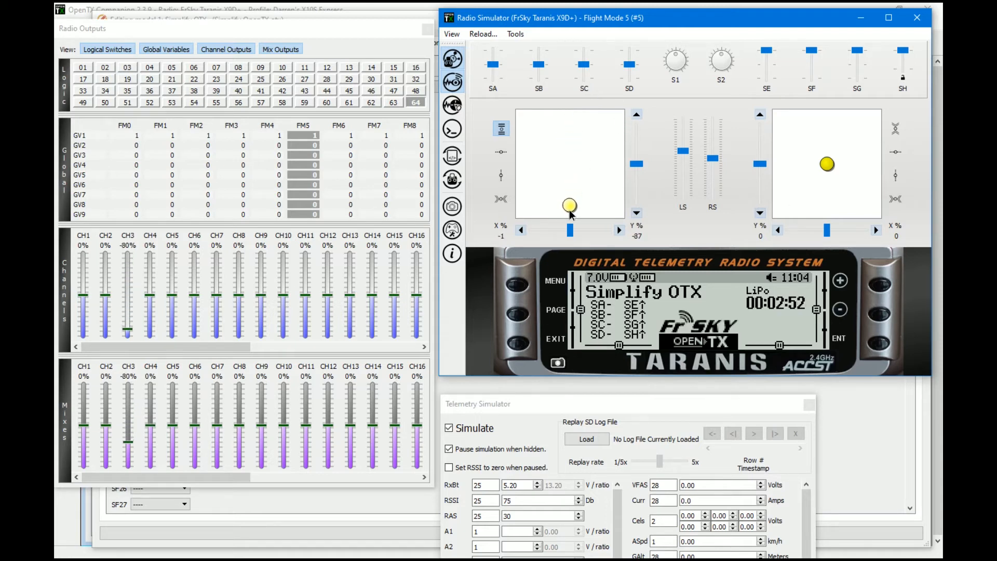
left_click_drag(568, 204, 568, 212)
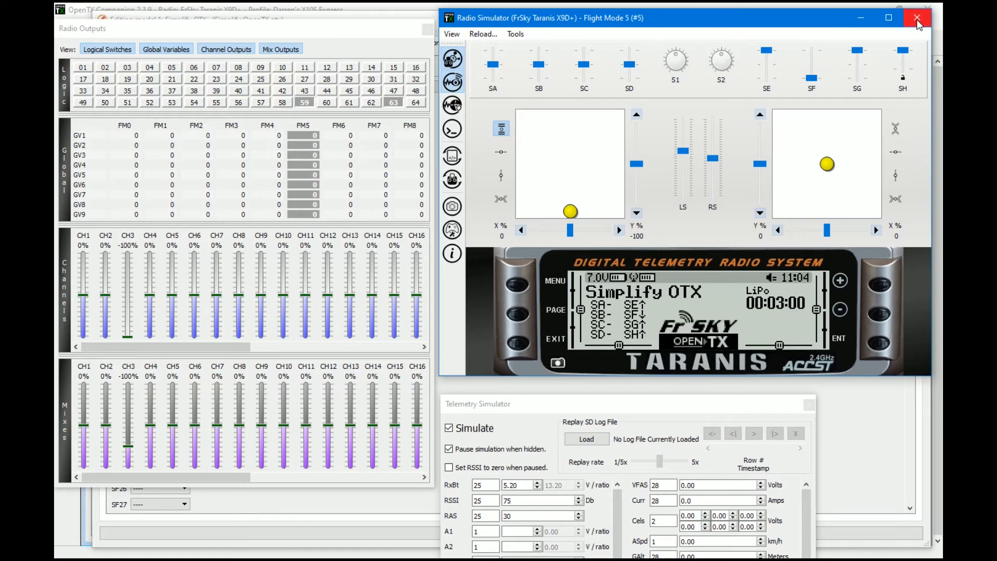
left_click(918, 17)
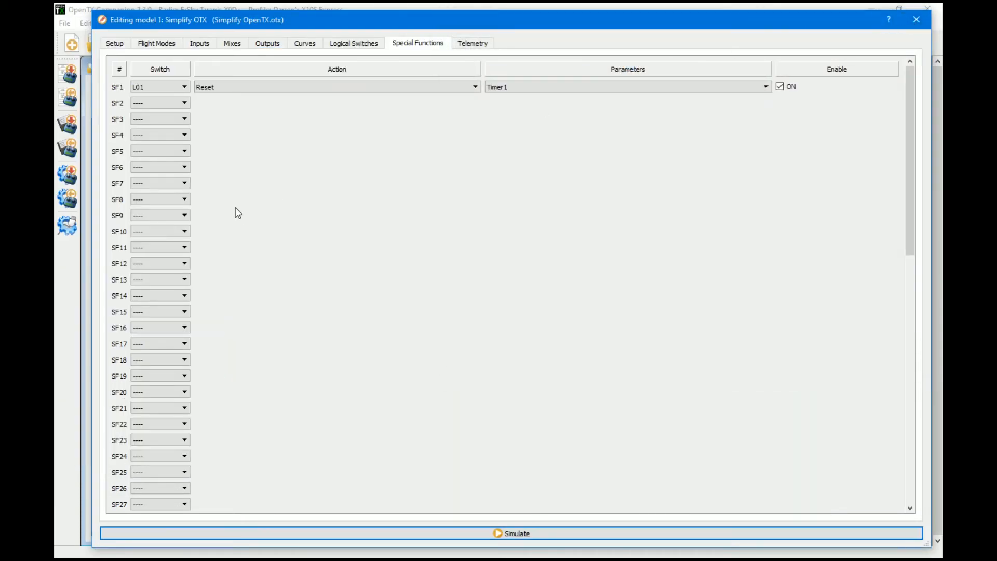
mouse_move(460, 48)
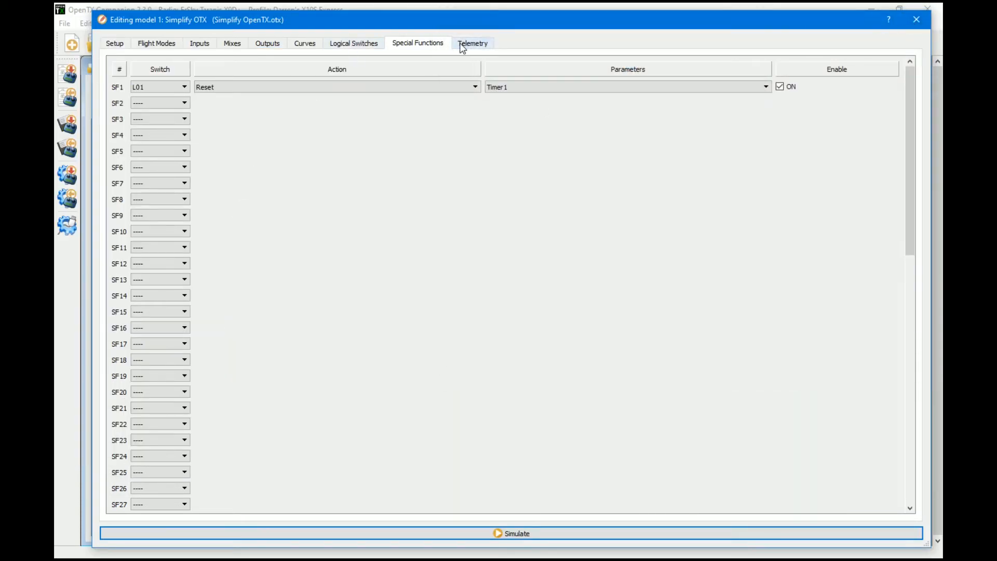
Step: Review the Telemetry sensor list down to TELE13 RSSI and RxBt
left_click(472, 44)
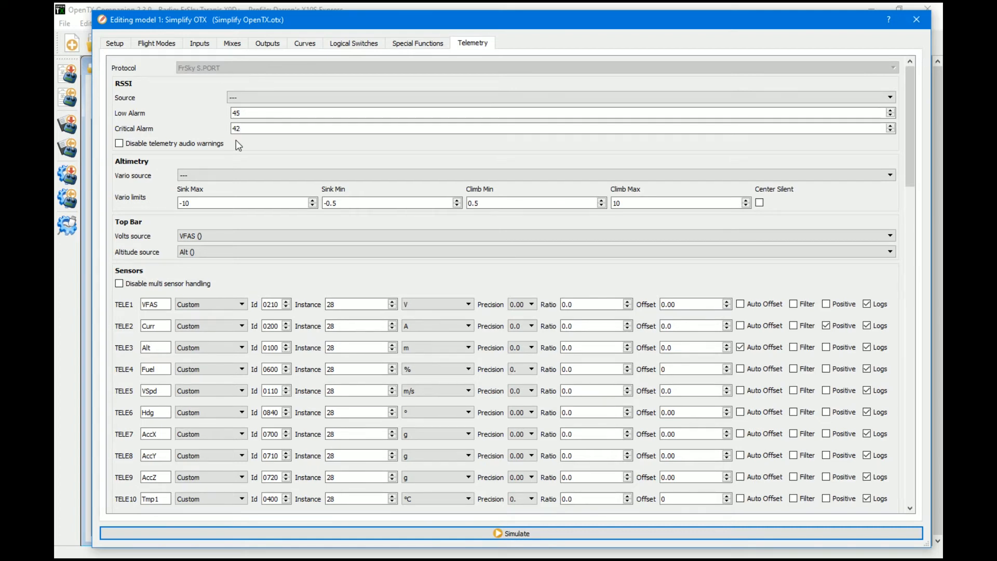
scroll("down", 3)
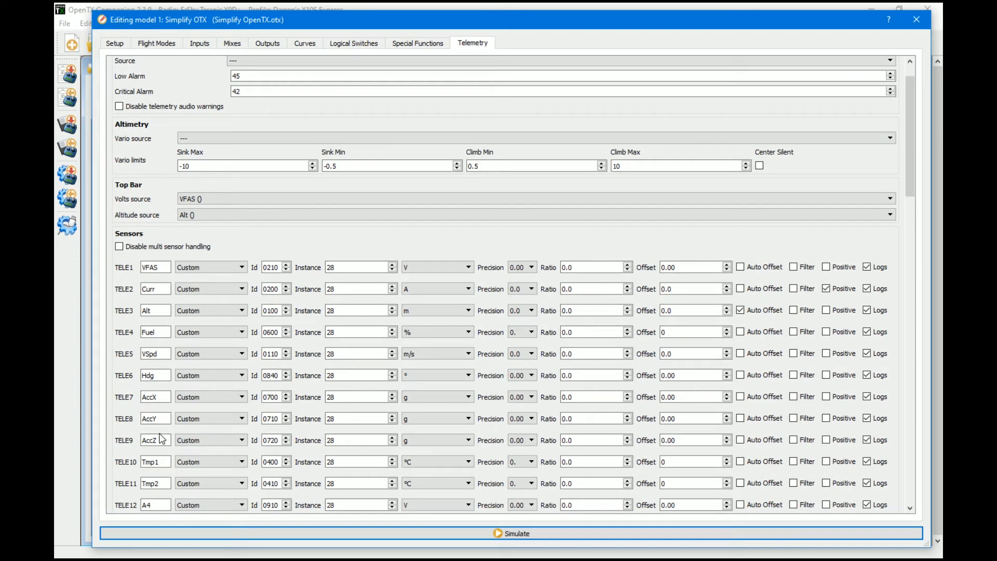
scroll("down", 3)
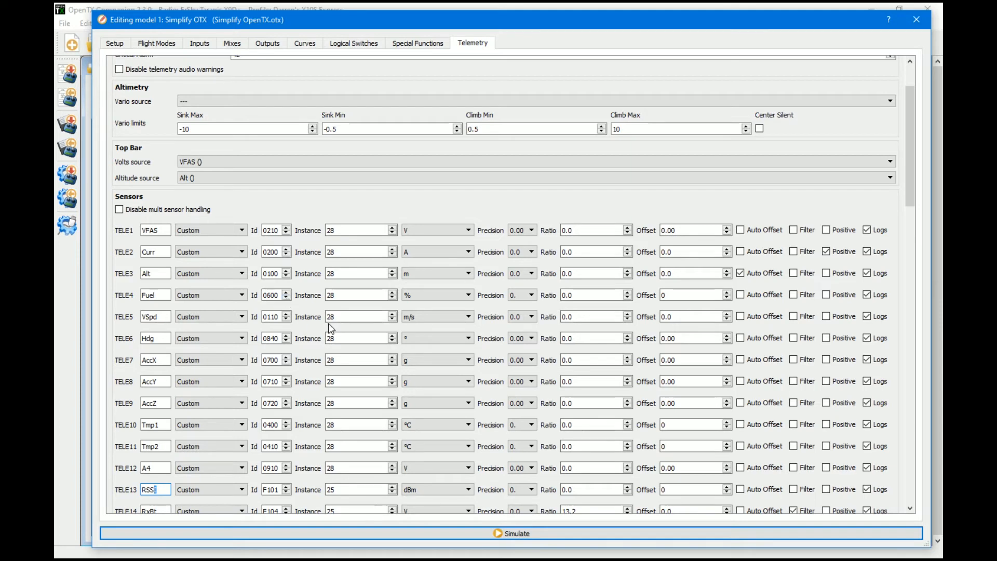
mouse_move(328, 228)
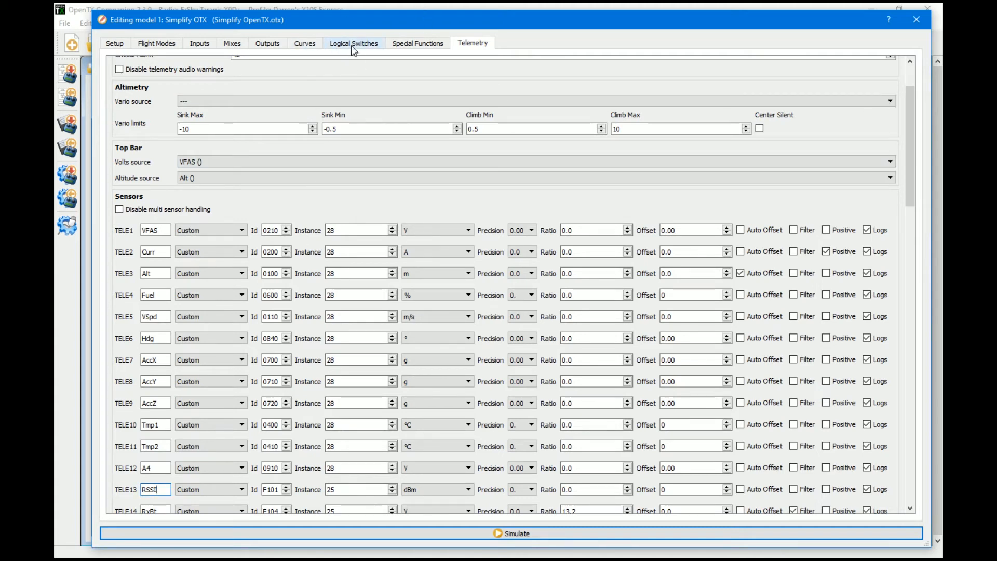
Step: Set L01's second value to the inverted RSSI sensor !TELE13:RSSI alongside !L64
left_click(353, 44)
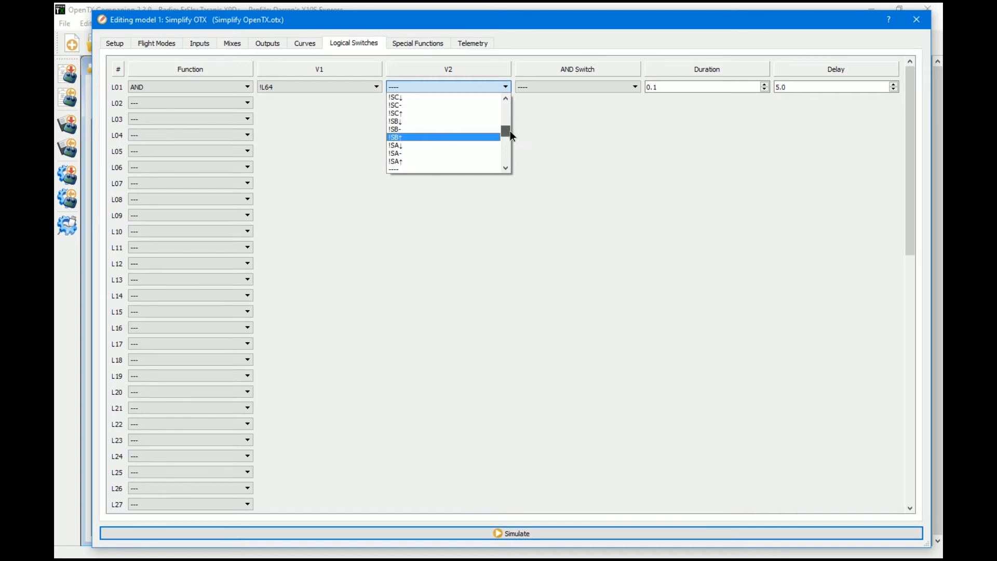
scroll("down", 3)
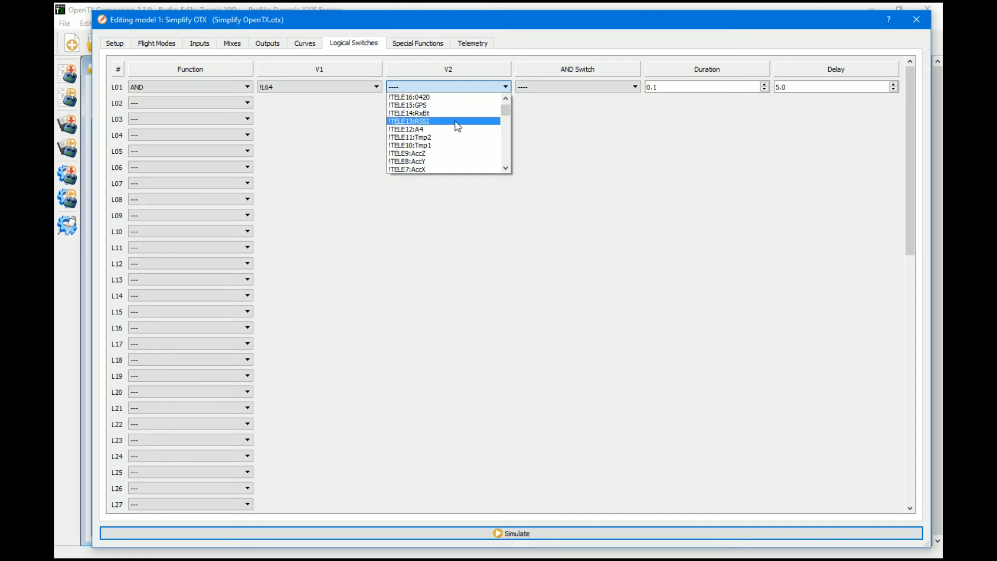
mouse_move(393, 125)
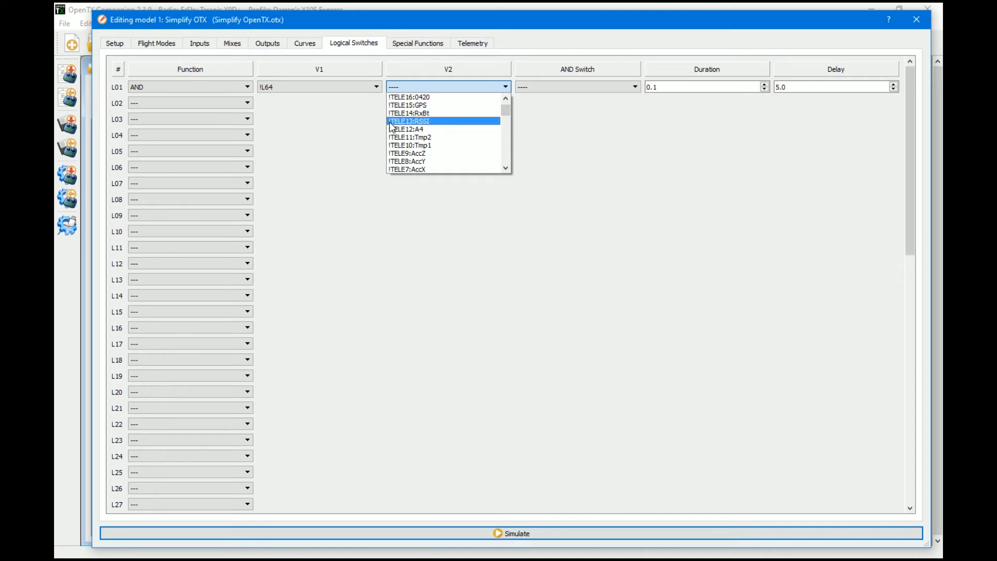
mouse_move(403, 129)
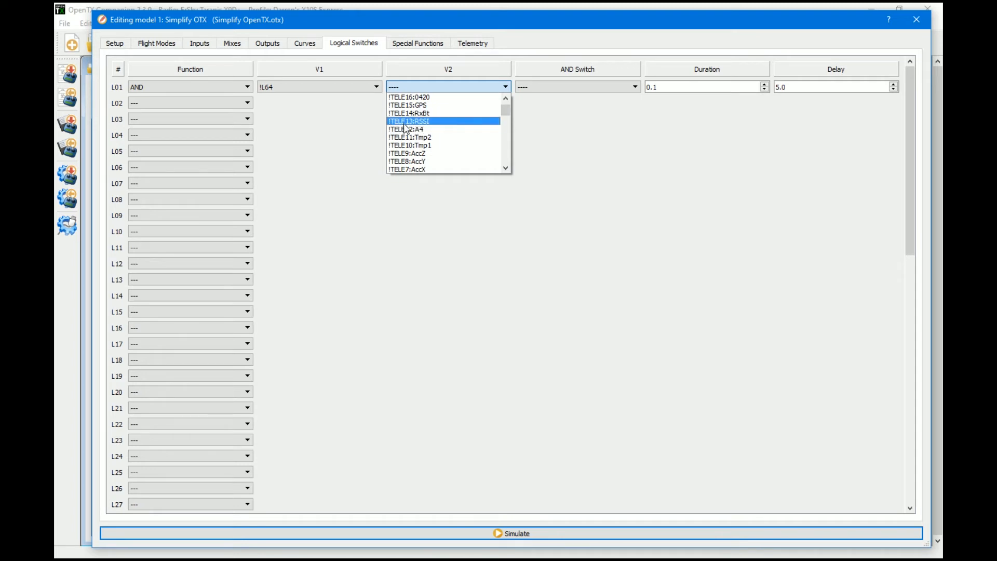
left_click(420, 121)
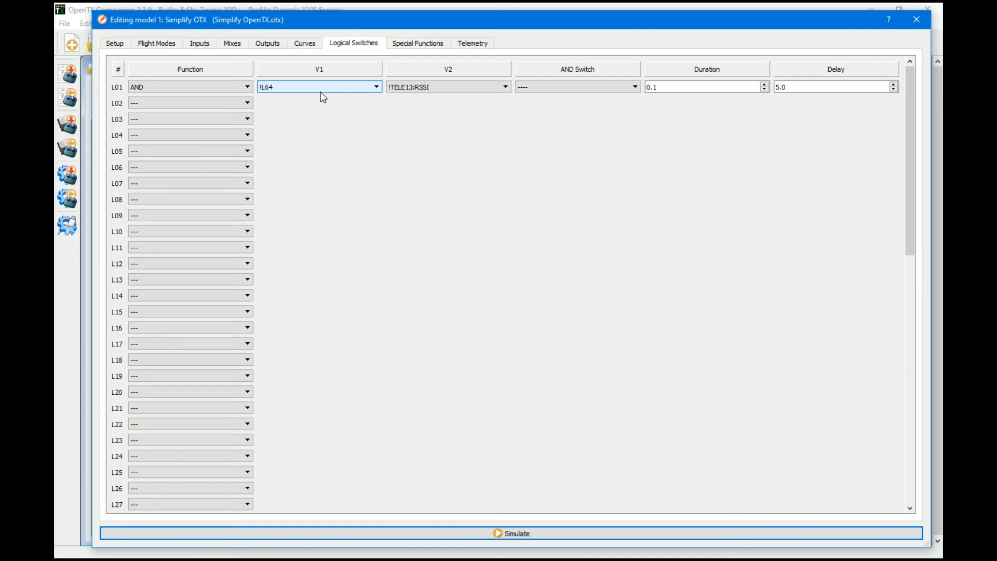
left_click(446, 87)
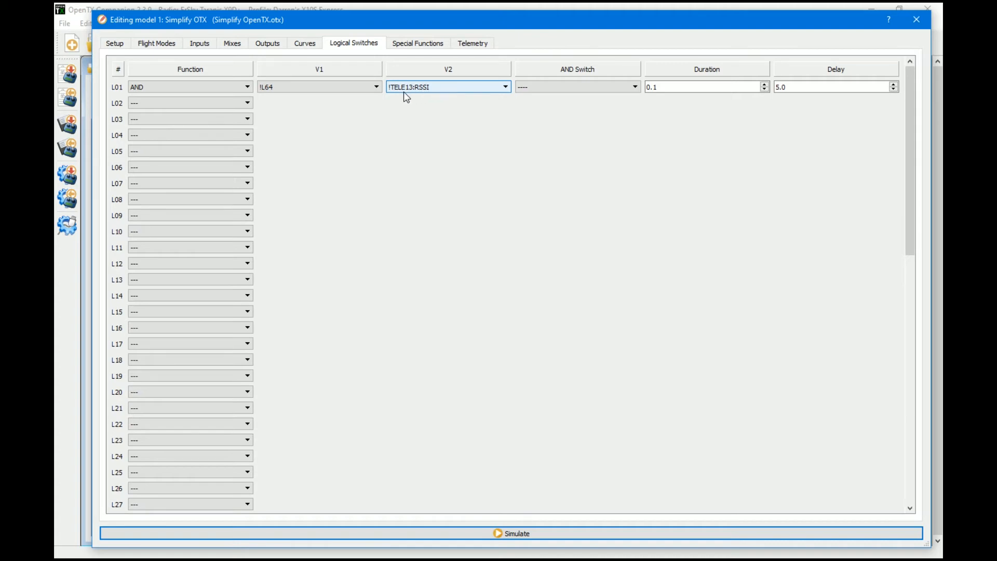
mouse_move(399, 95)
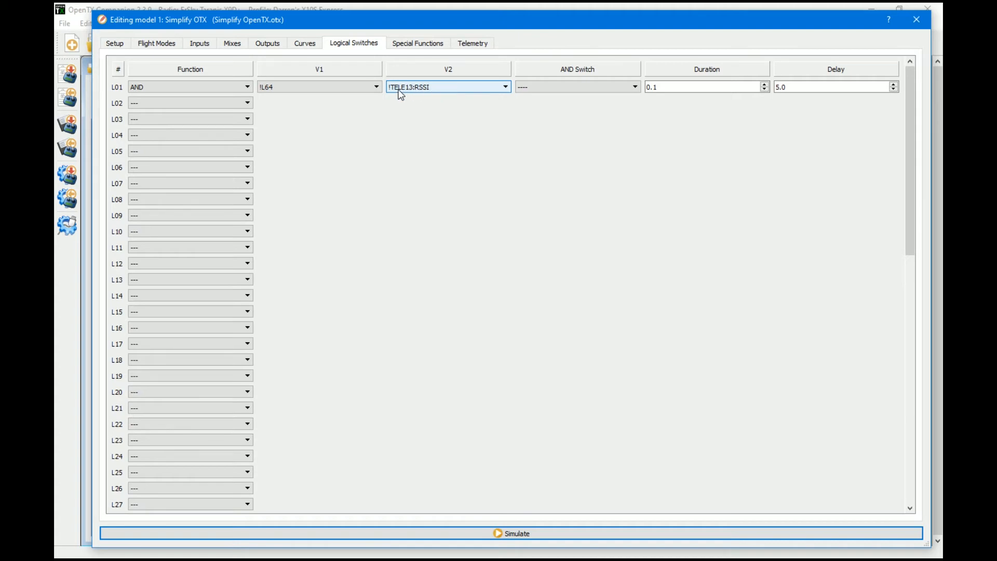
mouse_move(406, 97)
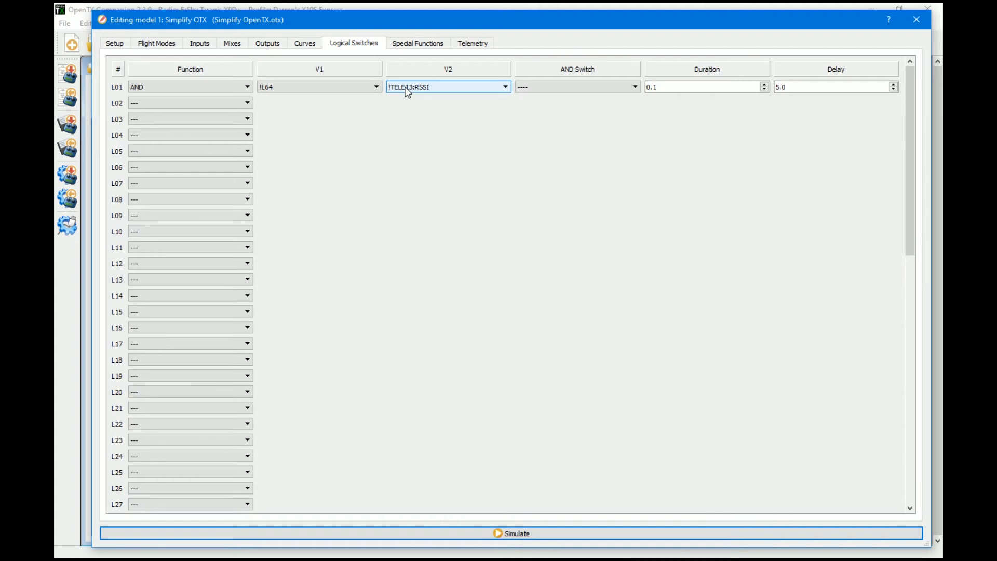
mouse_move(399, 94)
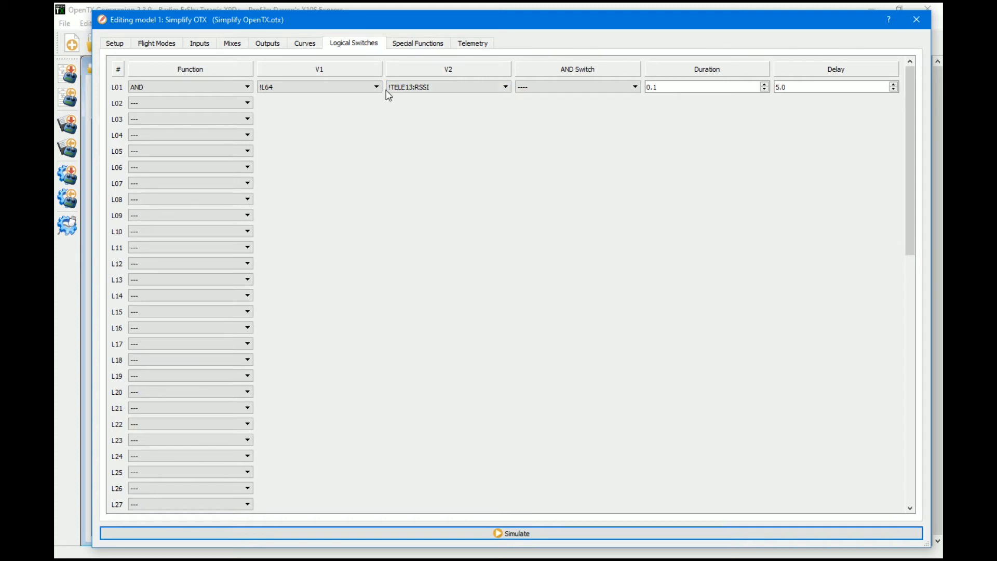
mouse_move(424, 99)
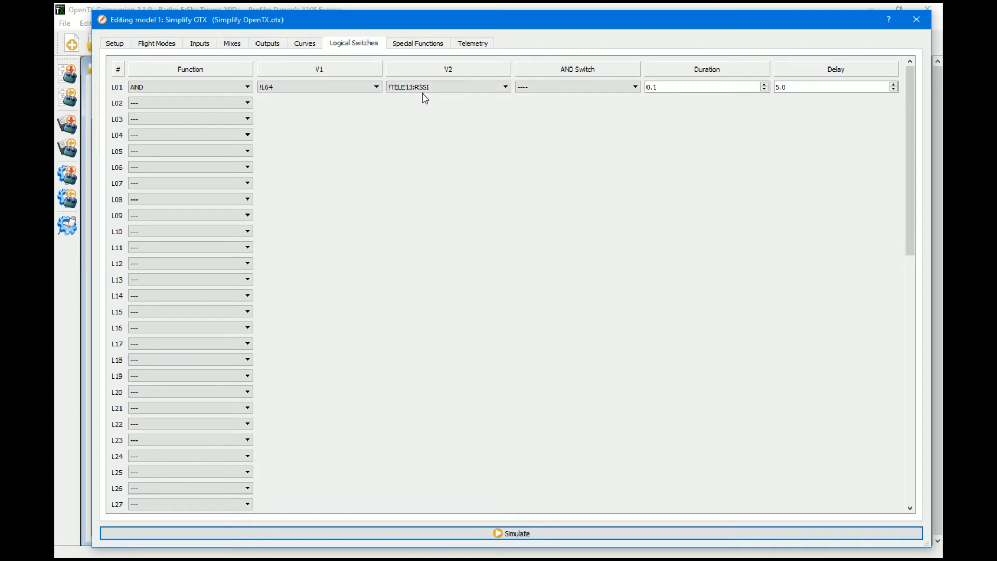
left_click(449, 87)
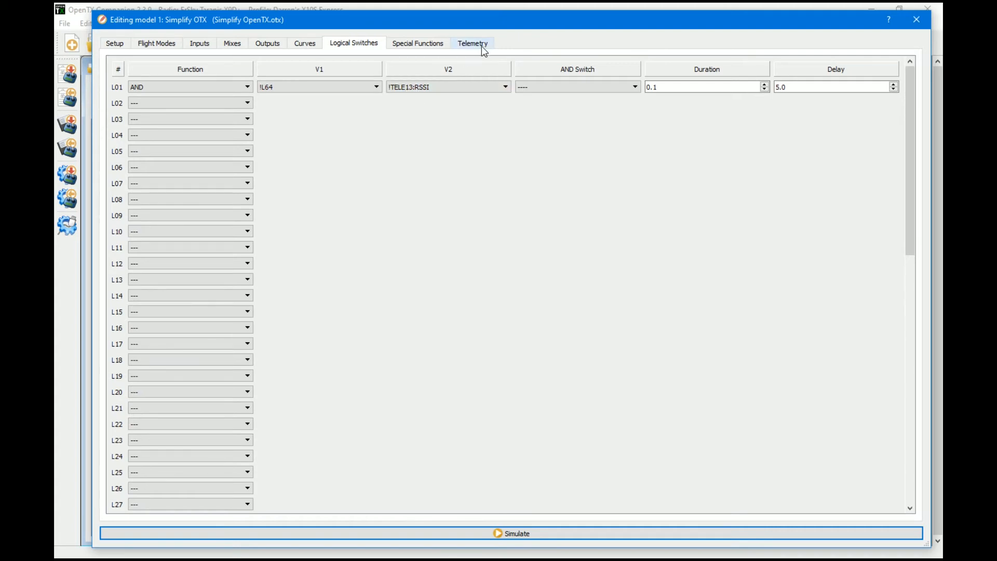
left_click(473, 42)
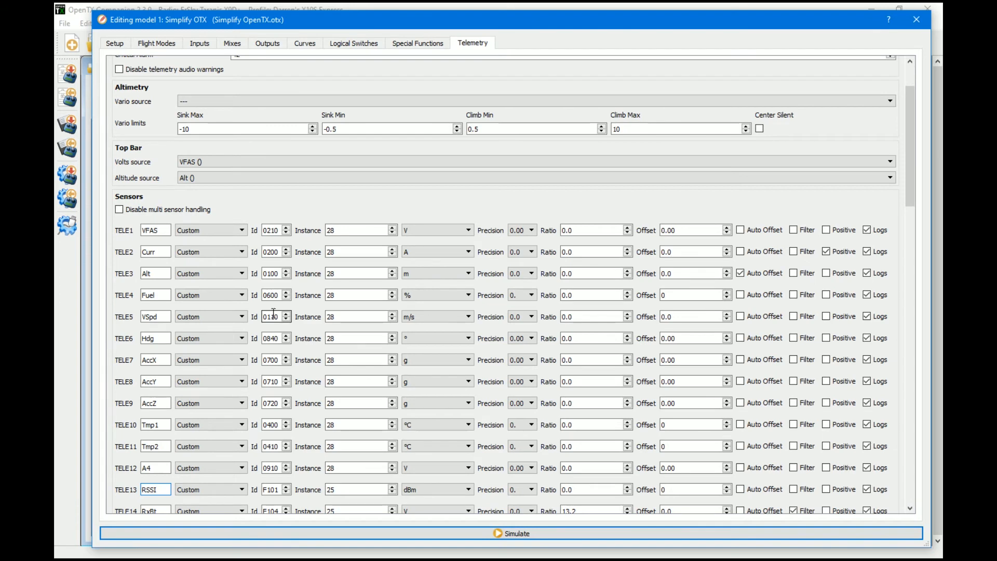
scroll("down", 3)
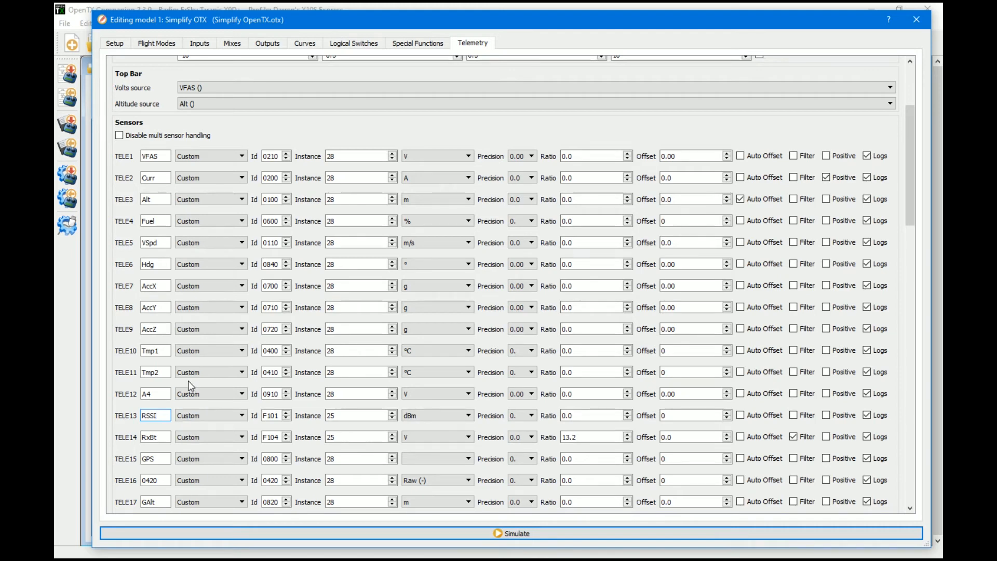
scroll("down", 3)
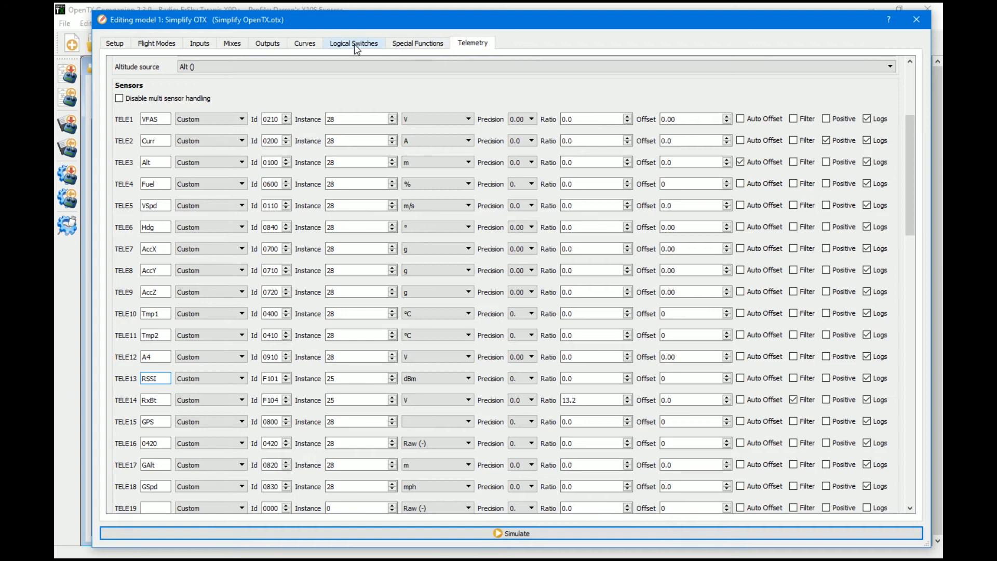
left_click(353, 44)
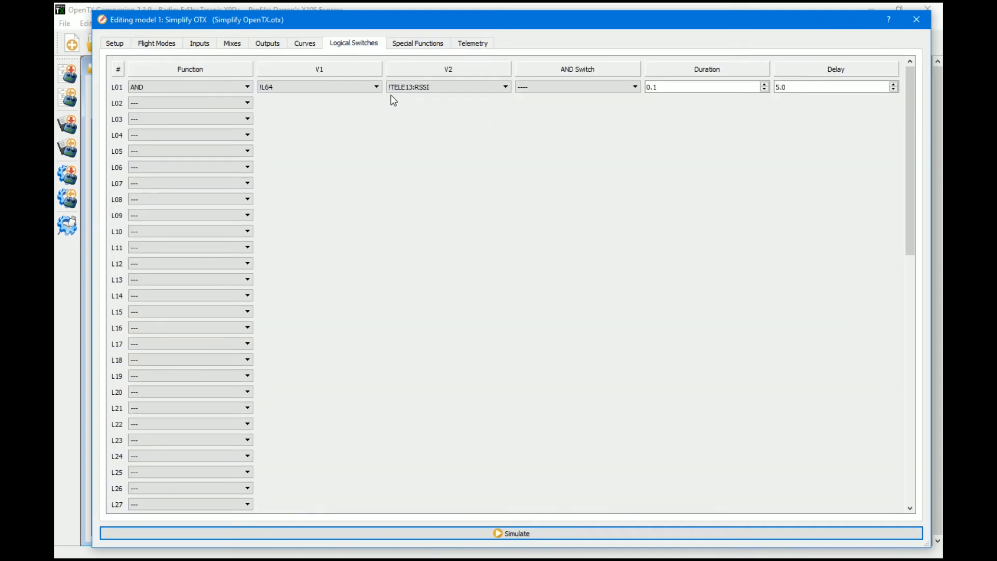
left_click(447, 87)
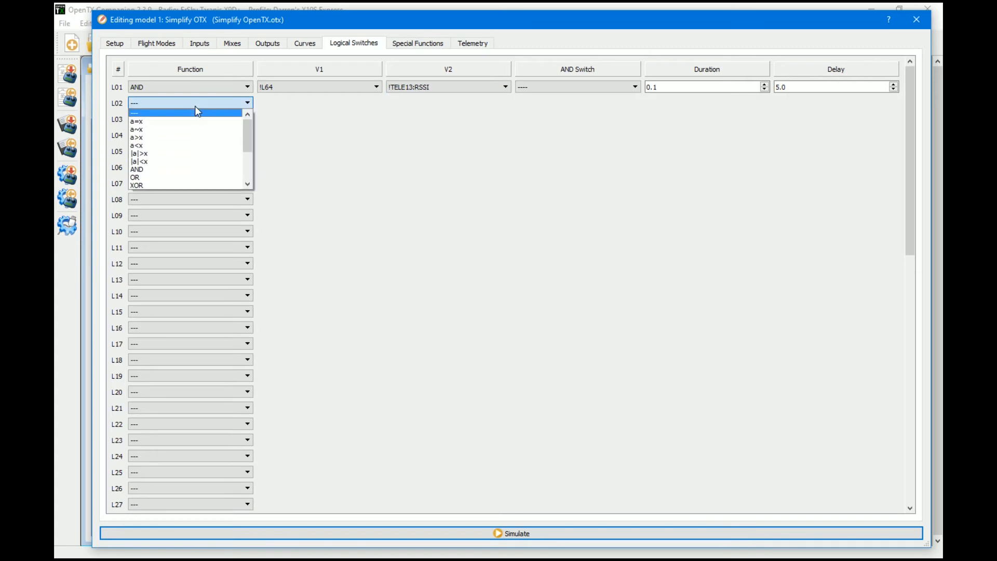
mouse_move(156, 146)
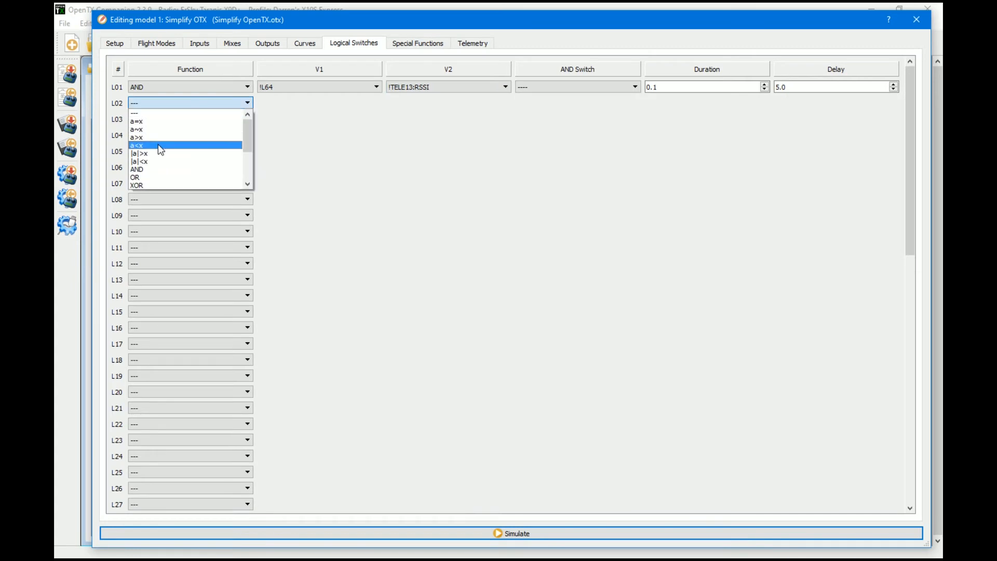
left_click(138, 145)
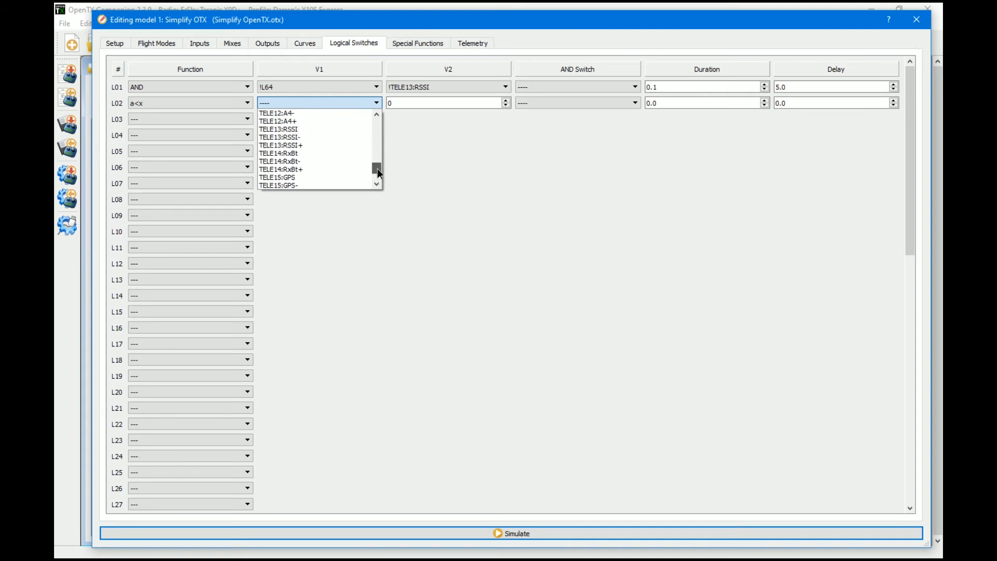
left_click(284, 129)
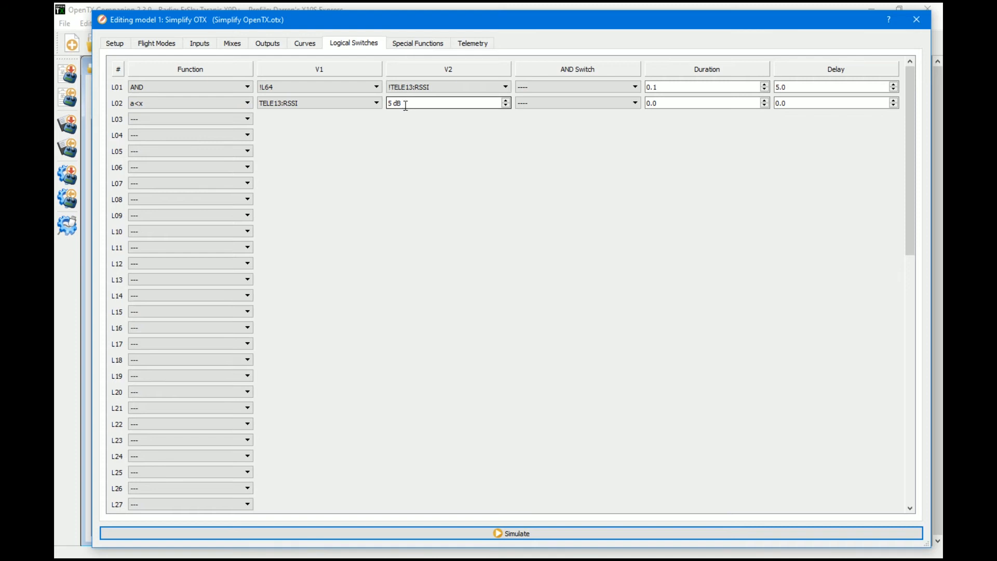
left_click(447, 87)
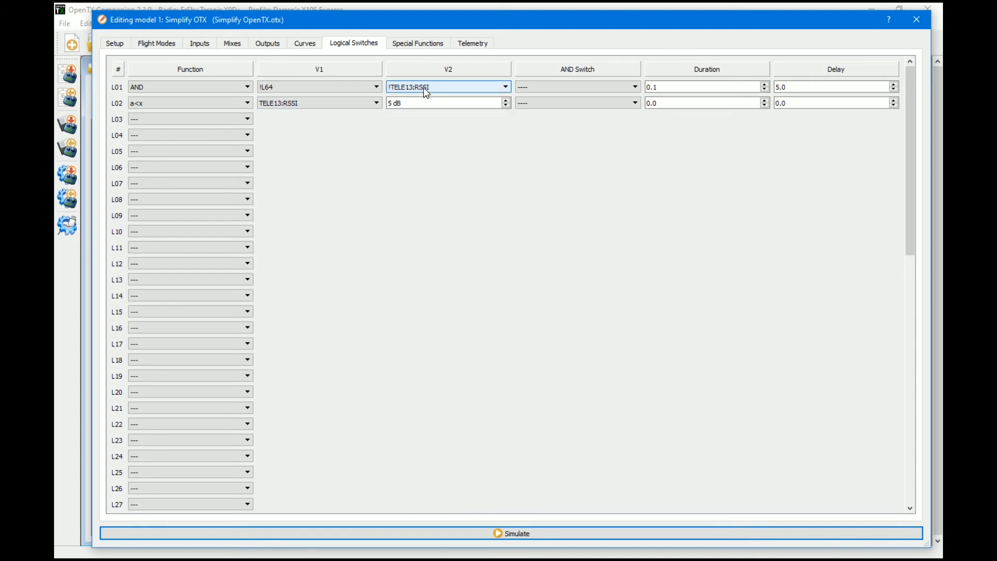
mouse_move(432, 89)
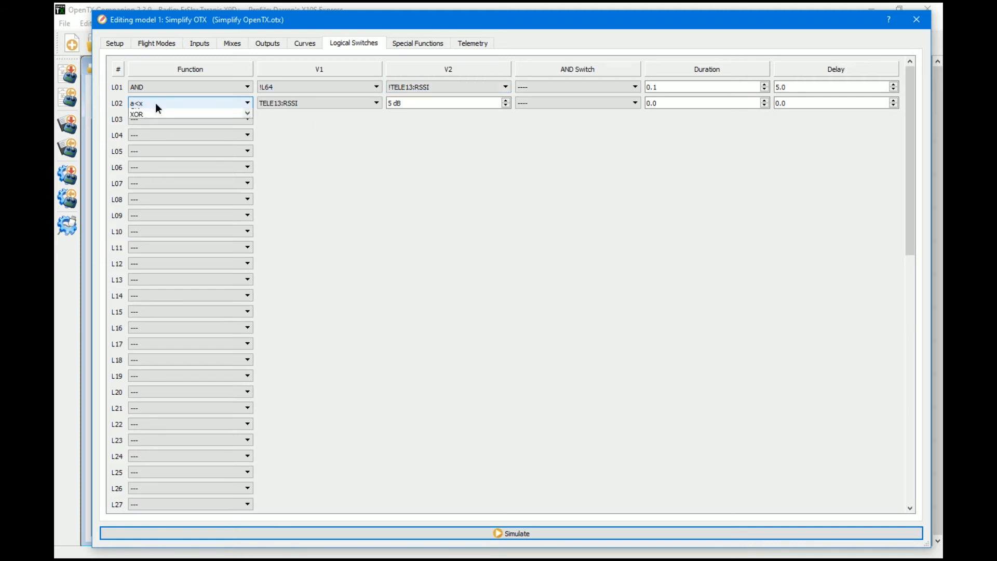
left_click(158, 114)
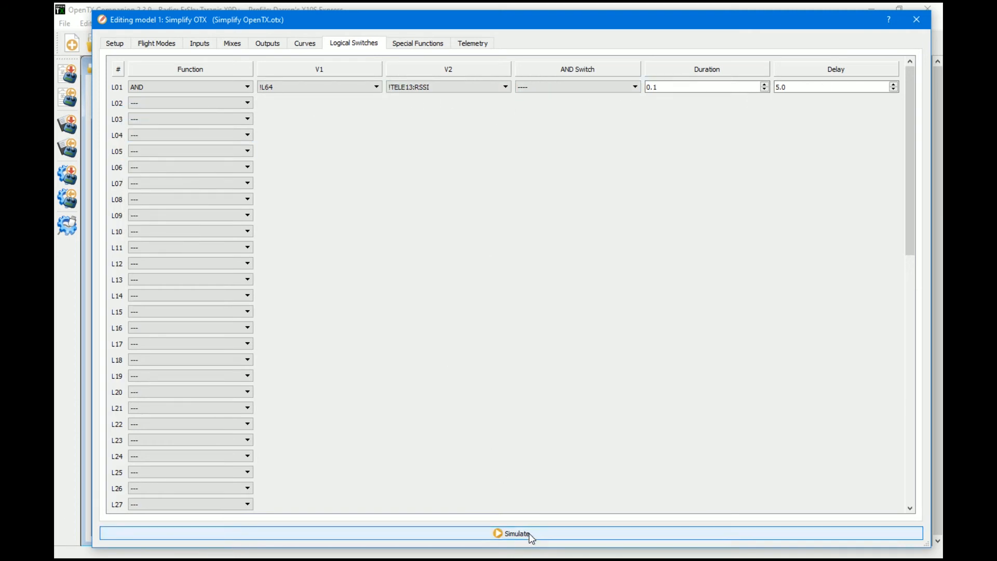
left_click(513, 534)
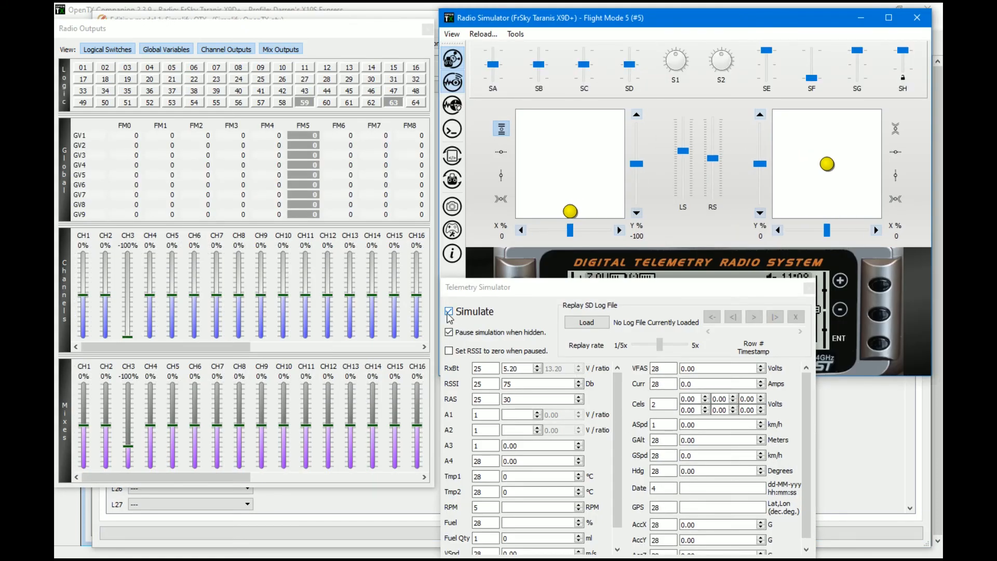
mouse_move(449, 317)
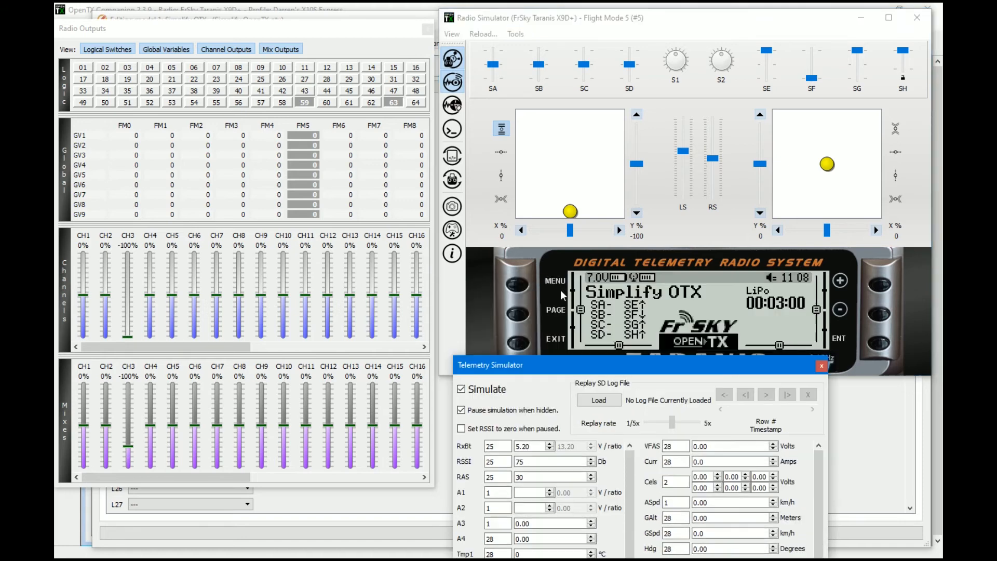
mouse_move(885, 13)
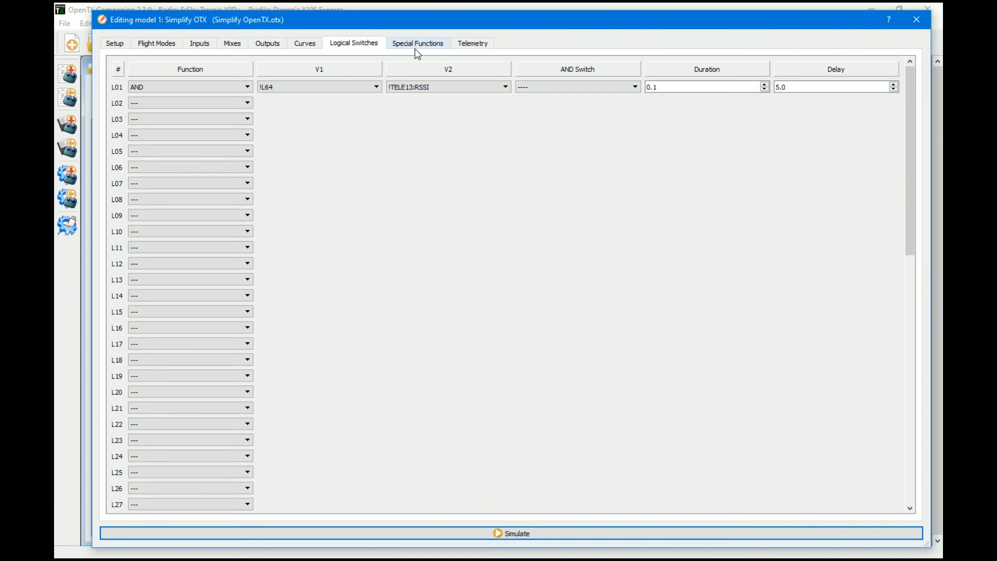
Step: Set the model's telemetry RSSI Source to the RSSI sensor
left_click(472, 43)
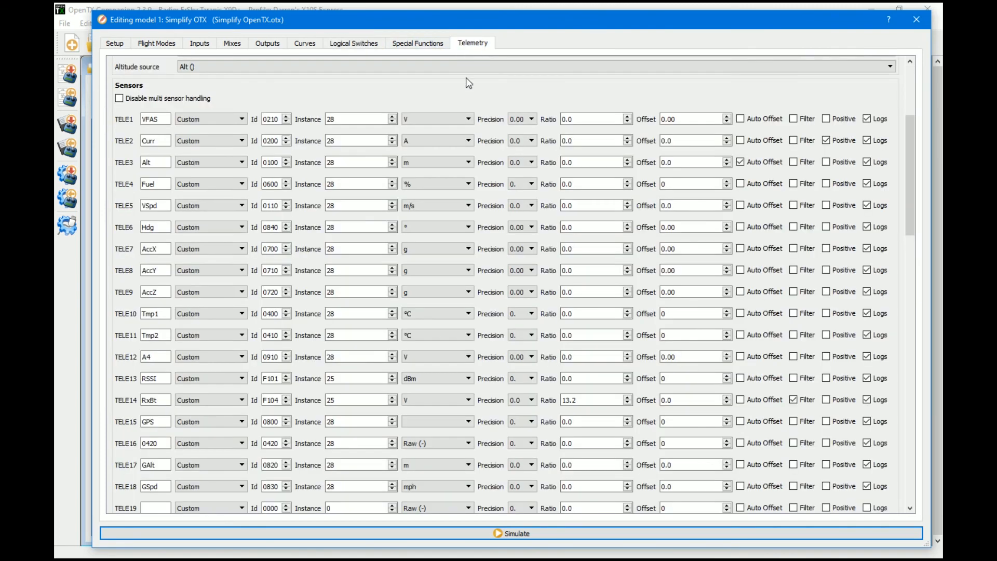
scroll("down", 3)
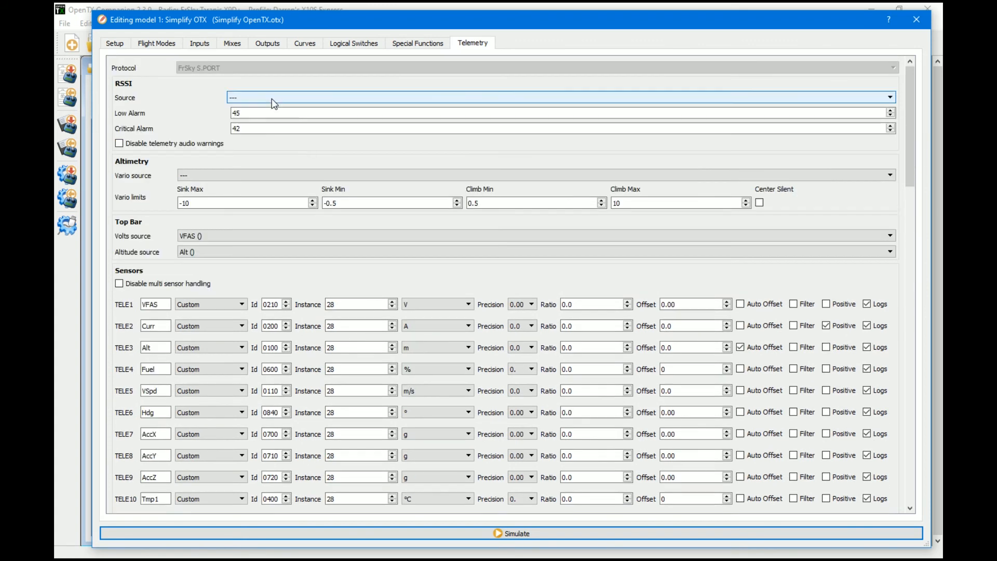
left_click(887, 97)
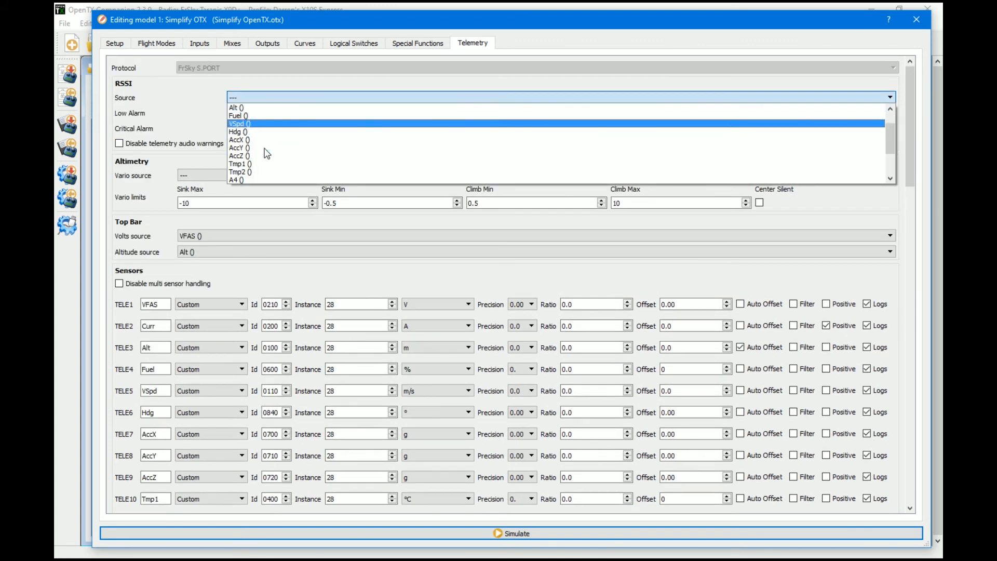
left_click(233, 97)
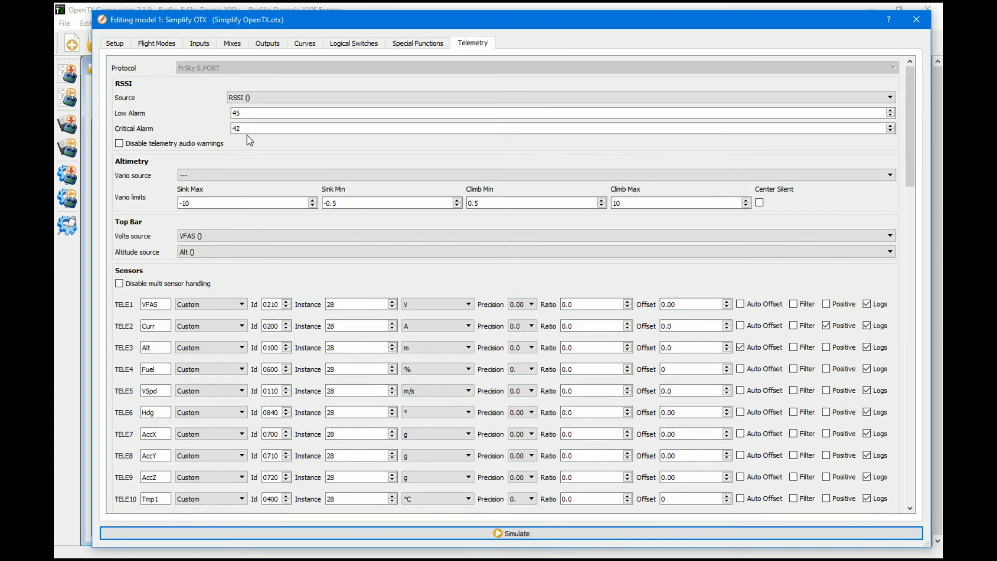
mouse_move(488, 555)
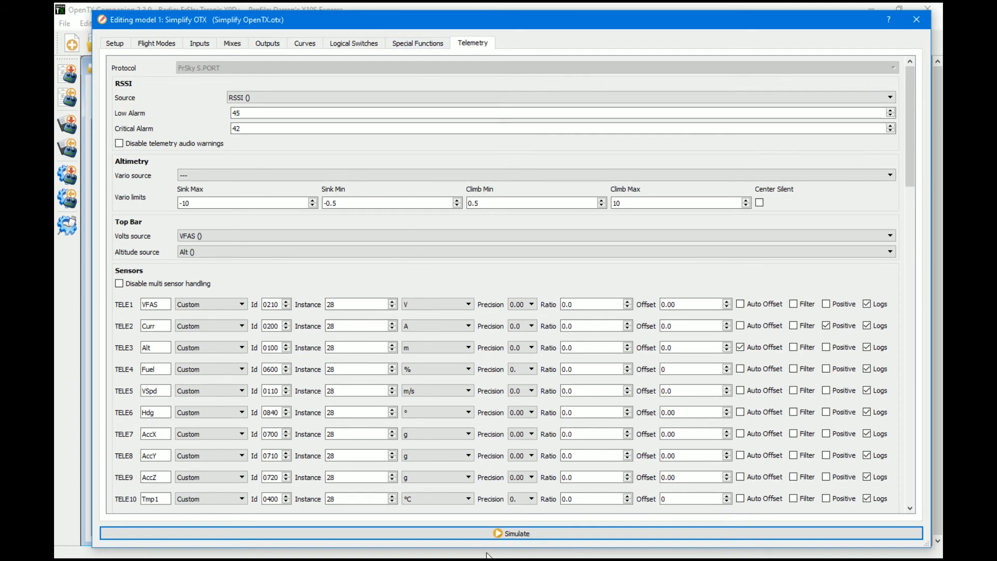
Step: Launch the simulator for the model
left_click(515, 533)
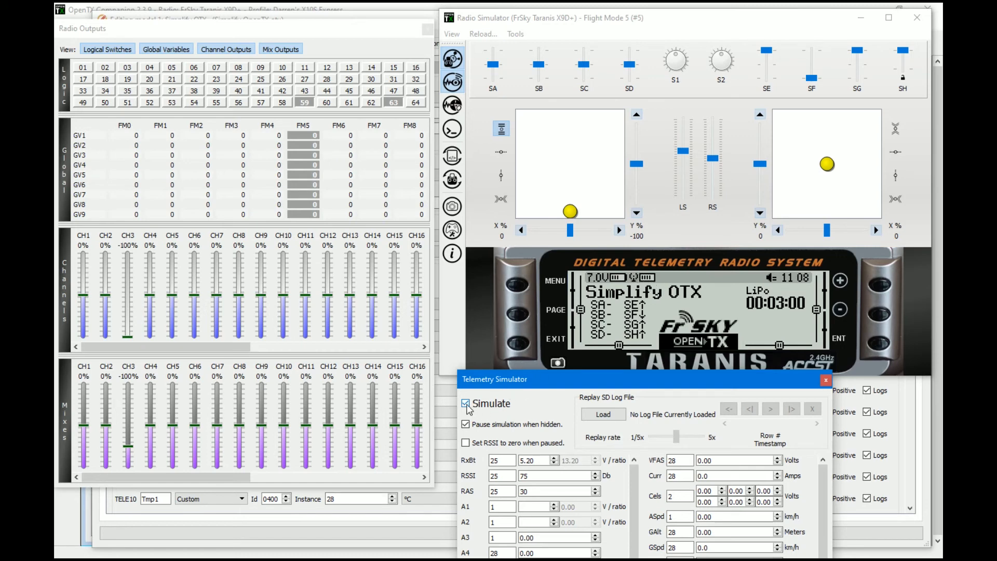
Step: Toggle simulated telemetry off and back on in the Telemetry Simulator
left_click(466, 403)
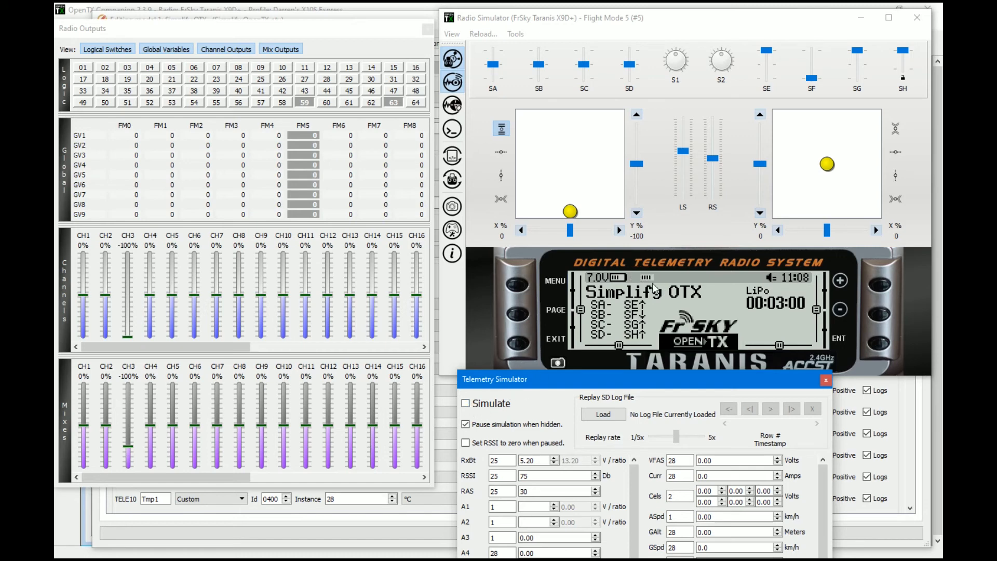
mouse_move(645, 278)
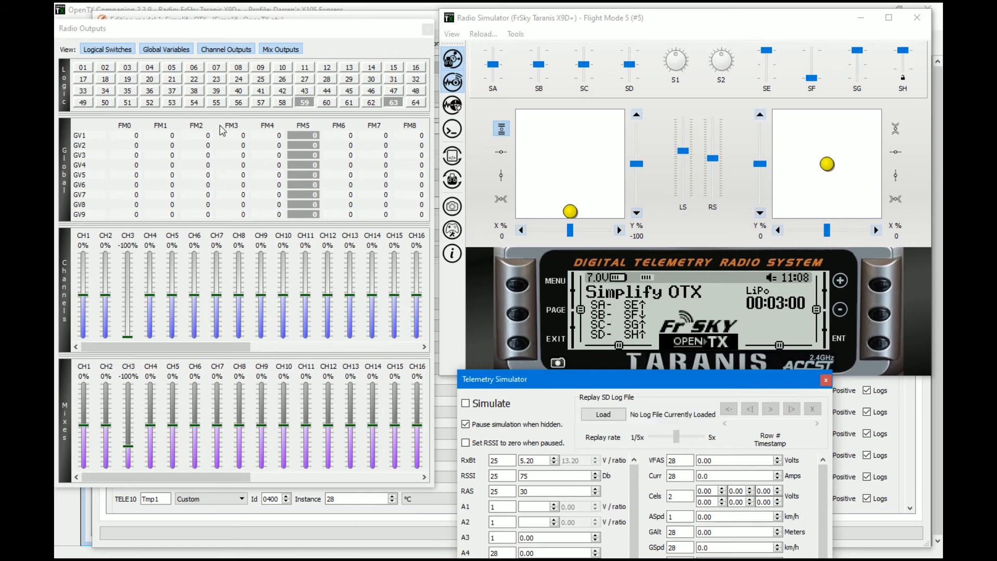
left_click(465, 404)
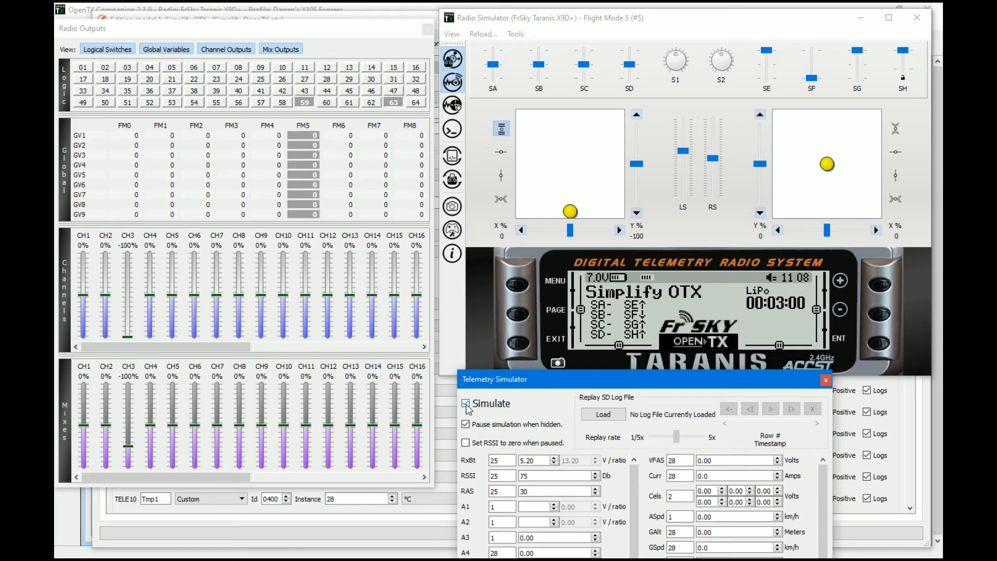
left_click(465, 404)
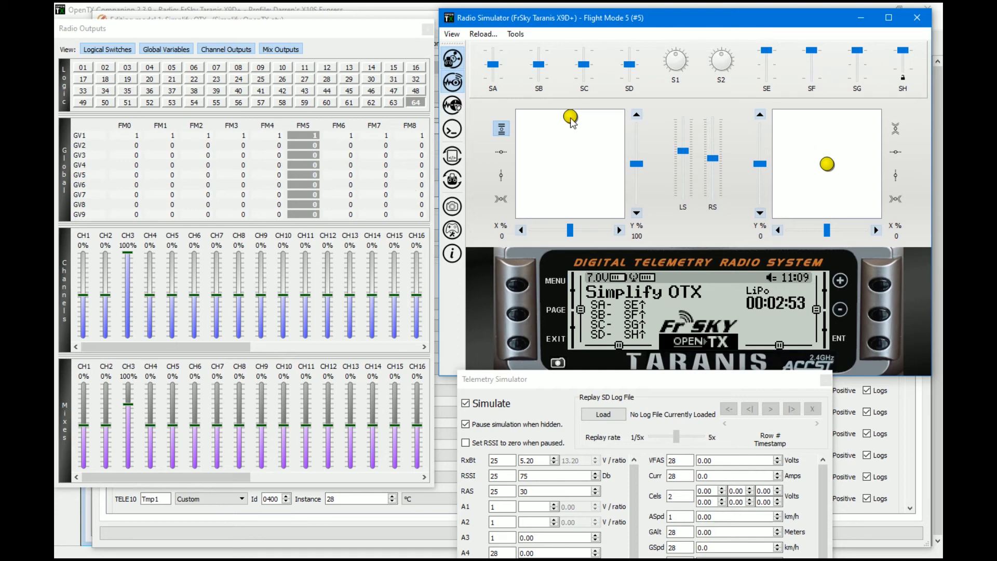
Step: Drop the throttle and cut simulated telemetry so the timer resets to 3:00, then restore telemetry
left_click_drag(570, 117, 570, 211)
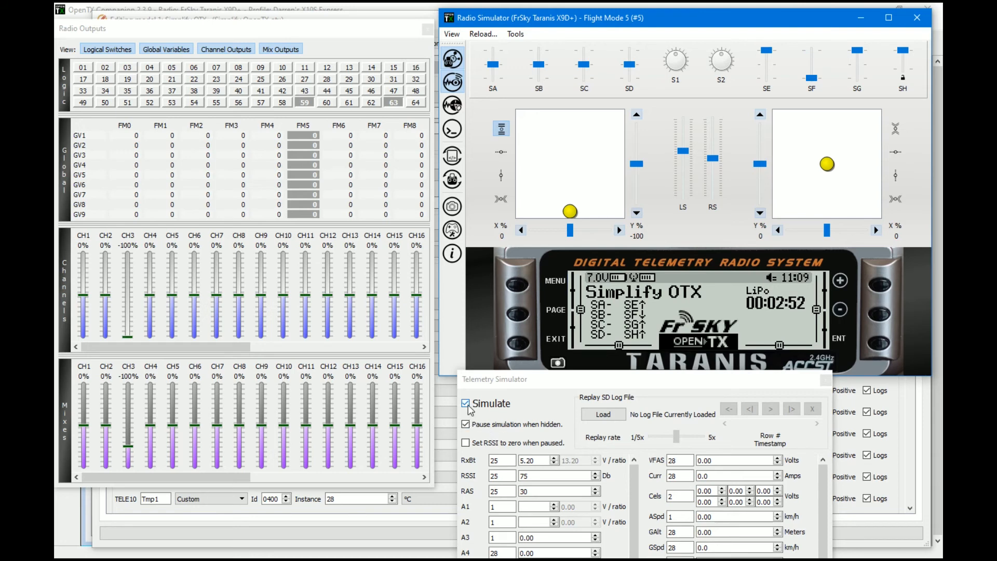
left_click(465, 402)
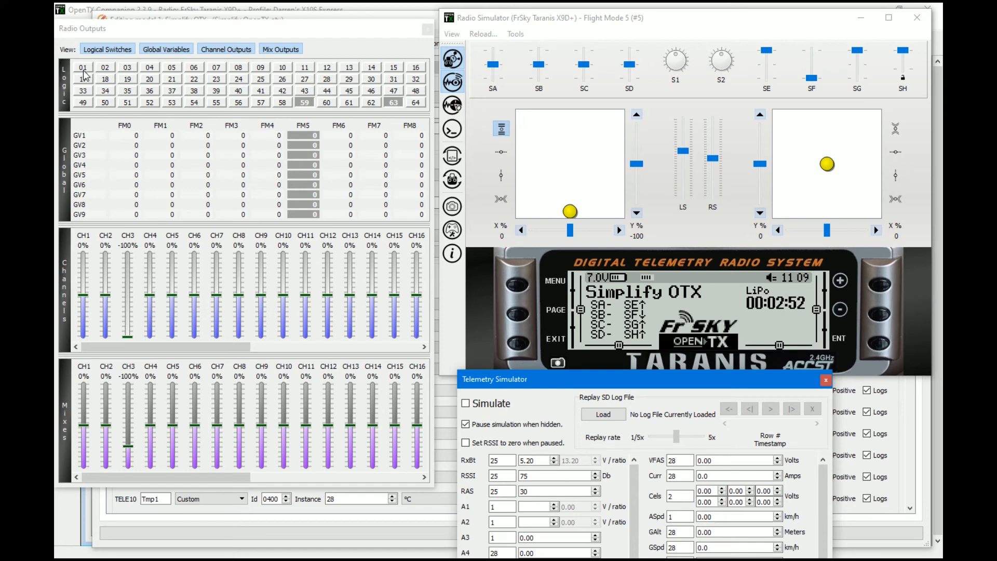
mouse_move(787, 316)
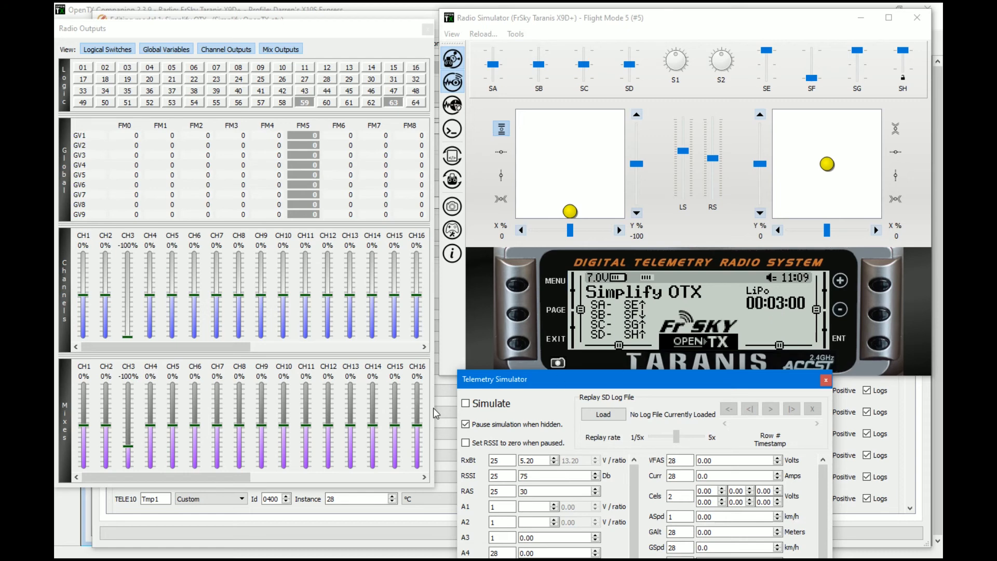
left_click(466, 404)
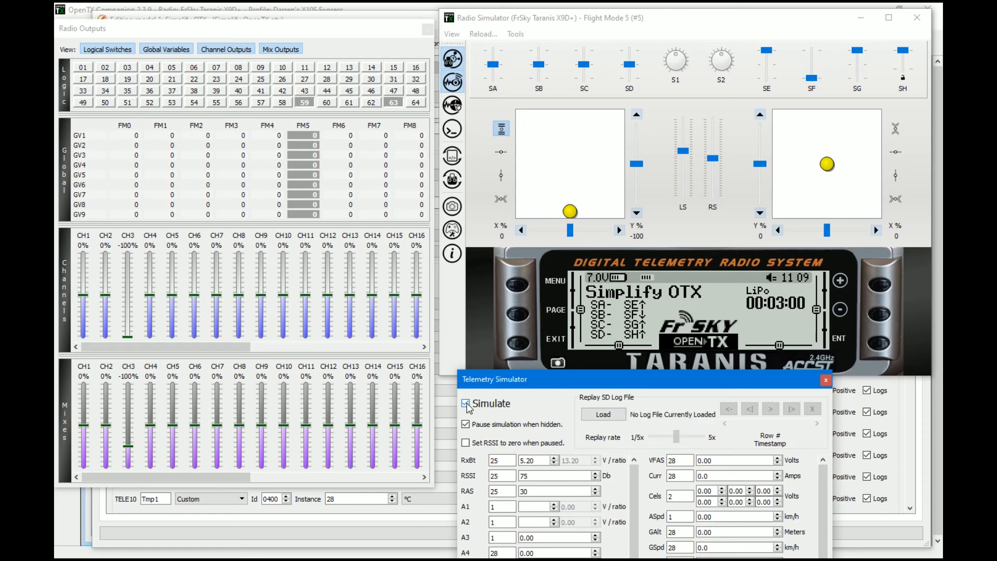
left_click(465, 403)
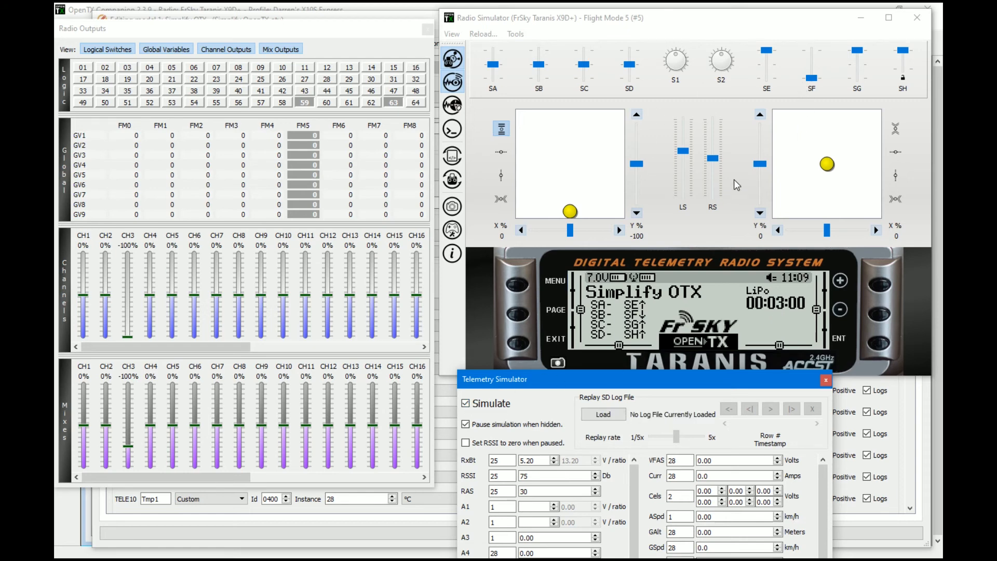
Step: Raise the throttle to run the timer to 2:57, then lower it again
left_click_drag(569, 211, 565, 141)
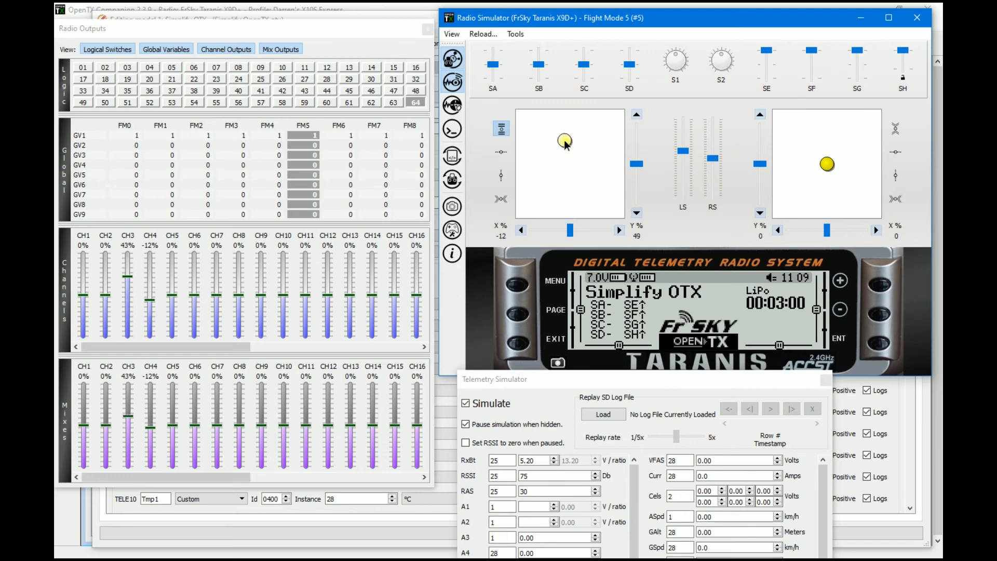
left_click_drag(564, 140, 569, 133)
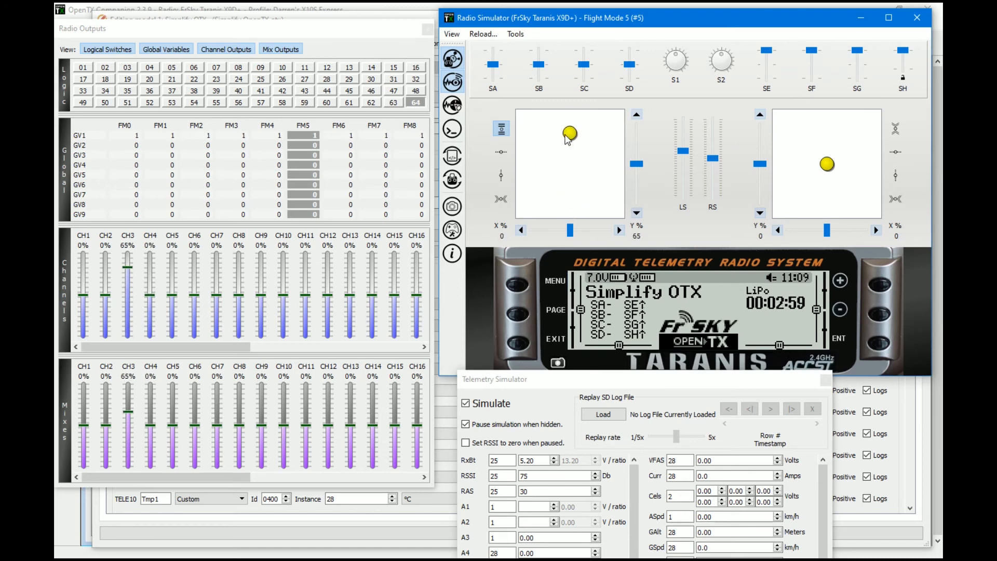
left_click_drag(569, 134, 551, 210)
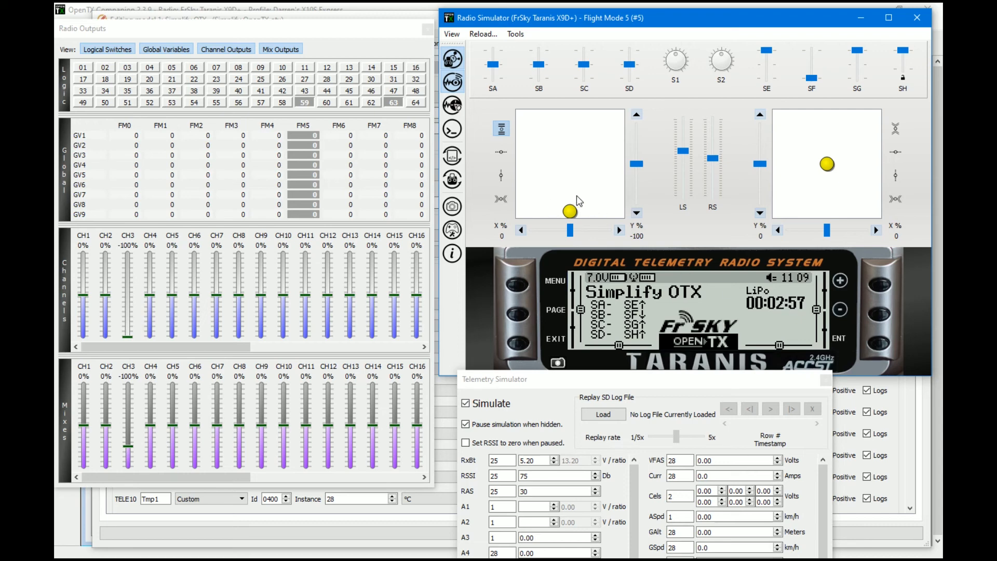
mouse_move(602, 218)
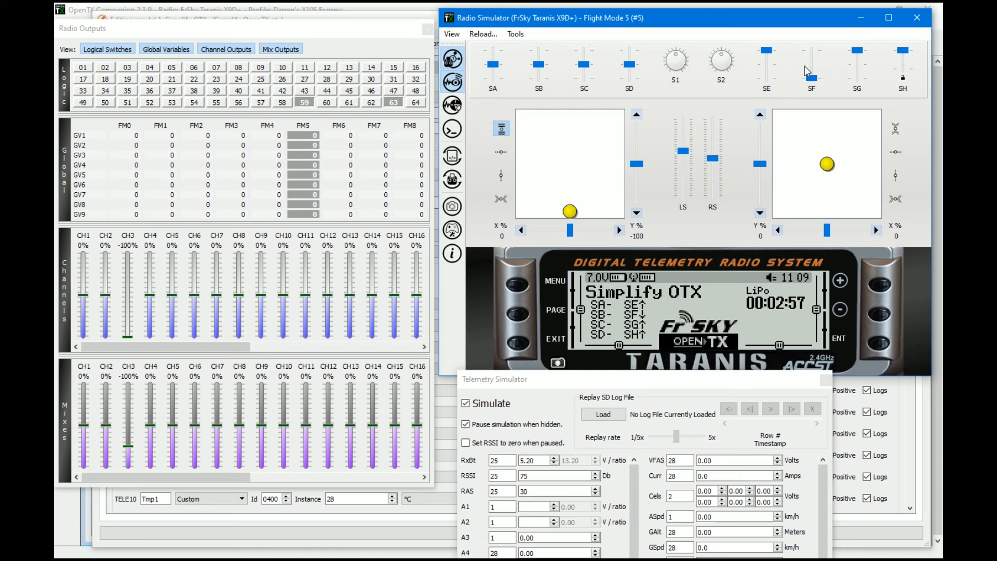
Step: Run the timer down to about 2:44 at full throttle, then lower the throttle and leave the simulator
left_click_drag(568, 211, 572, 166)
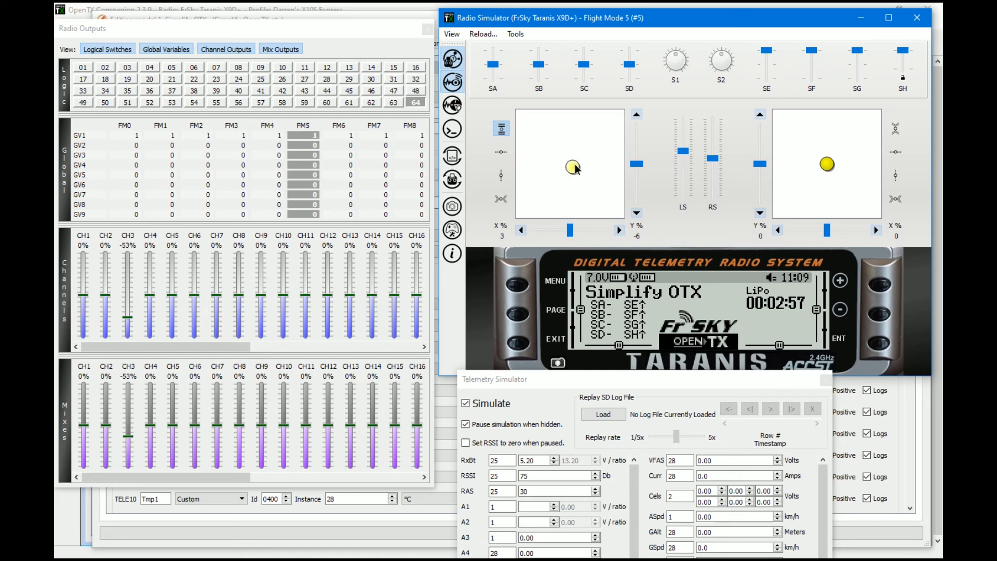
left_click_drag(571, 167, 571, 115)
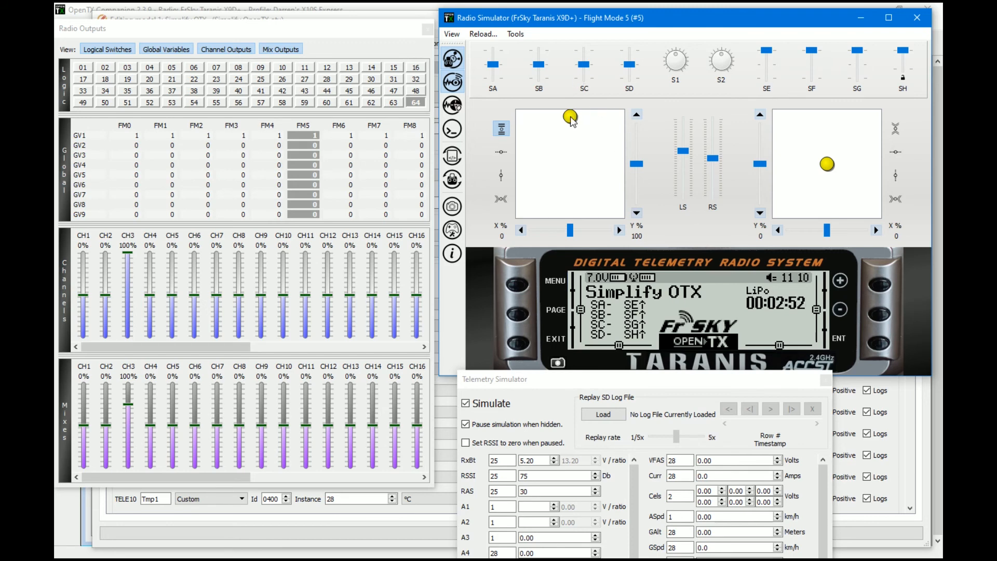
mouse_move(584, 454)
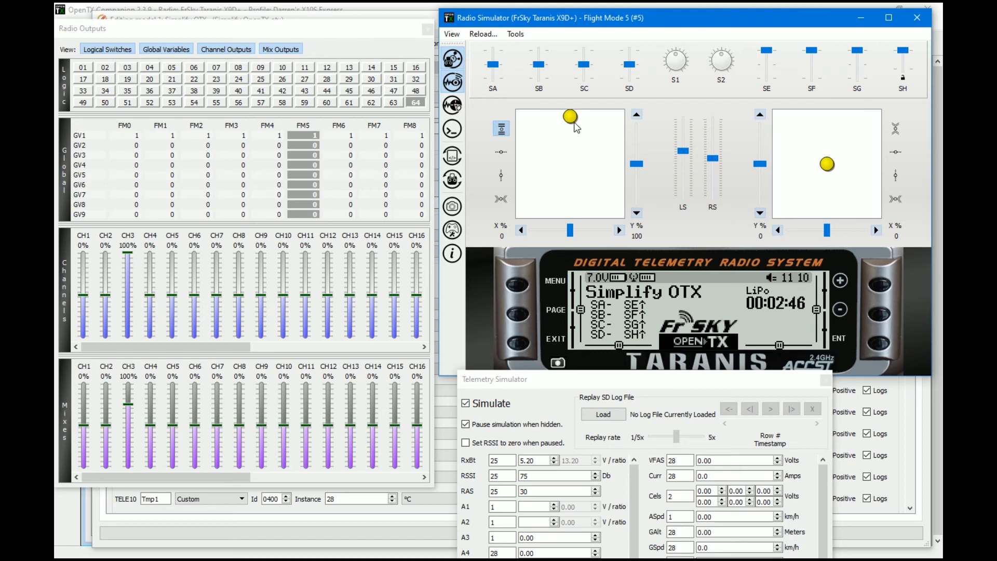
left_click_drag(571, 116, 570, 210)
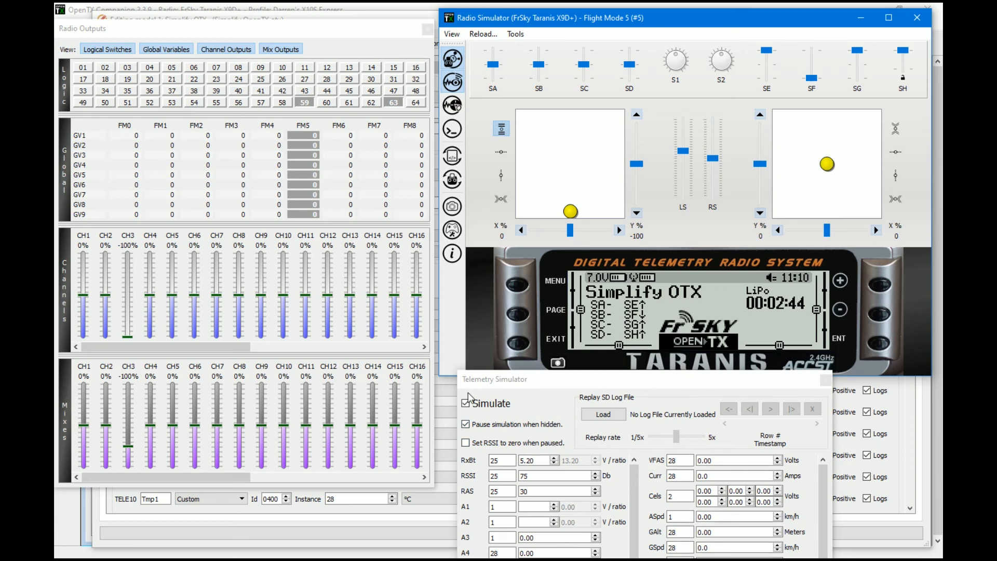
left_click(465, 403)
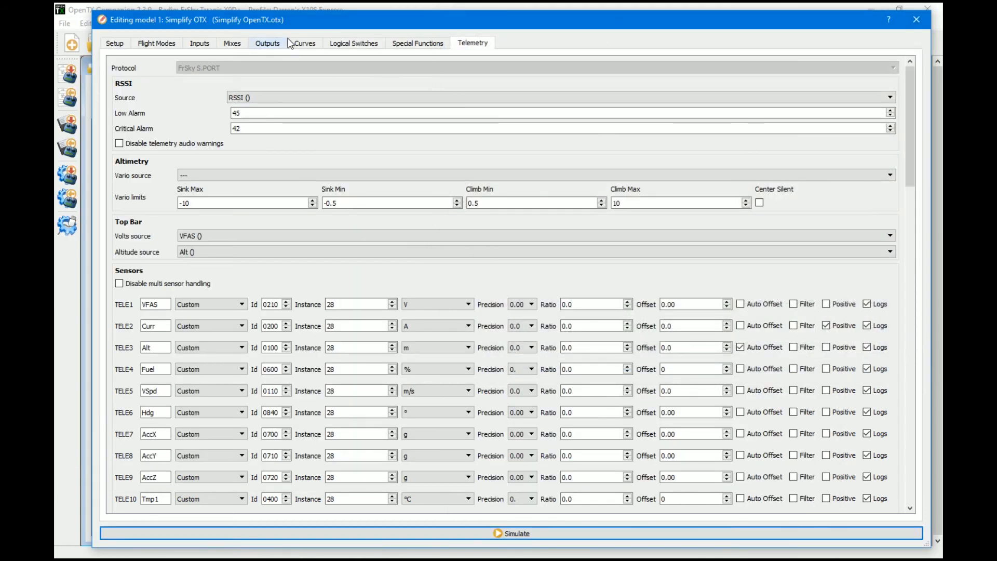
Step: Show the logical switches where L01 combines !L64 and !TELE13:RSSI
left_click(353, 43)
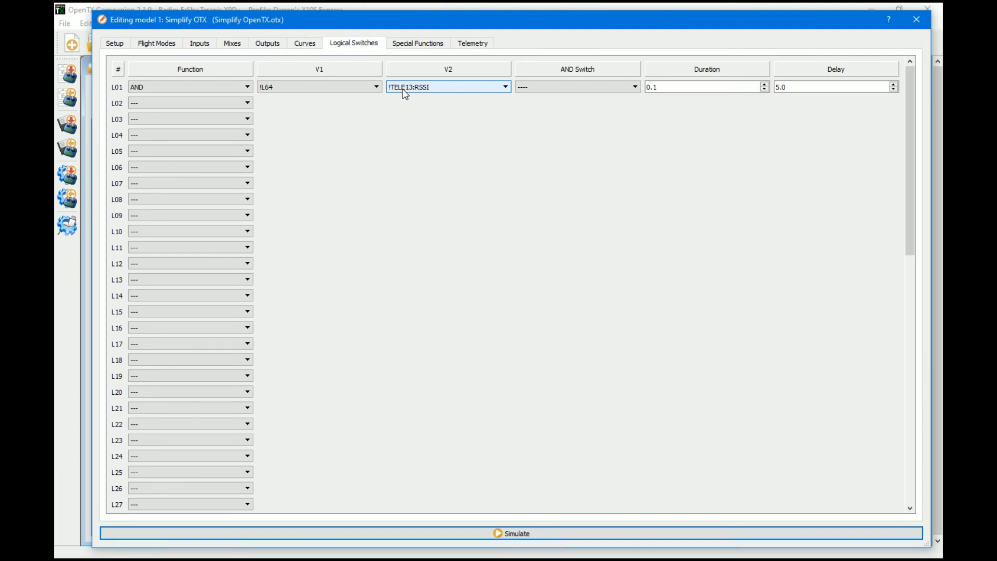
mouse_move(483, 81)
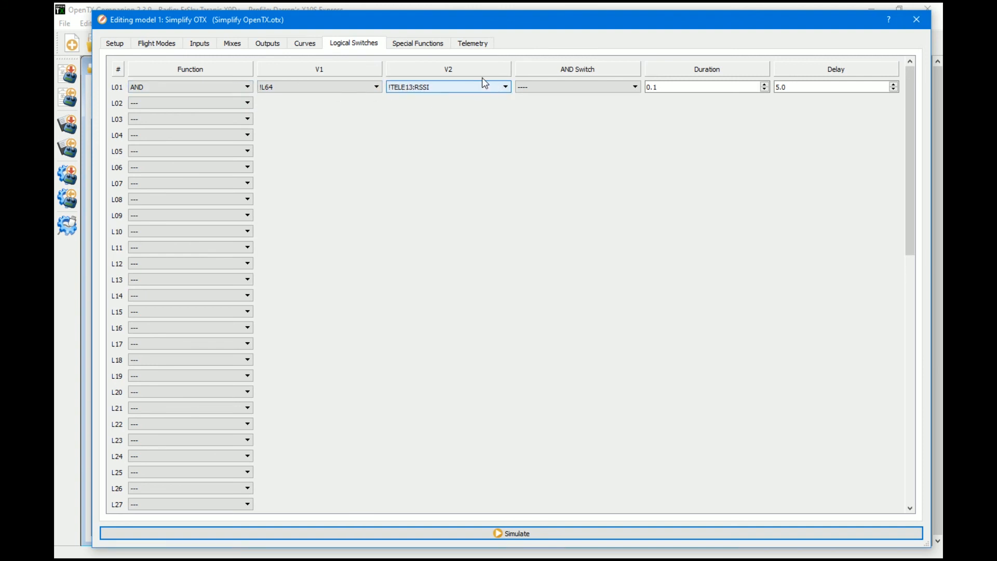